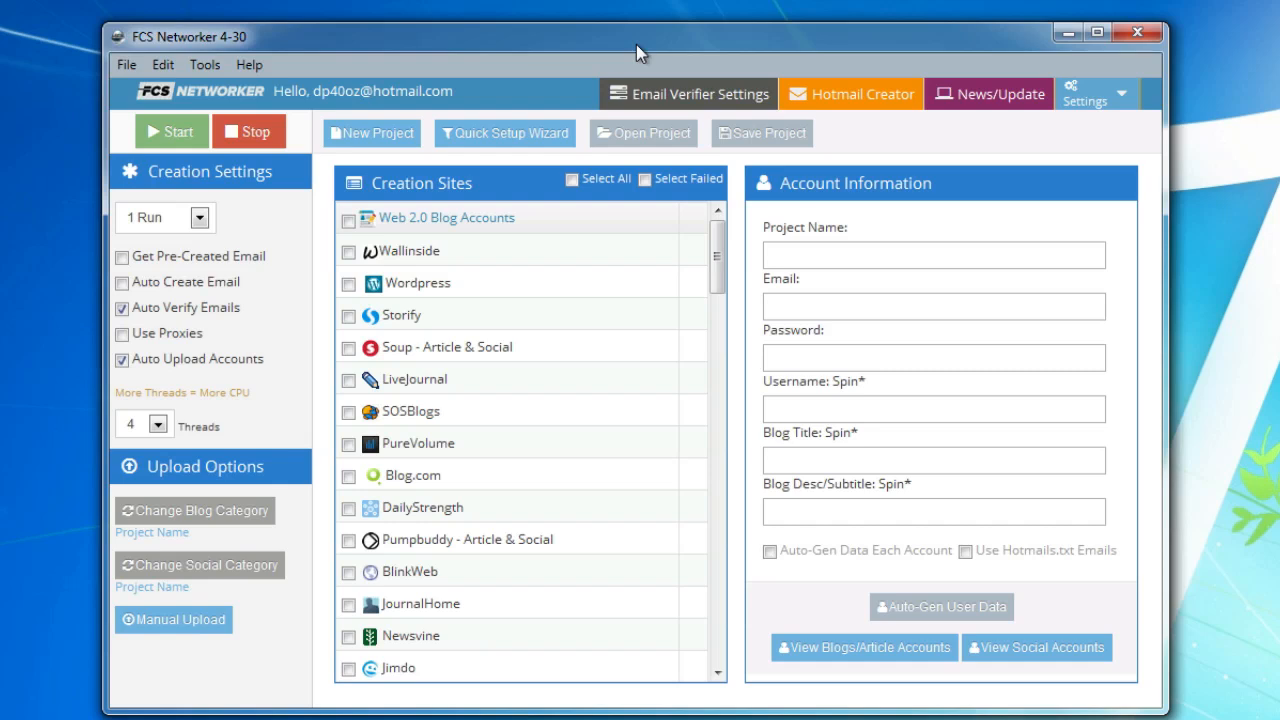
pyautogui.moveTo(428, 50)
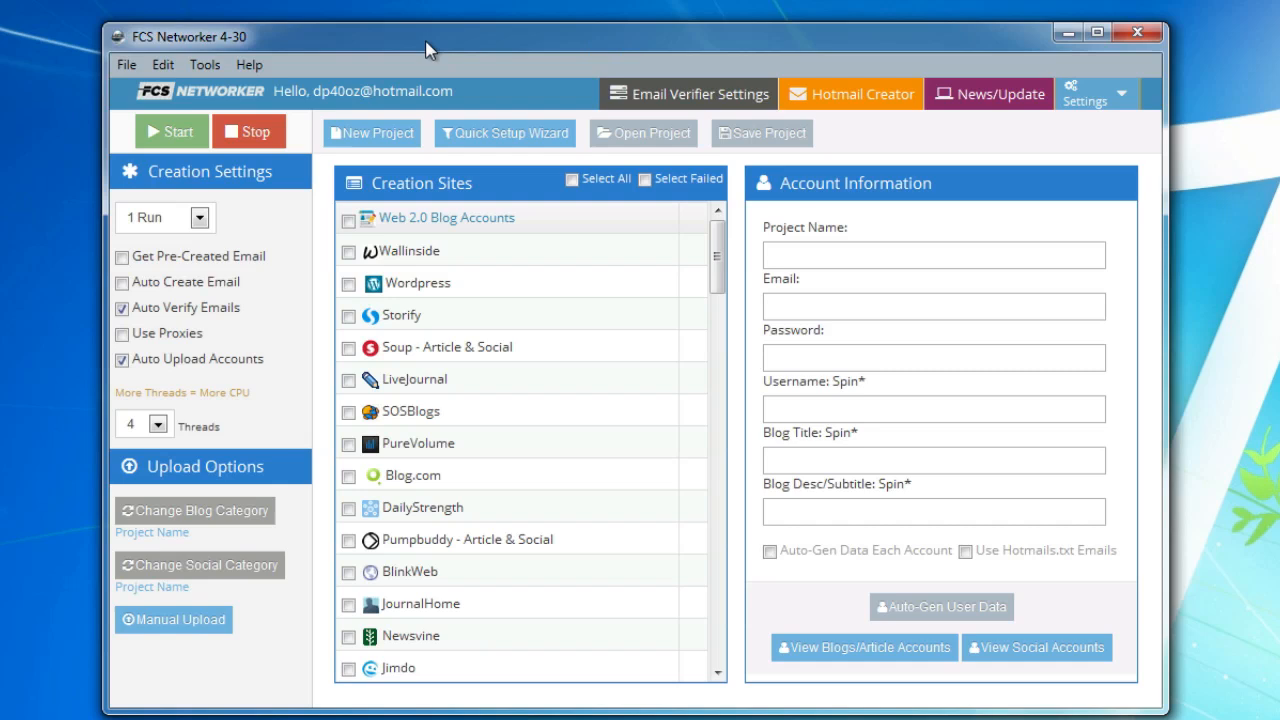
# Step: In the general option settings, keep the 120-second email verification delay and set multi-set creation delay to 200
pyautogui.click(204, 64)
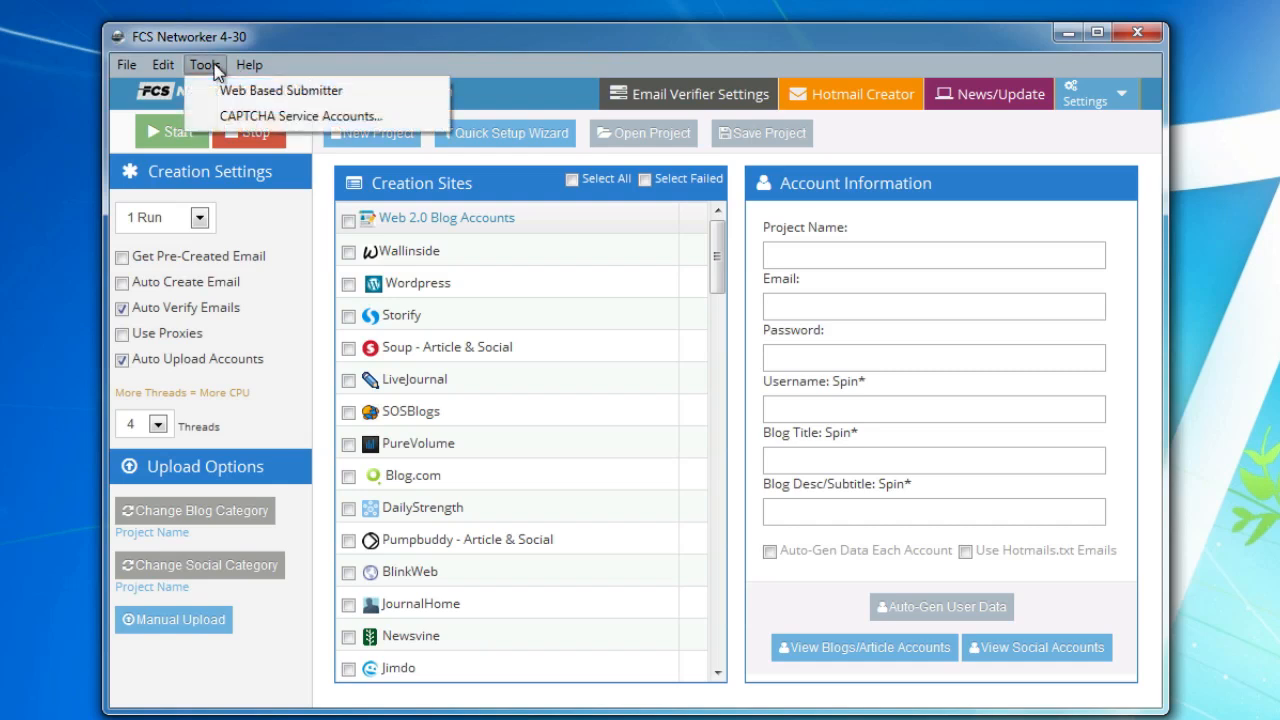
pyautogui.moveTo(212, 72)
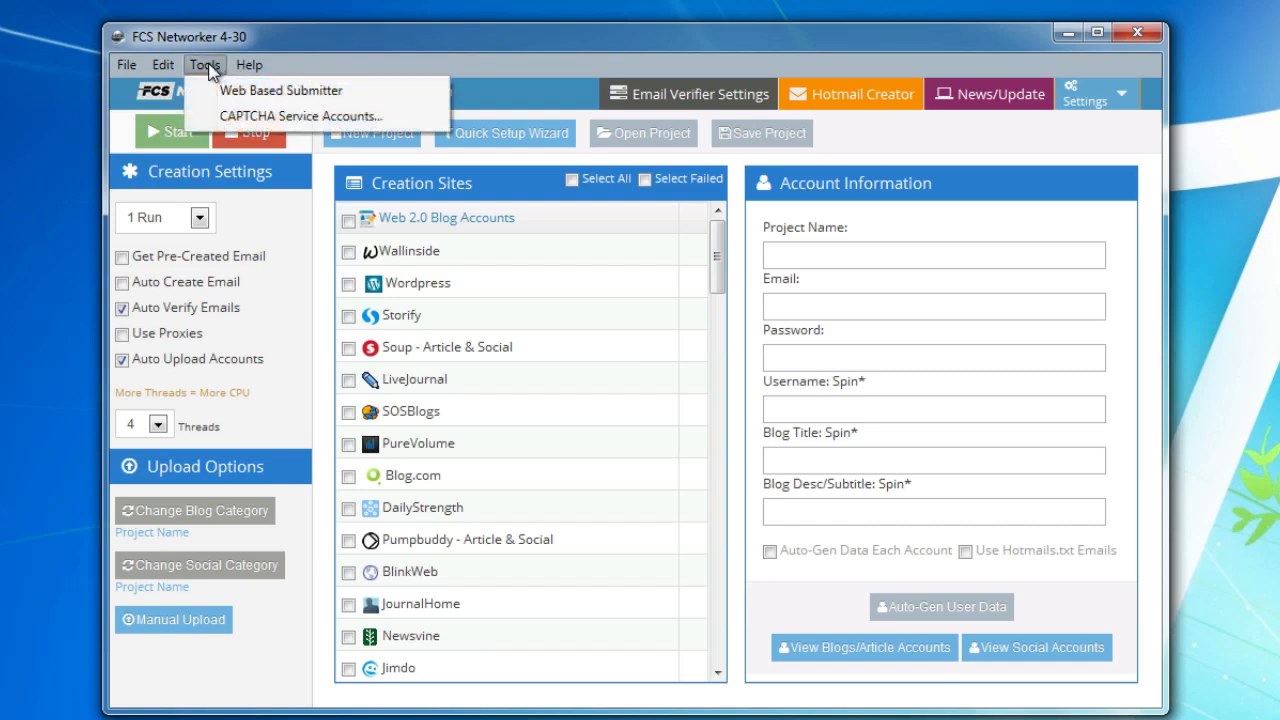
pyautogui.moveTo(300, 114)
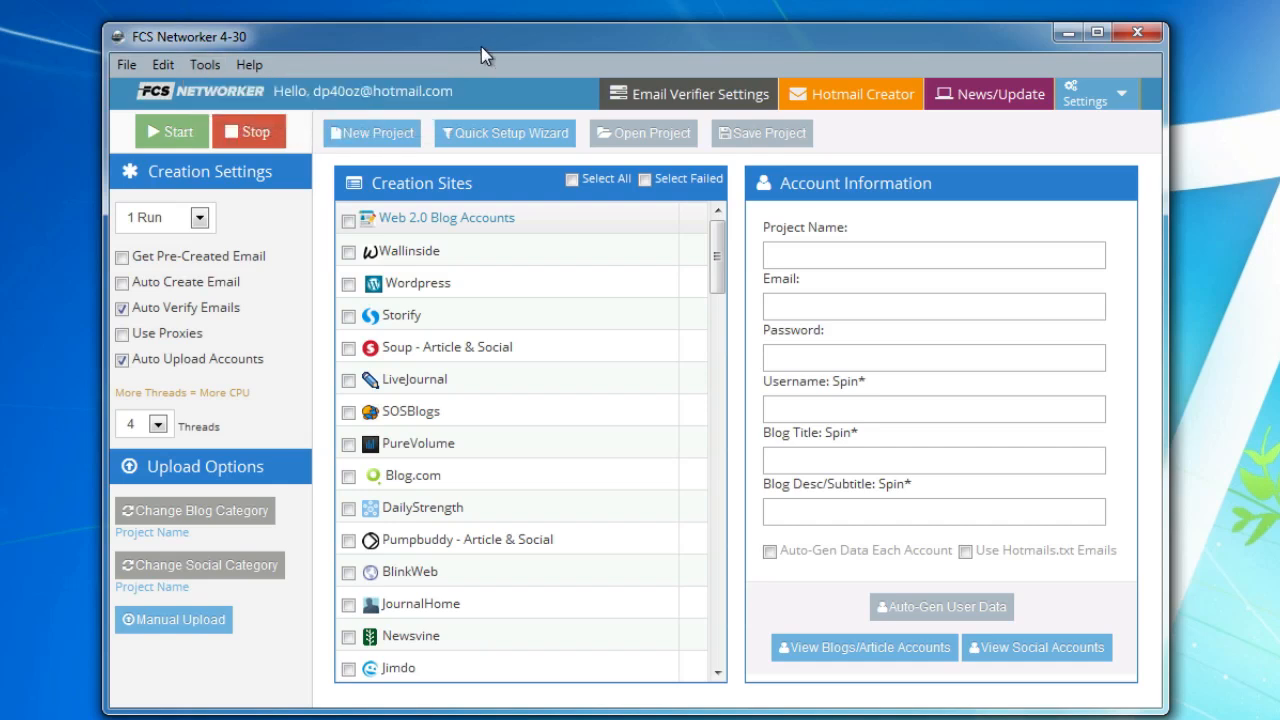
pyautogui.moveTo(1140, 138)
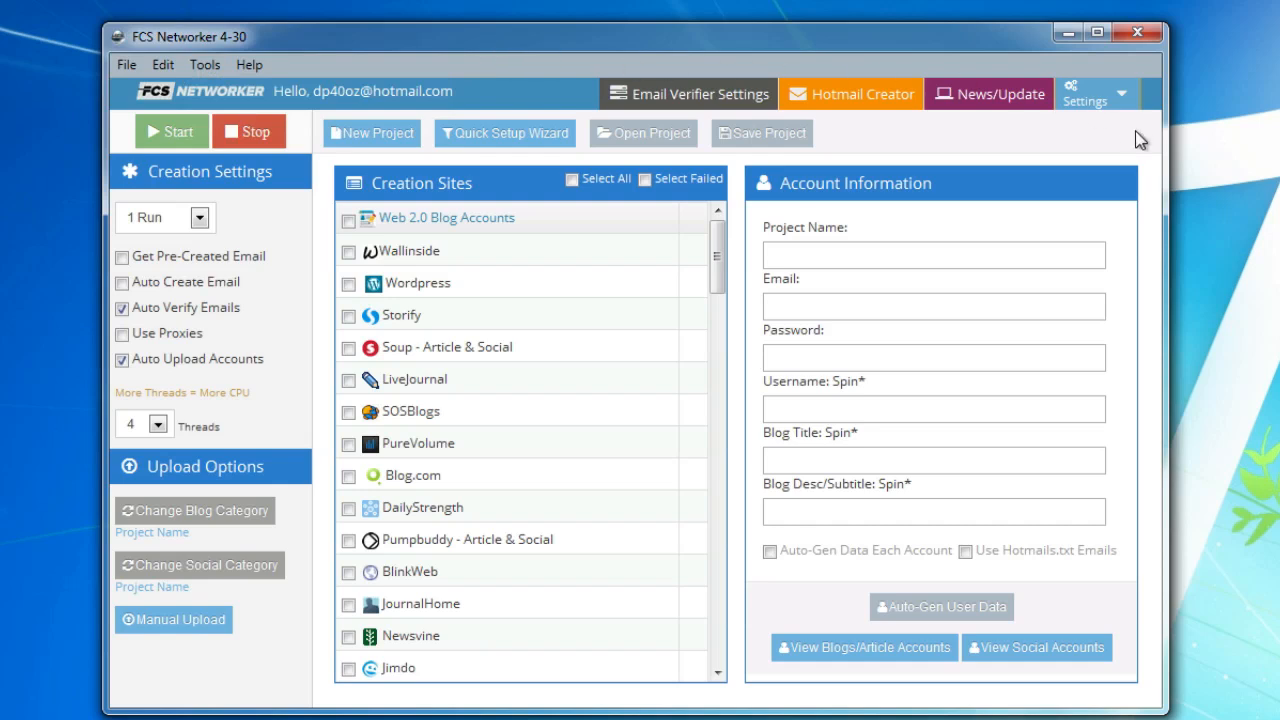
pyautogui.moveTo(1096, 114)
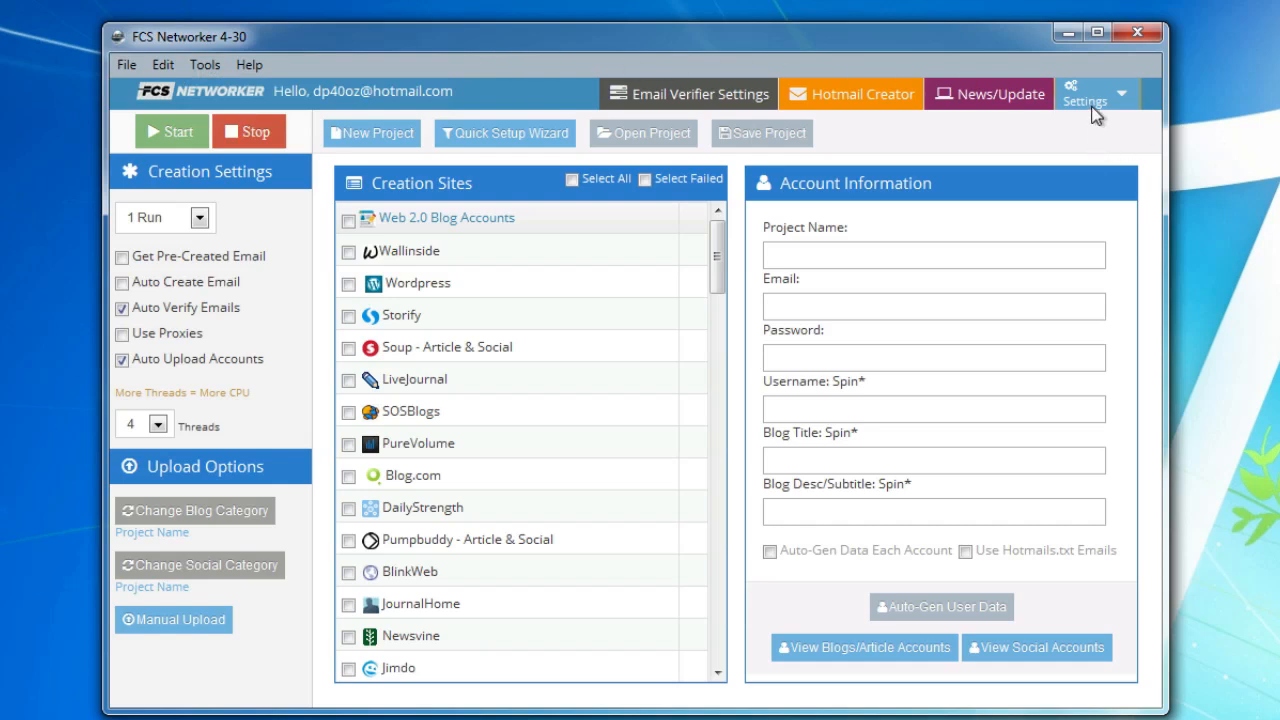
pyautogui.click(1120, 94)
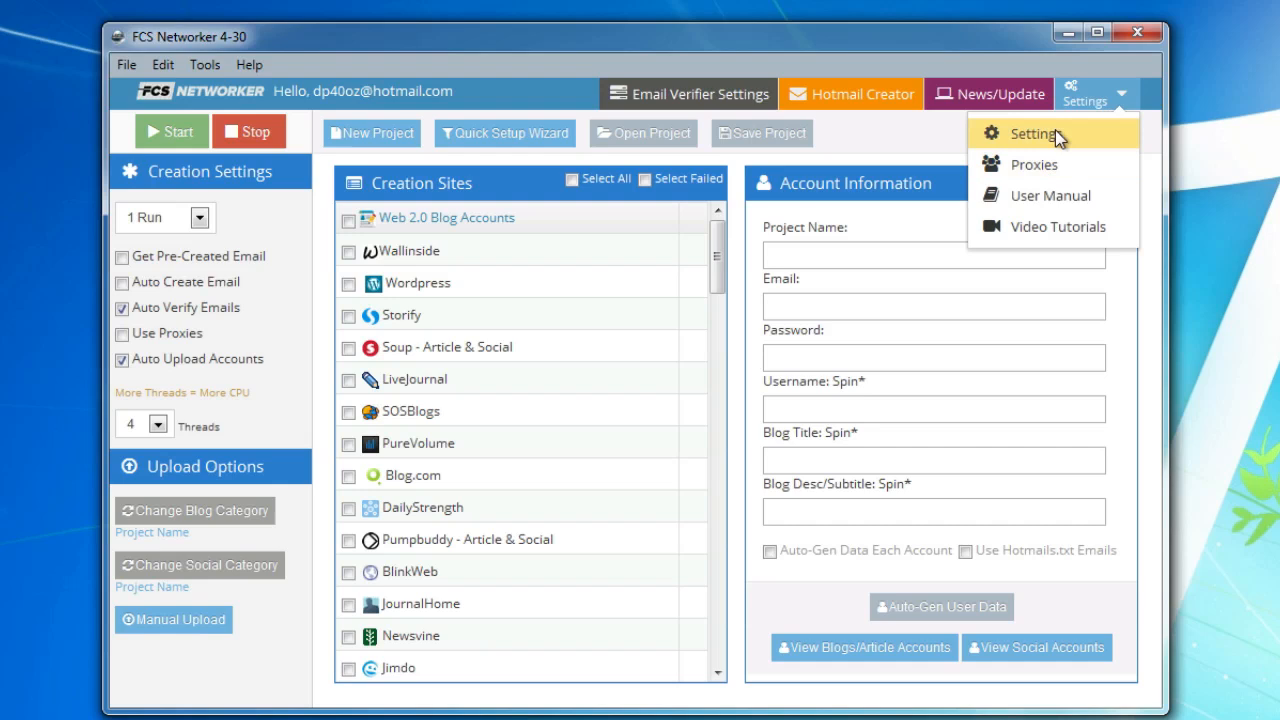
pyautogui.click(1032, 132)
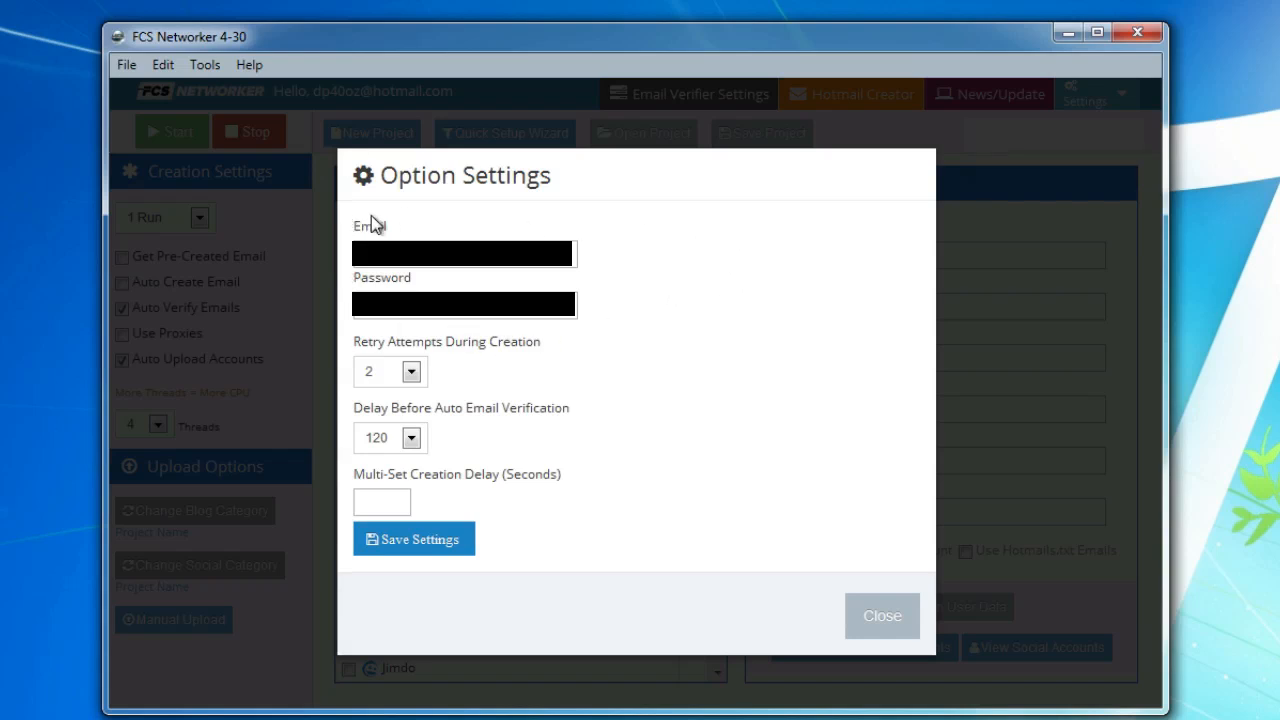
pyautogui.moveTo(612, 252)
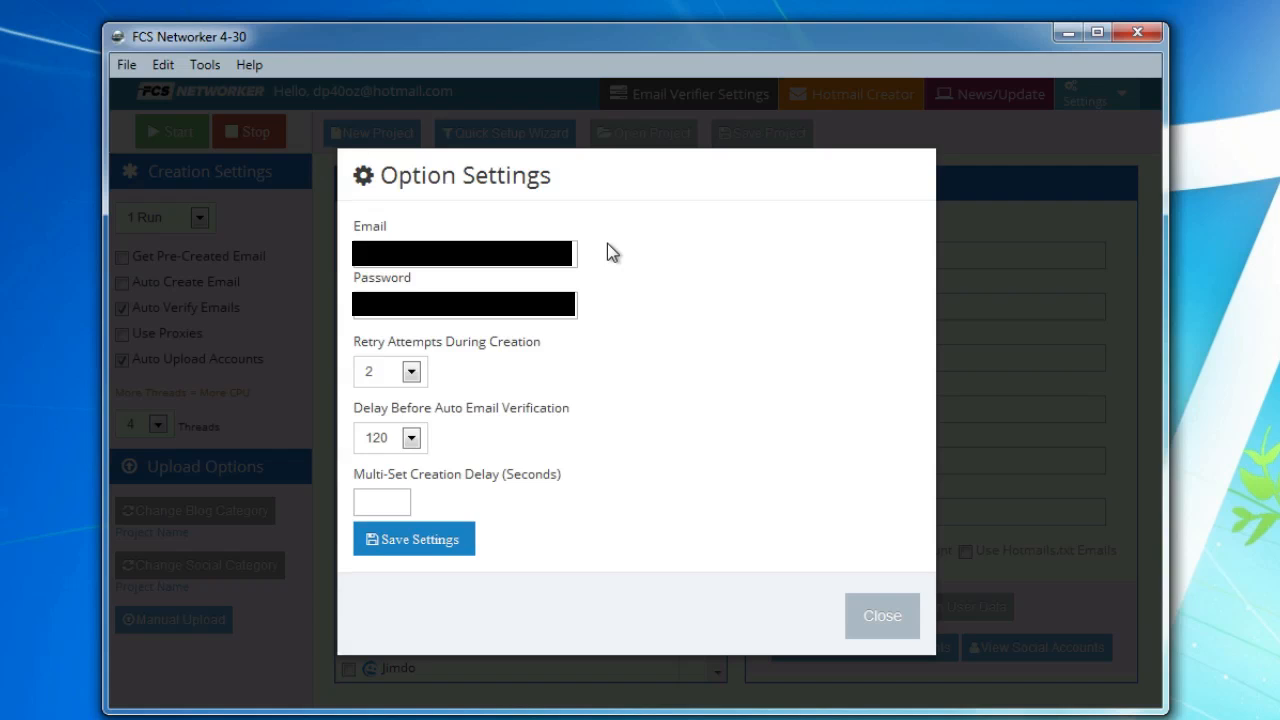
pyautogui.moveTo(640, 370)
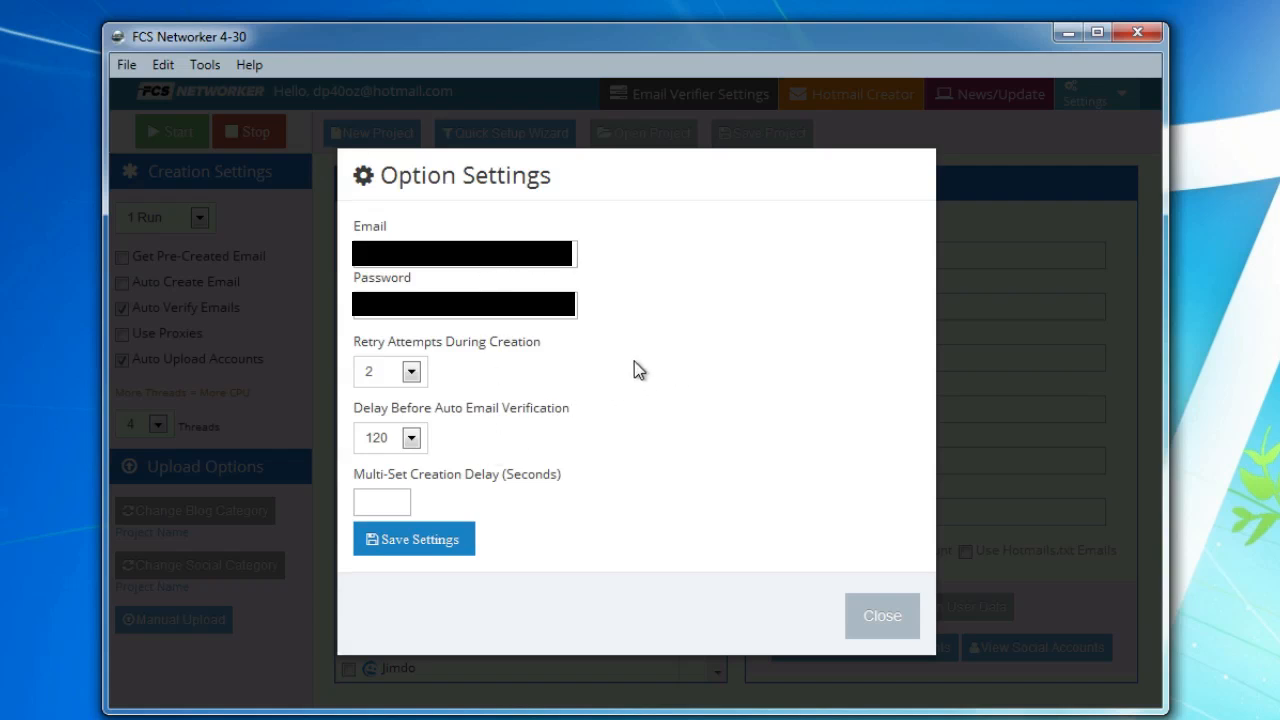
pyautogui.moveTo(512, 352)
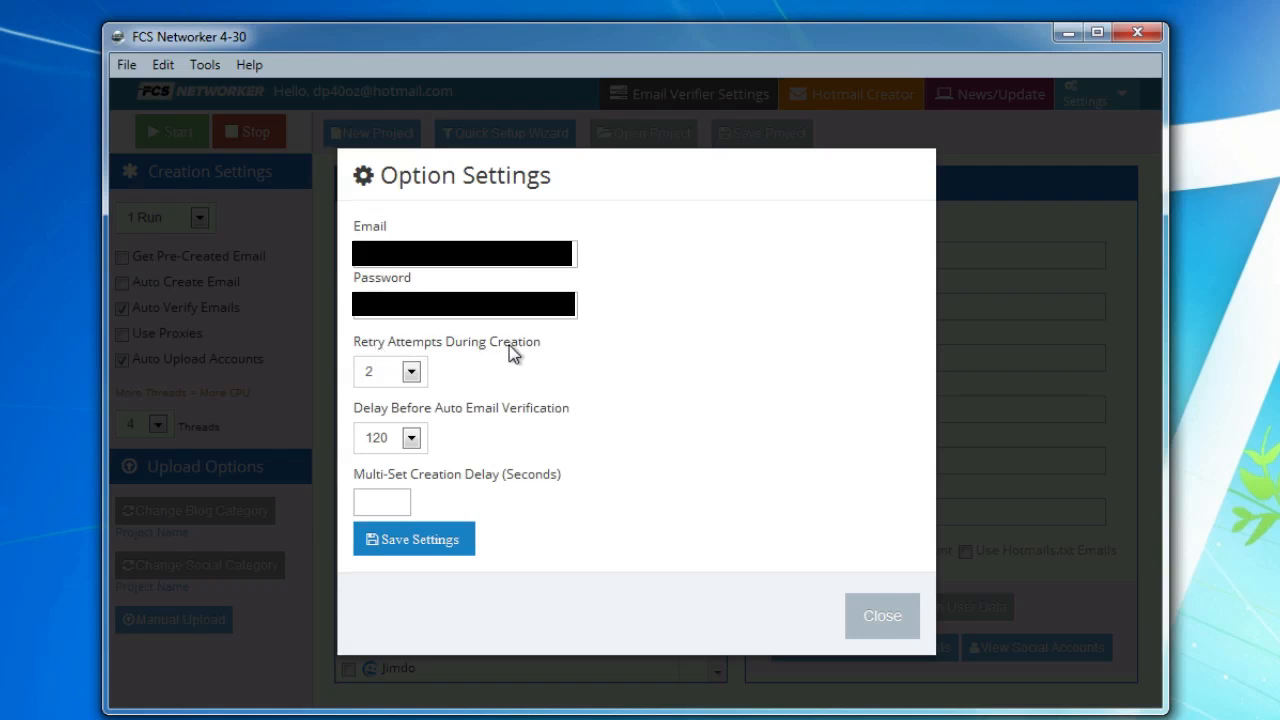
pyautogui.moveTo(460, 388)
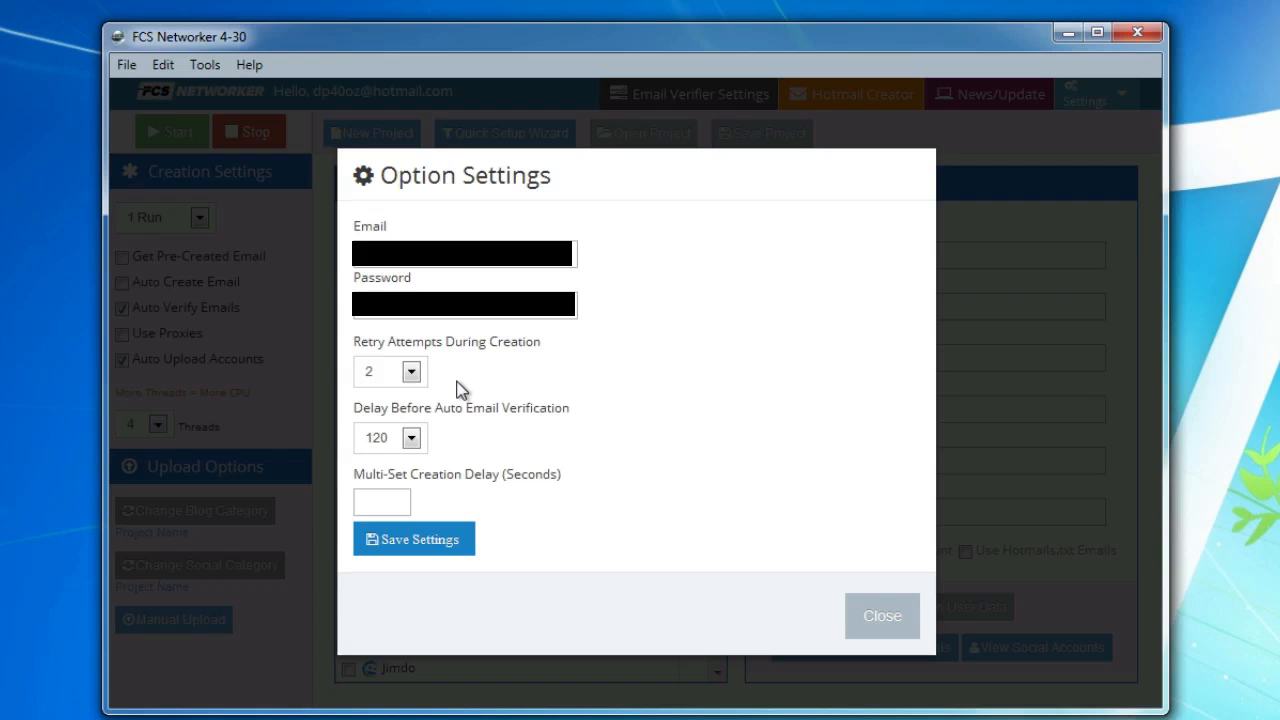
pyautogui.moveTo(516, 432)
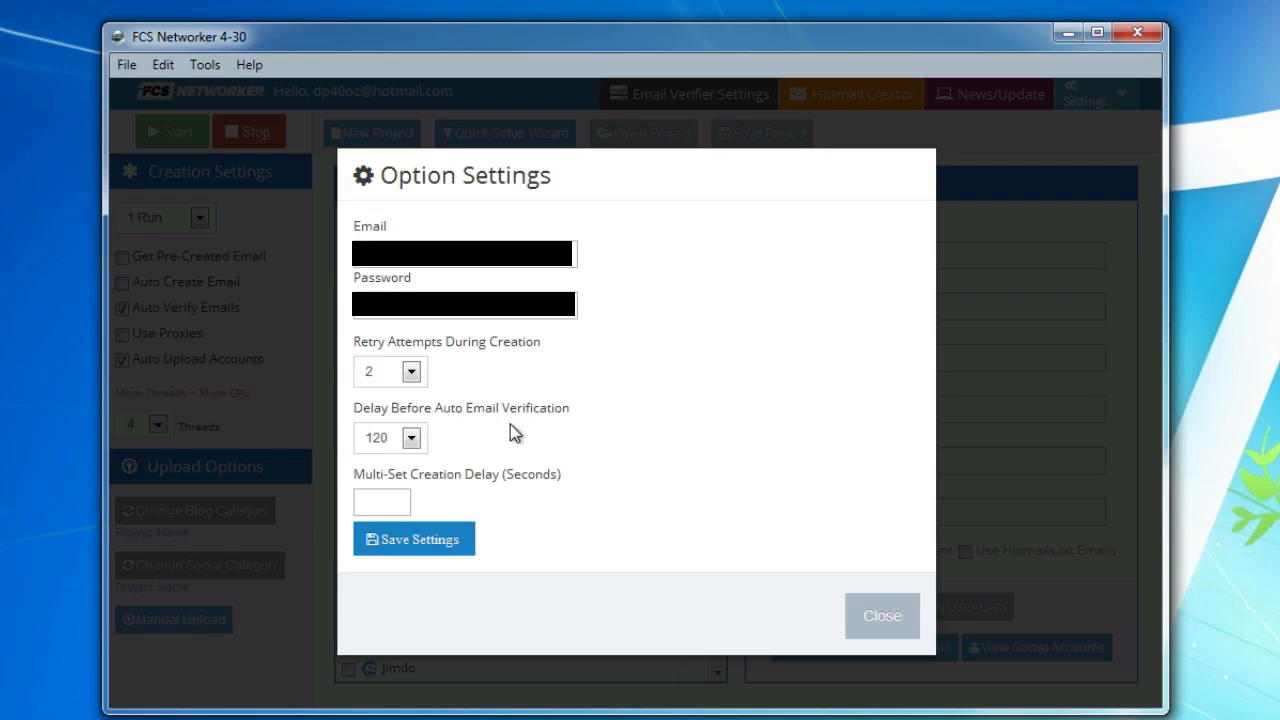
pyautogui.moveTo(398, 468)
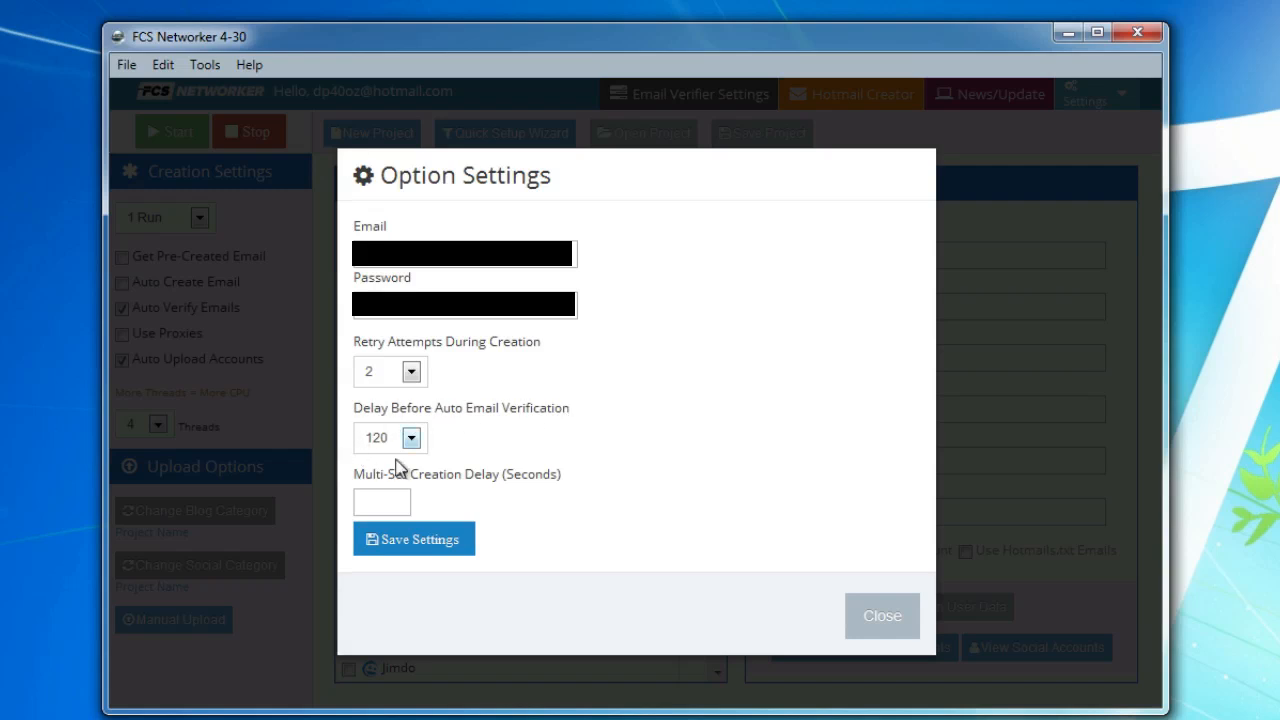
pyautogui.moveTo(536, 440)
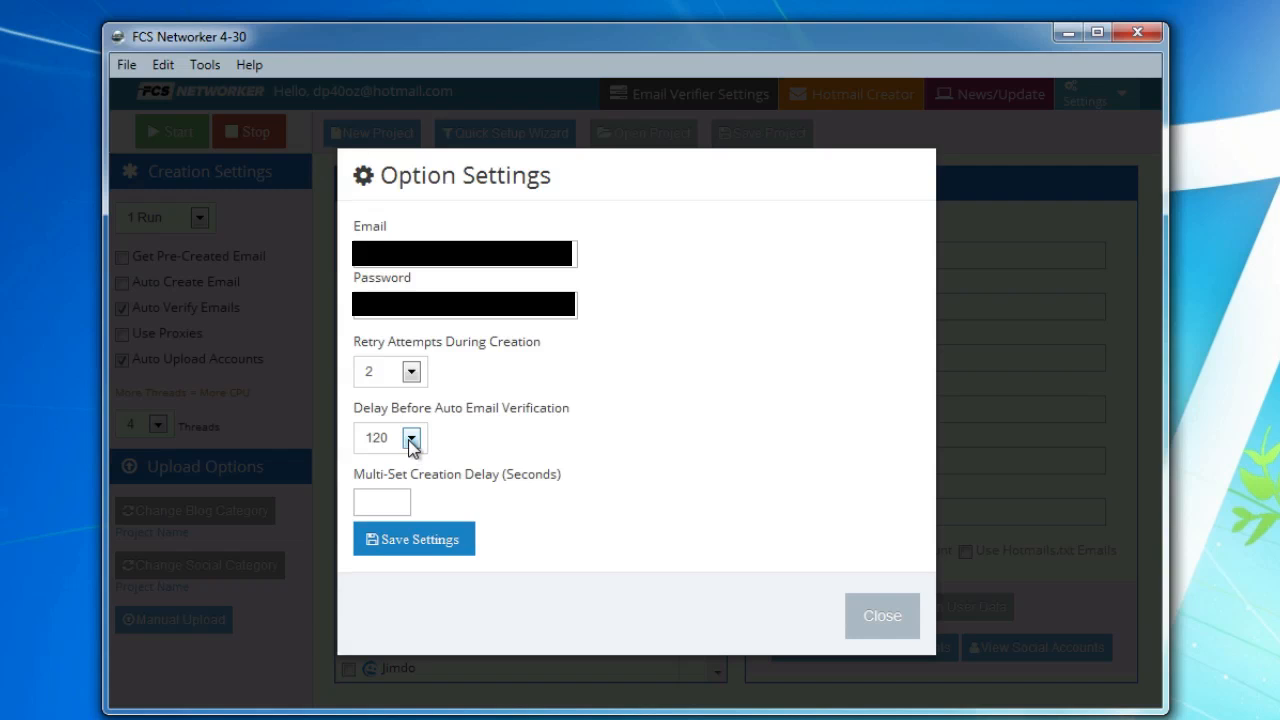
pyautogui.click(410, 438)
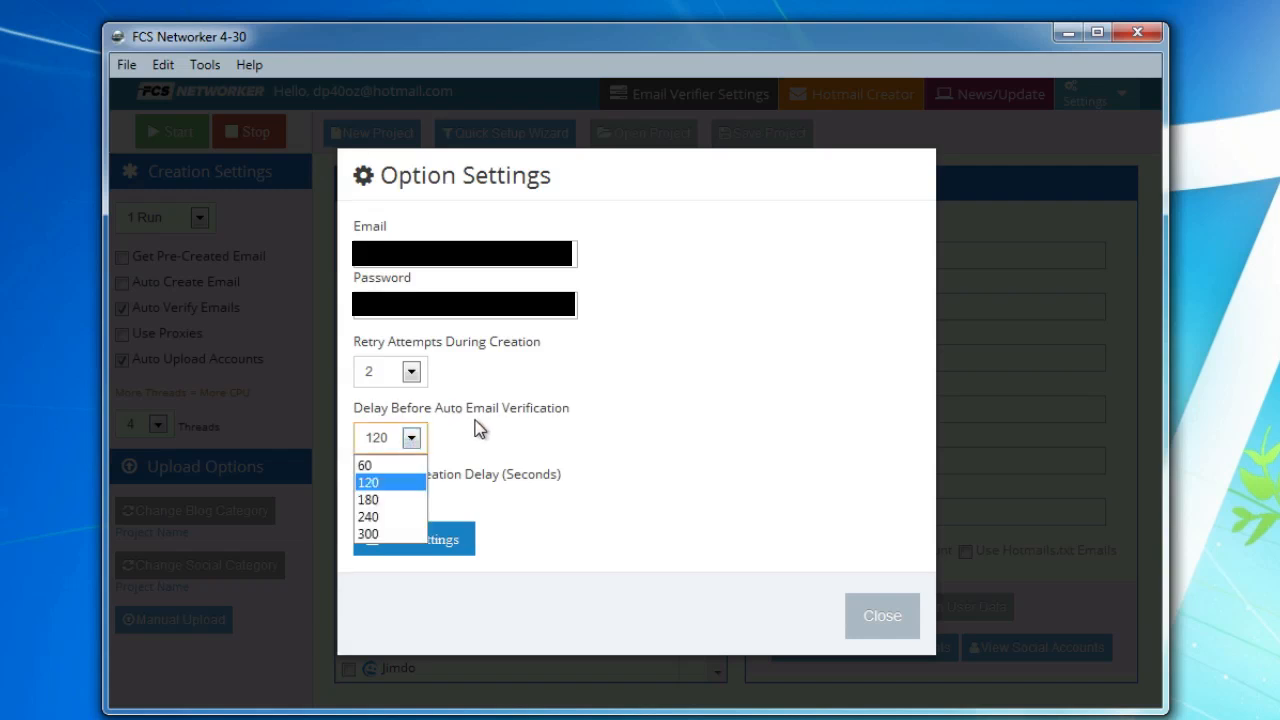
pyautogui.click(368, 482)
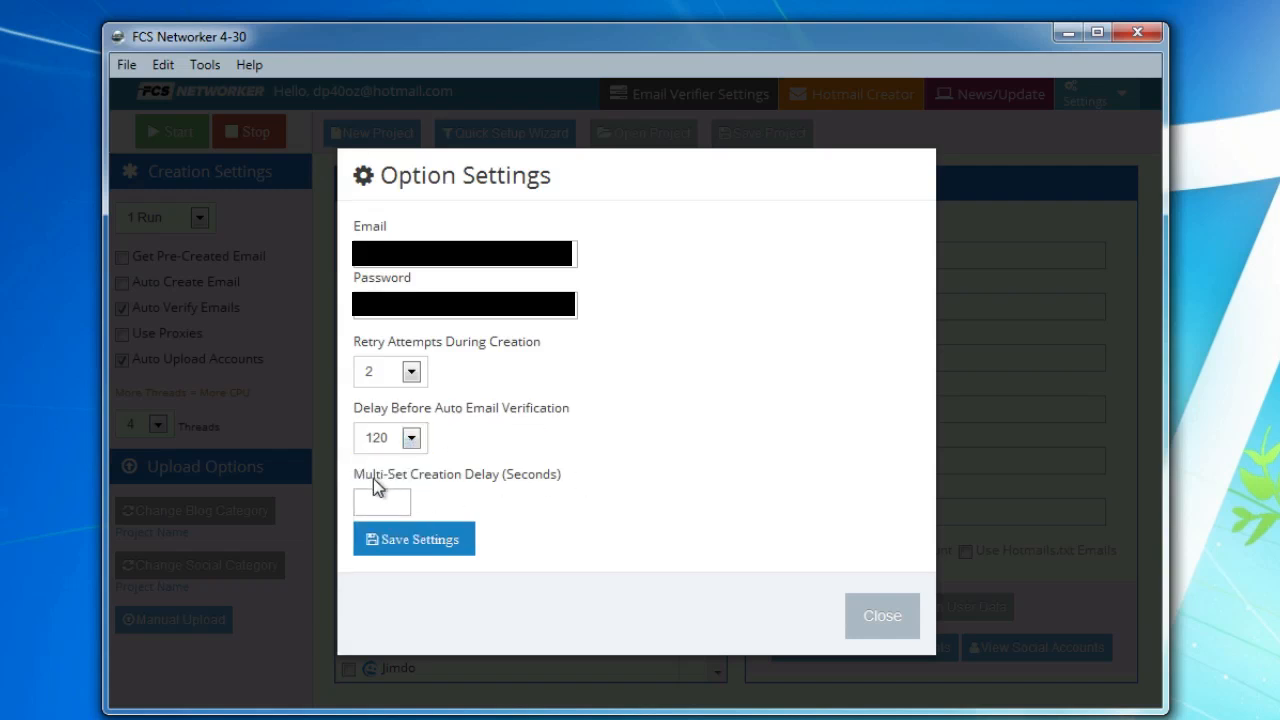
pyautogui.moveTo(564, 490)
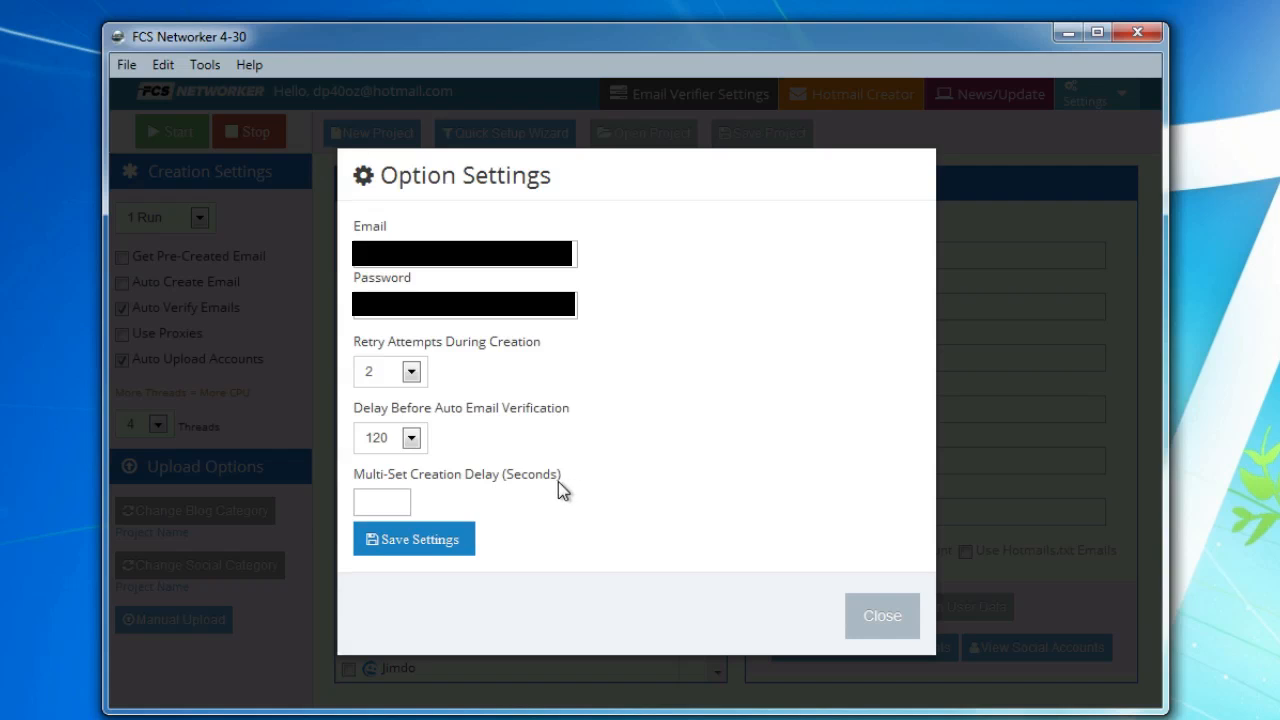
pyautogui.moveTo(600, 492)
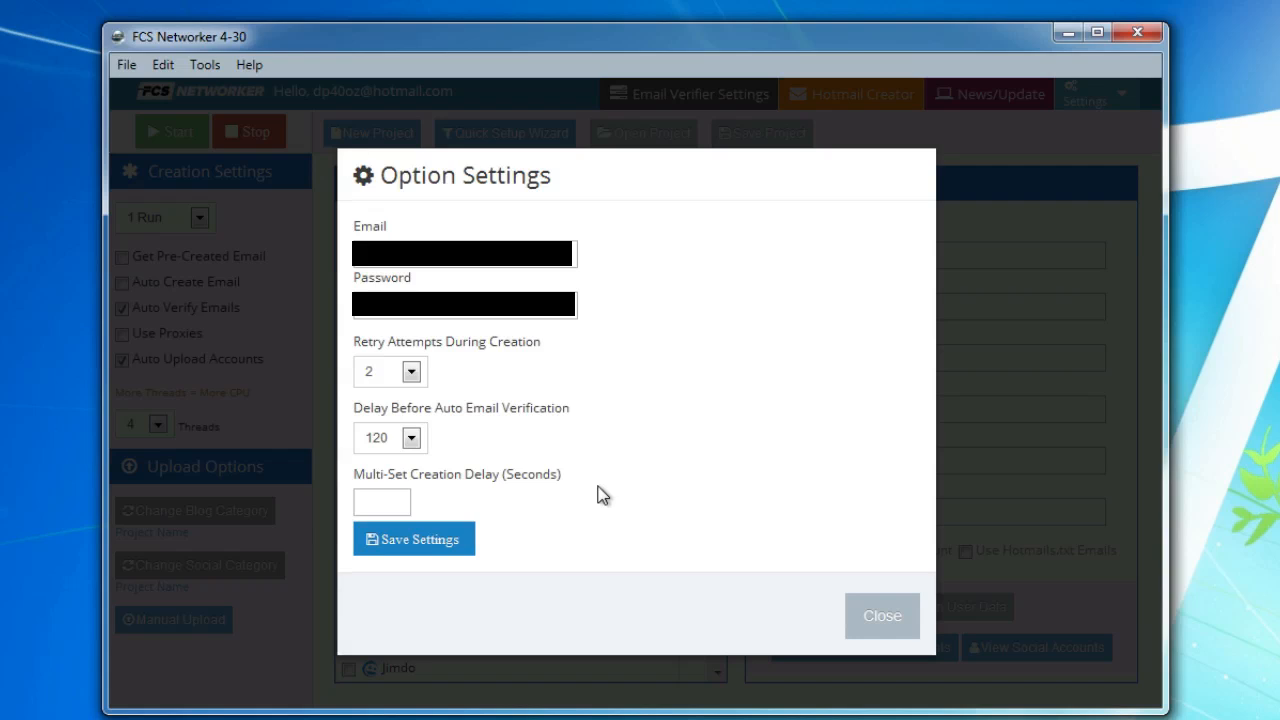
pyautogui.click(382, 500)
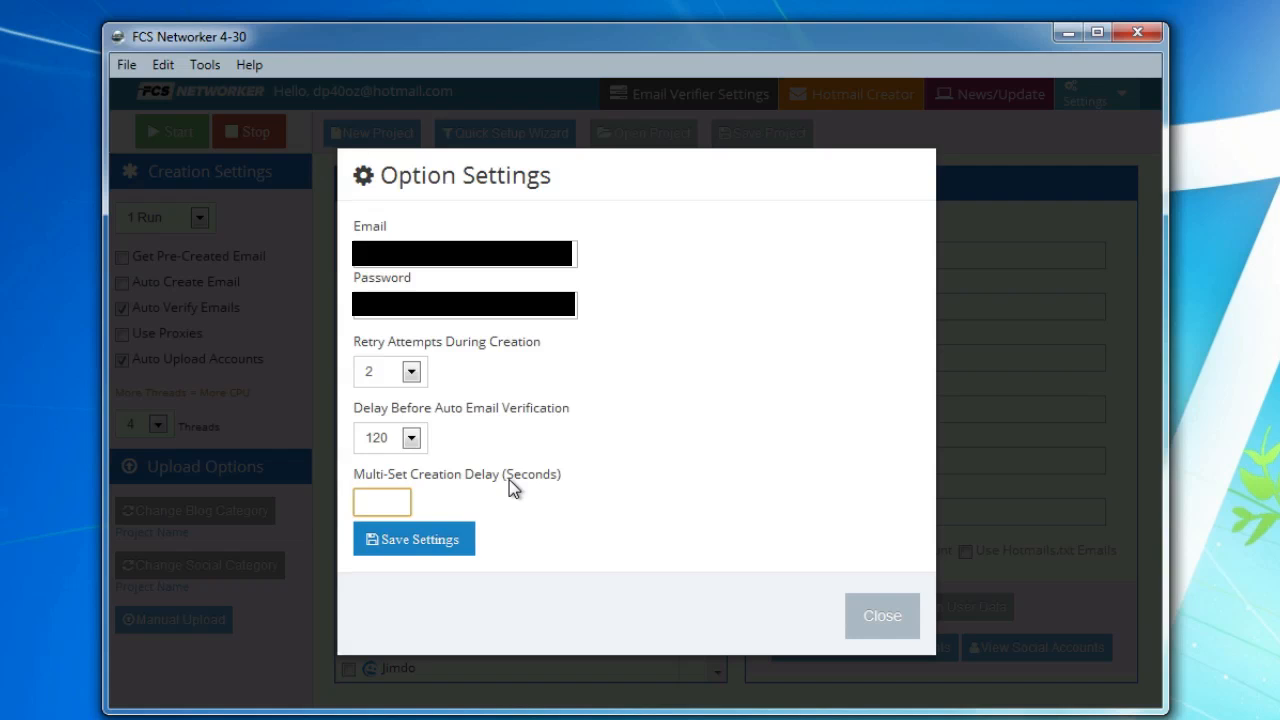
pyautogui.write('200')
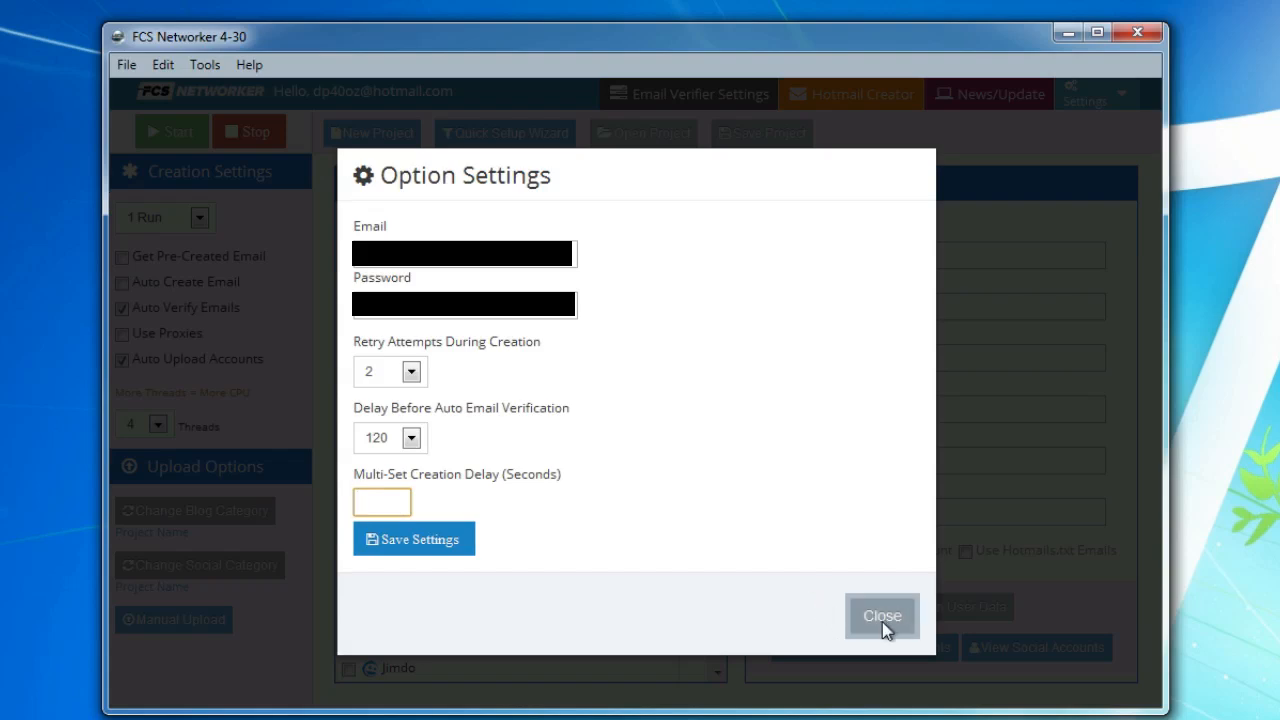
pyautogui.click(882, 616)
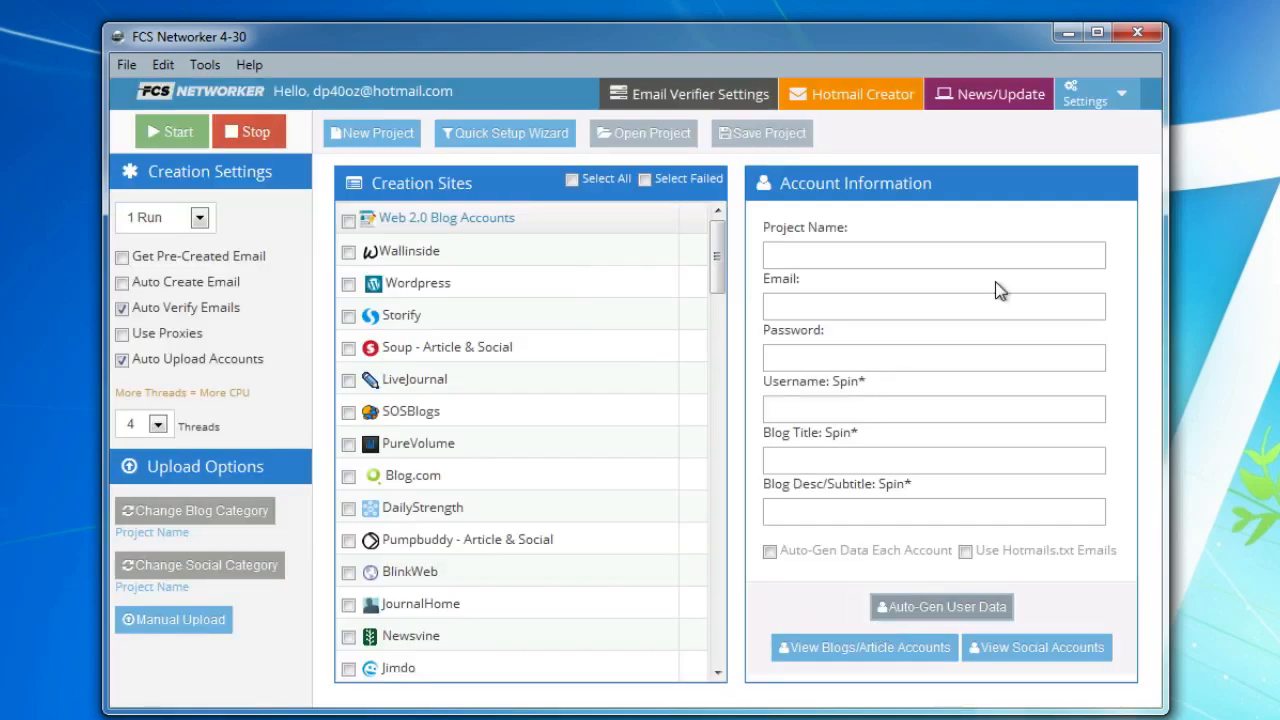
pyautogui.moveTo(990, 100)
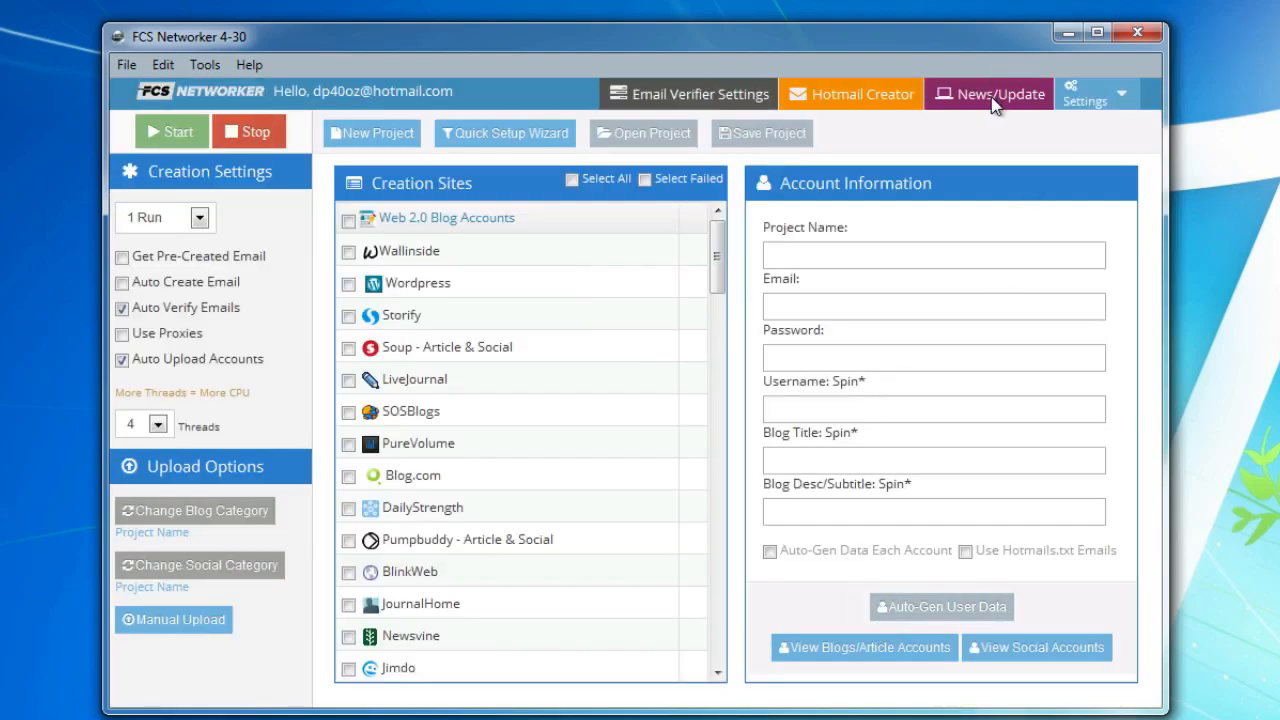
# Step: Review the latest news, then have the Hotmail/Outlook Creator make 10 accounts
pyautogui.click(988, 94)
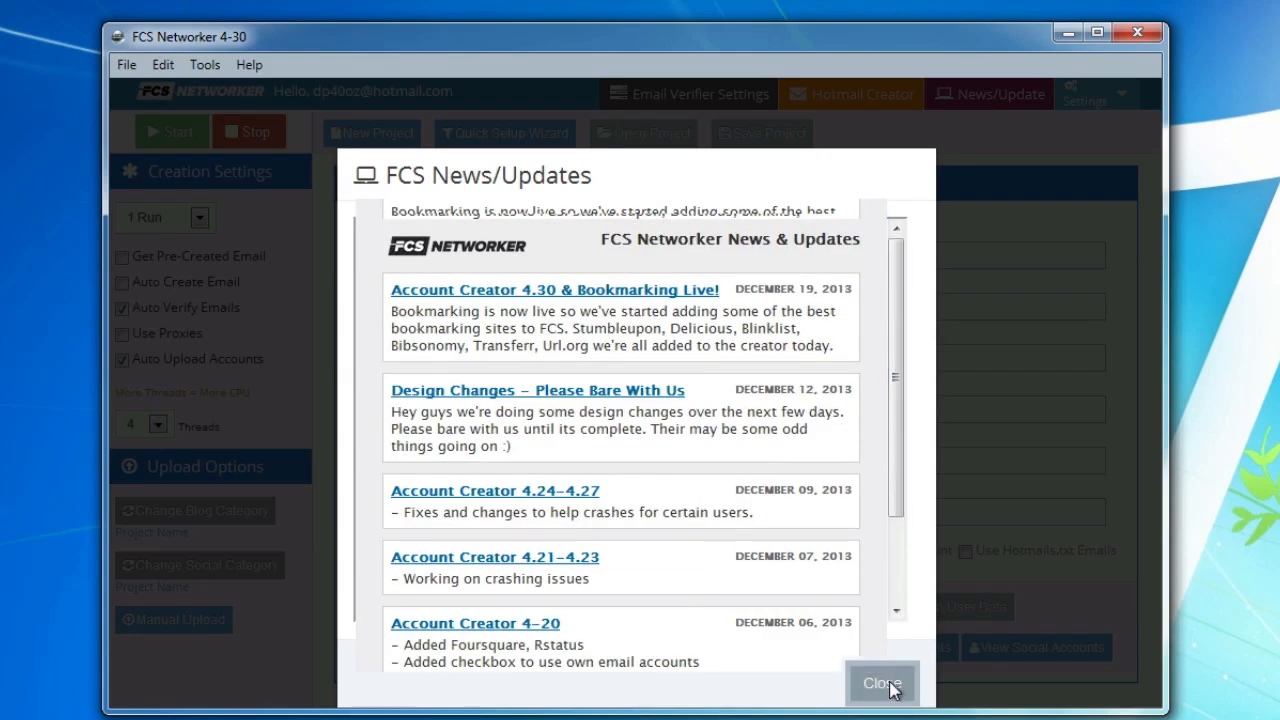
pyautogui.click(882, 684)
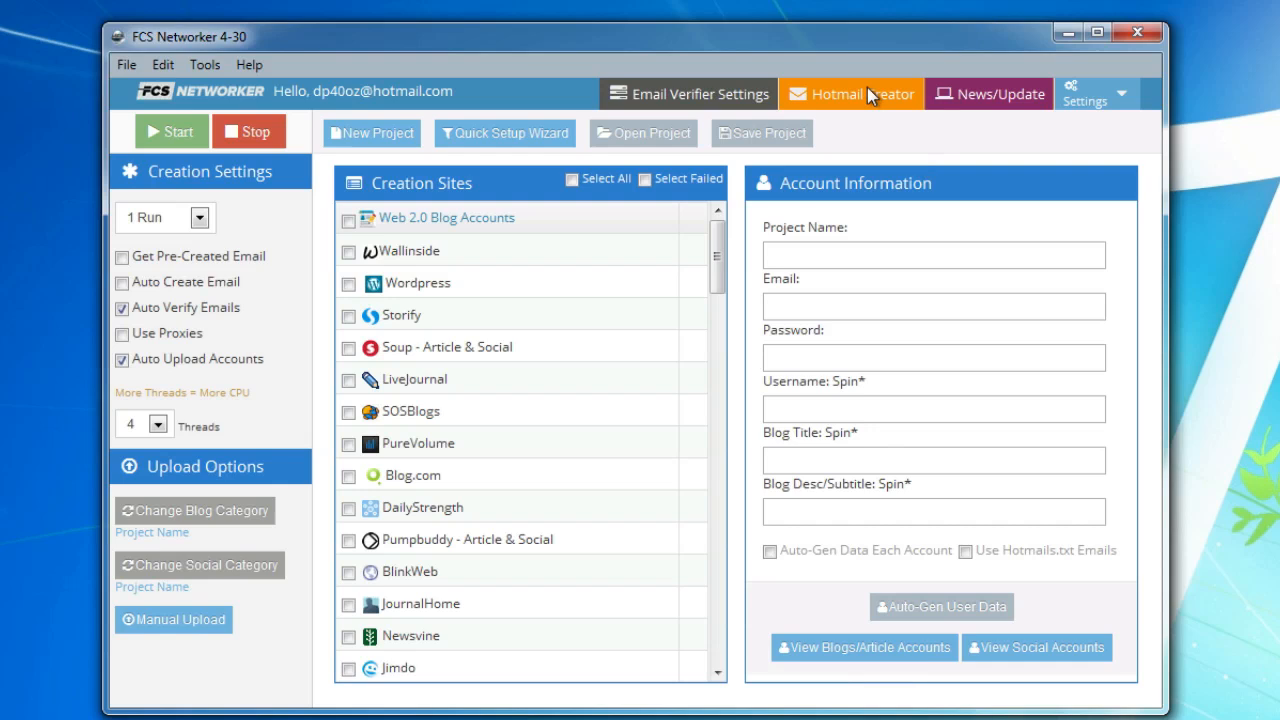
pyautogui.click(852, 94)
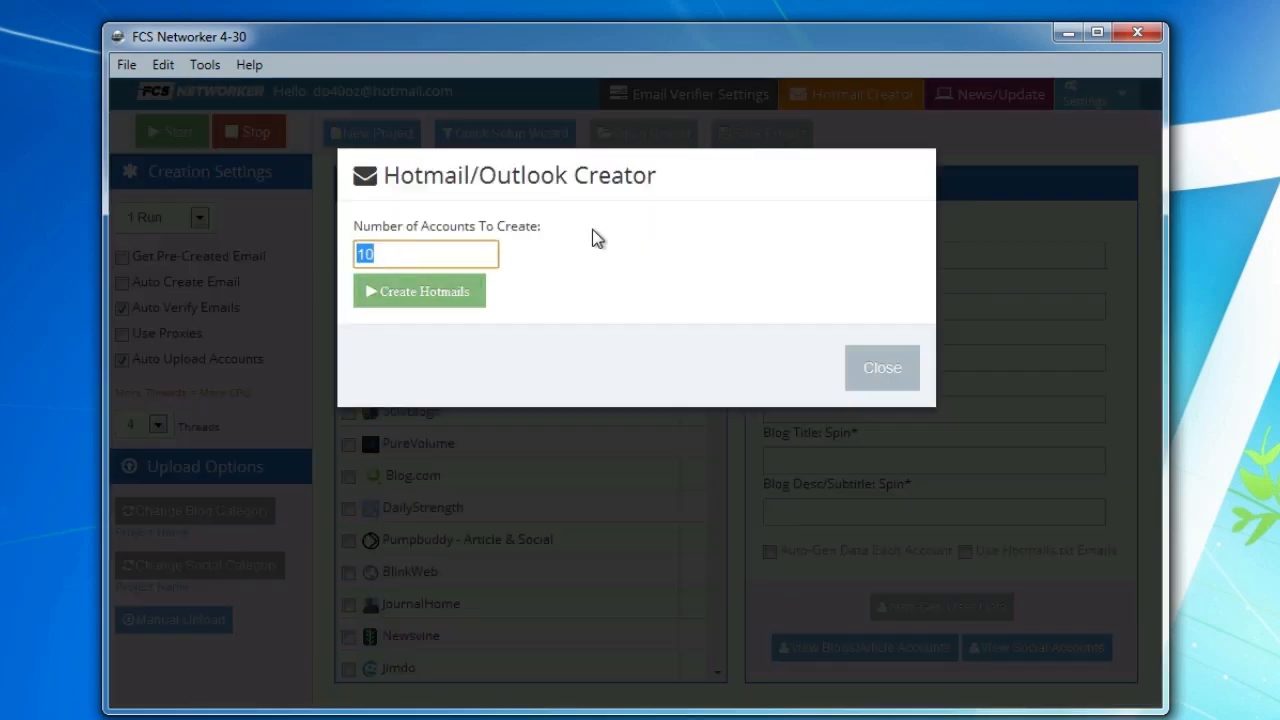
pyautogui.moveTo(630, 234)
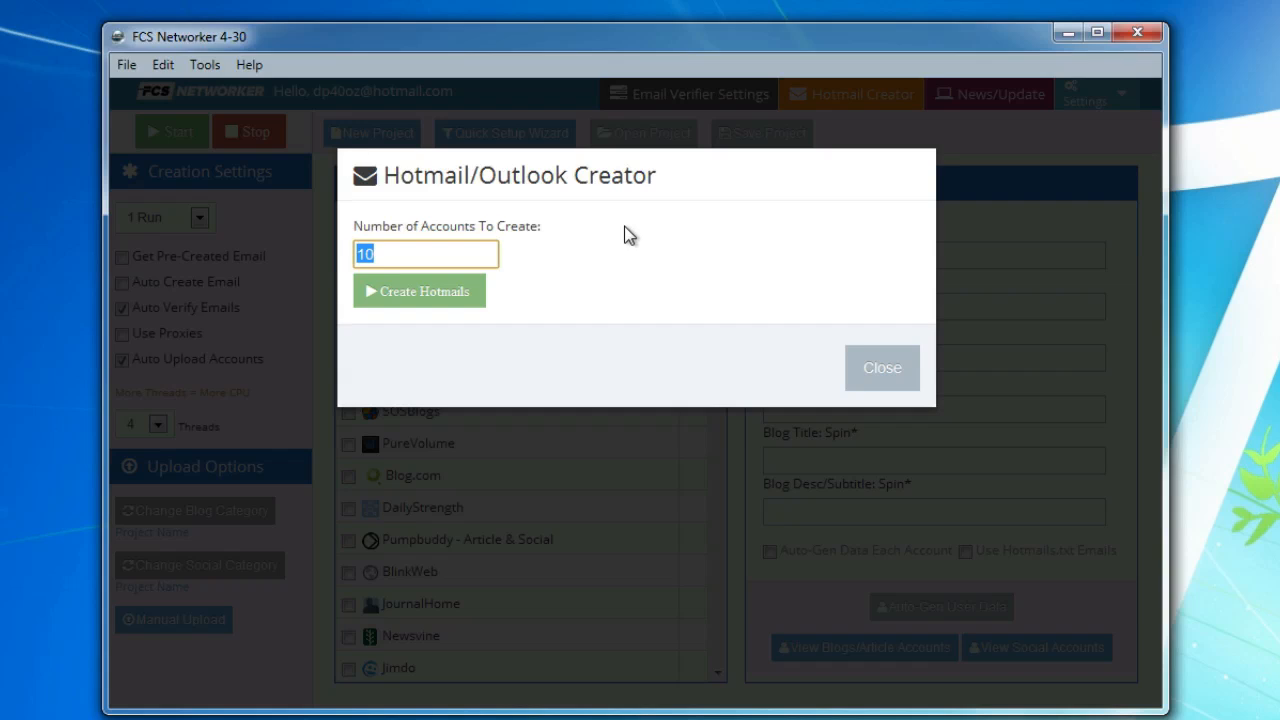
pyautogui.moveTo(378, 230)
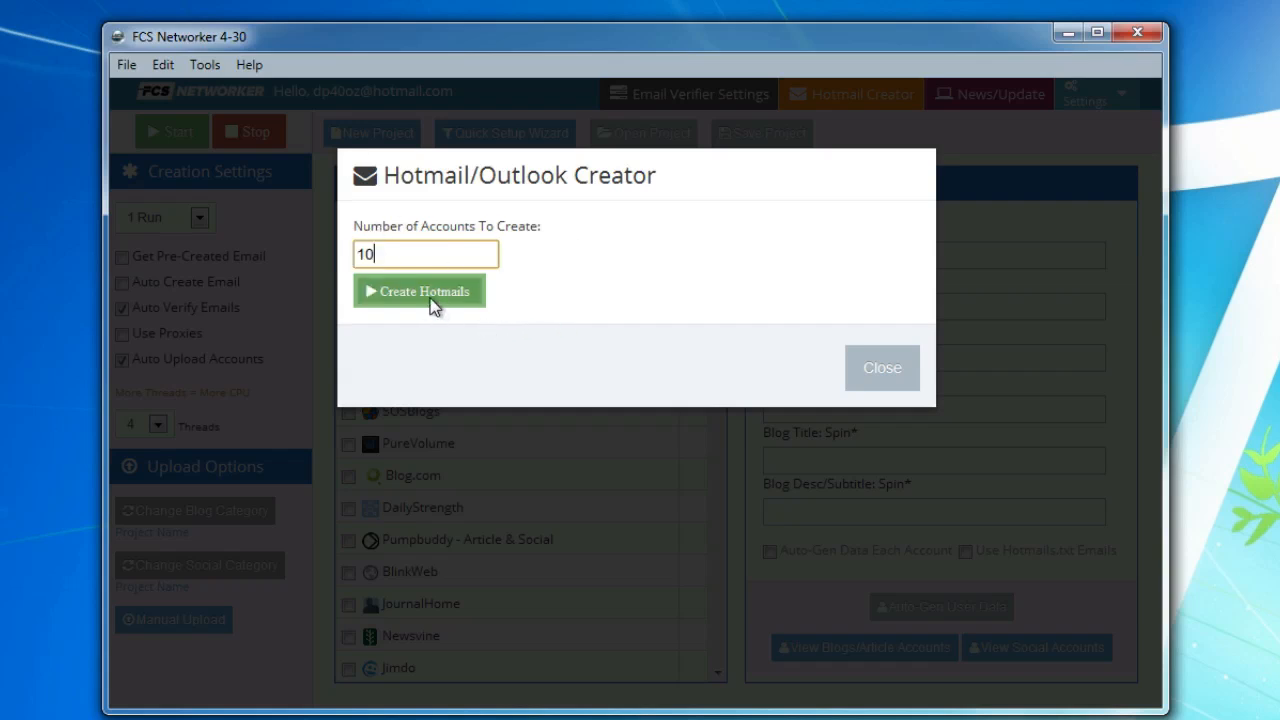
pyautogui.click(880, 368)
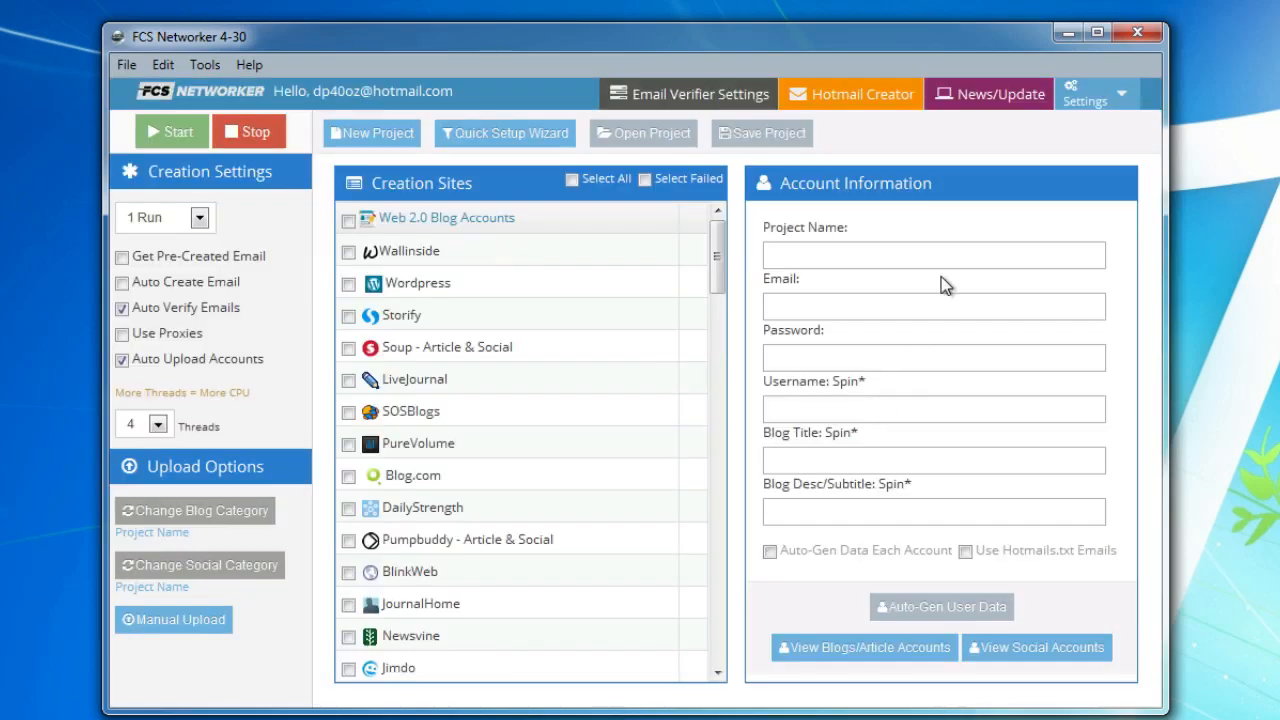
pyautogui.moveTo(964, 250)
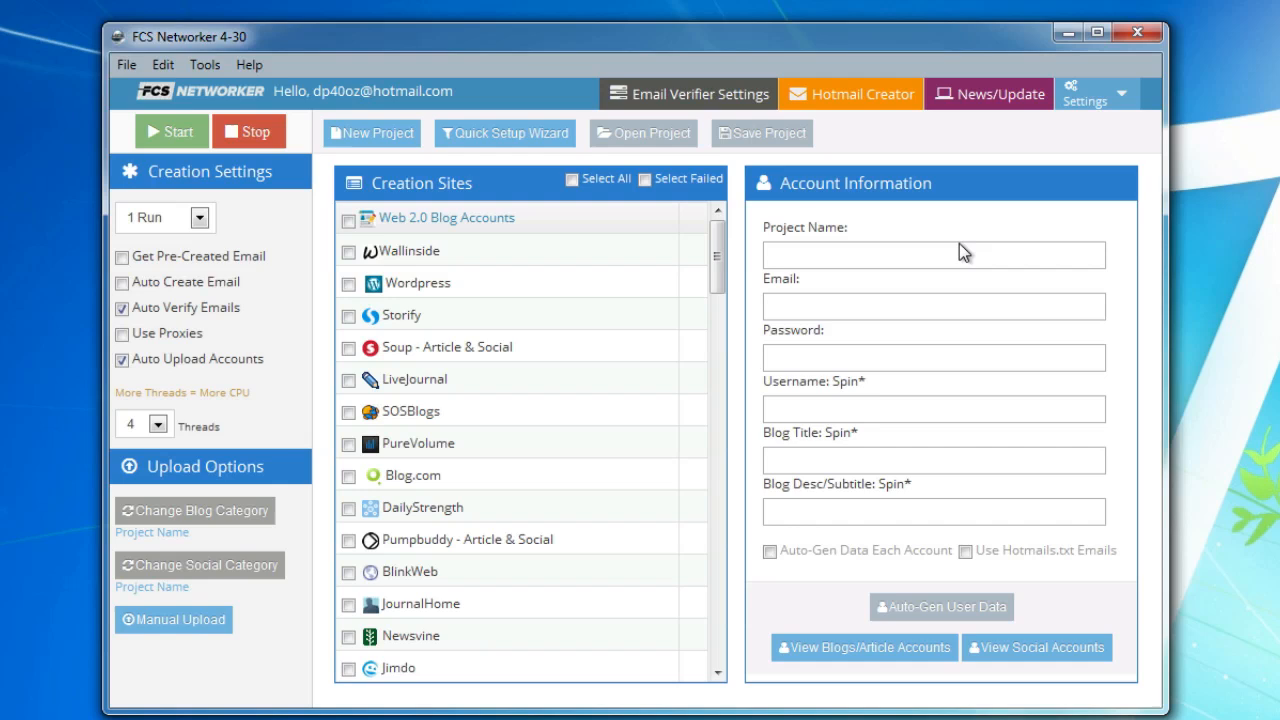
pyautogui.moveTo(964, 252)
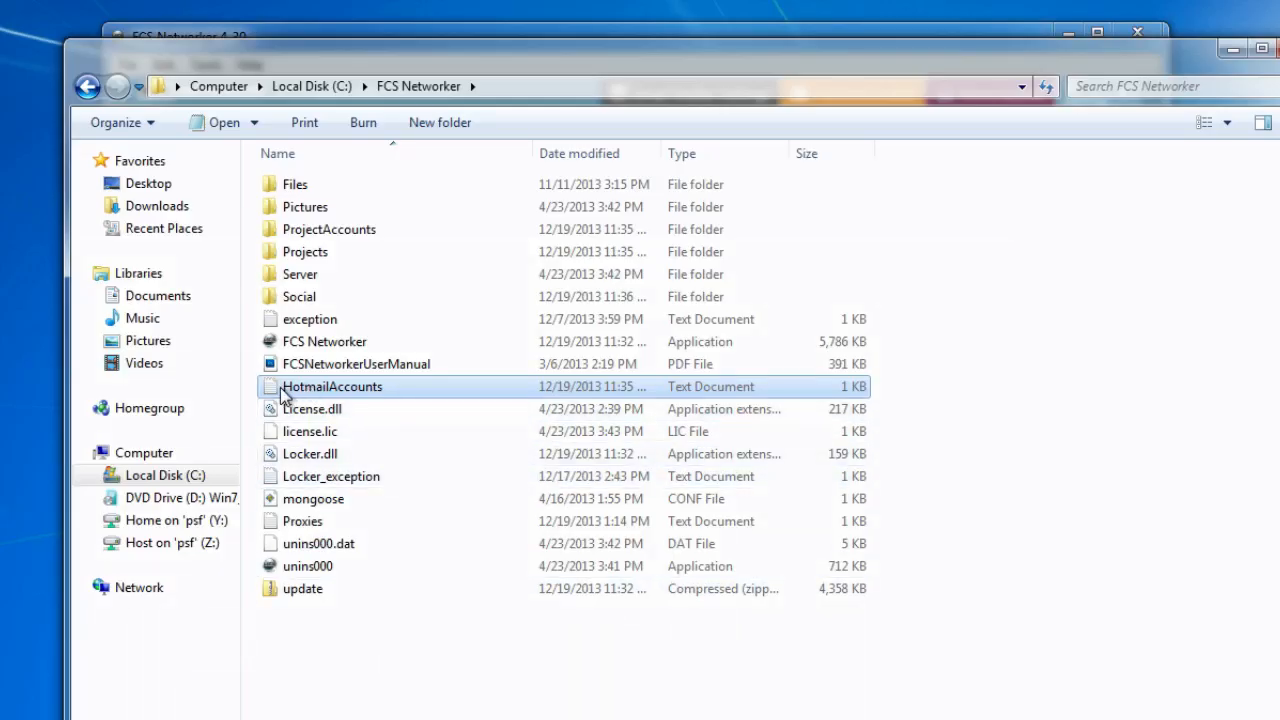
pyautogui.moveTo(378, 390)
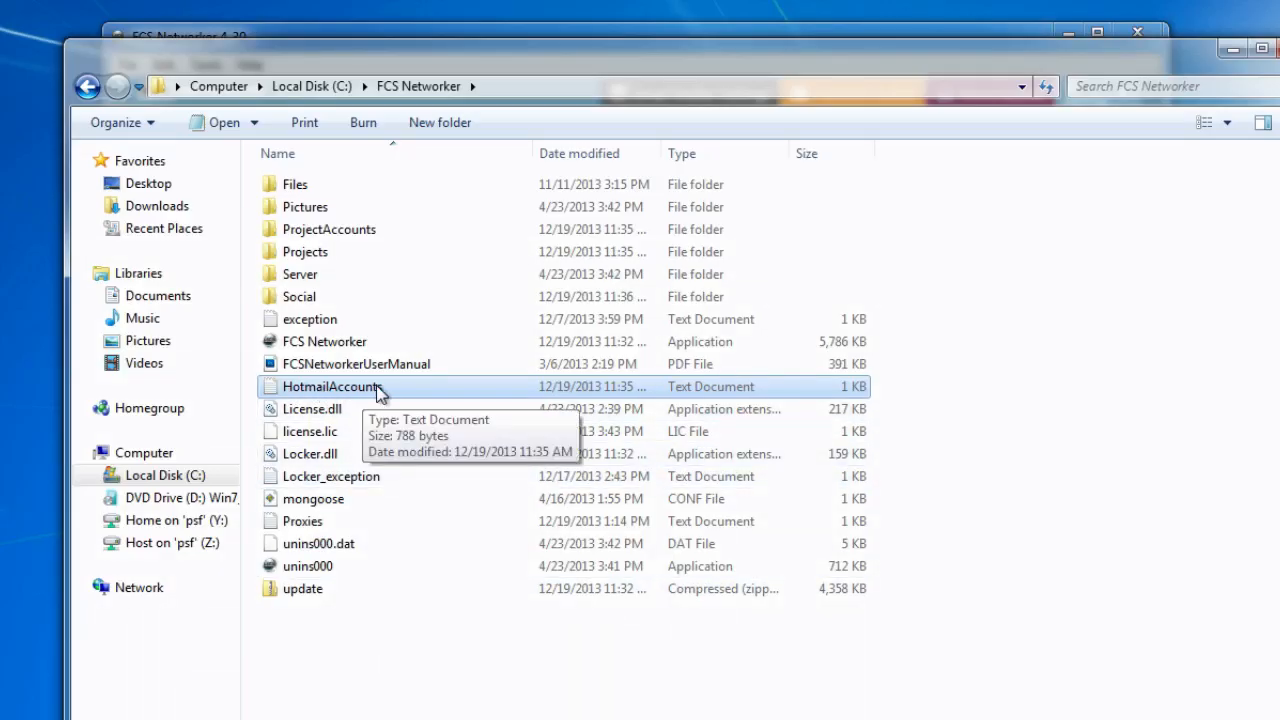
pyautogui.moveTo(400, 392)
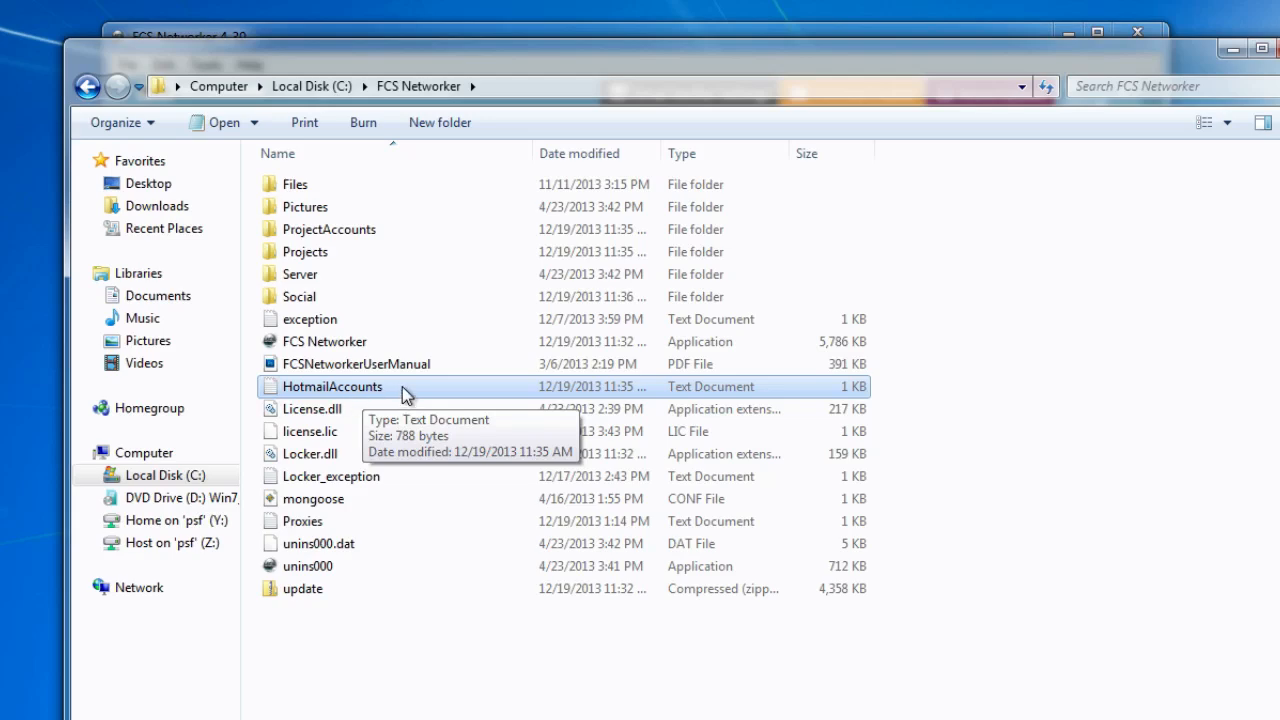
# Step: Open the HotmailAccounts text file from the FCS Networker folder in Notepad
pyautogui.doubleClick(332, 386)
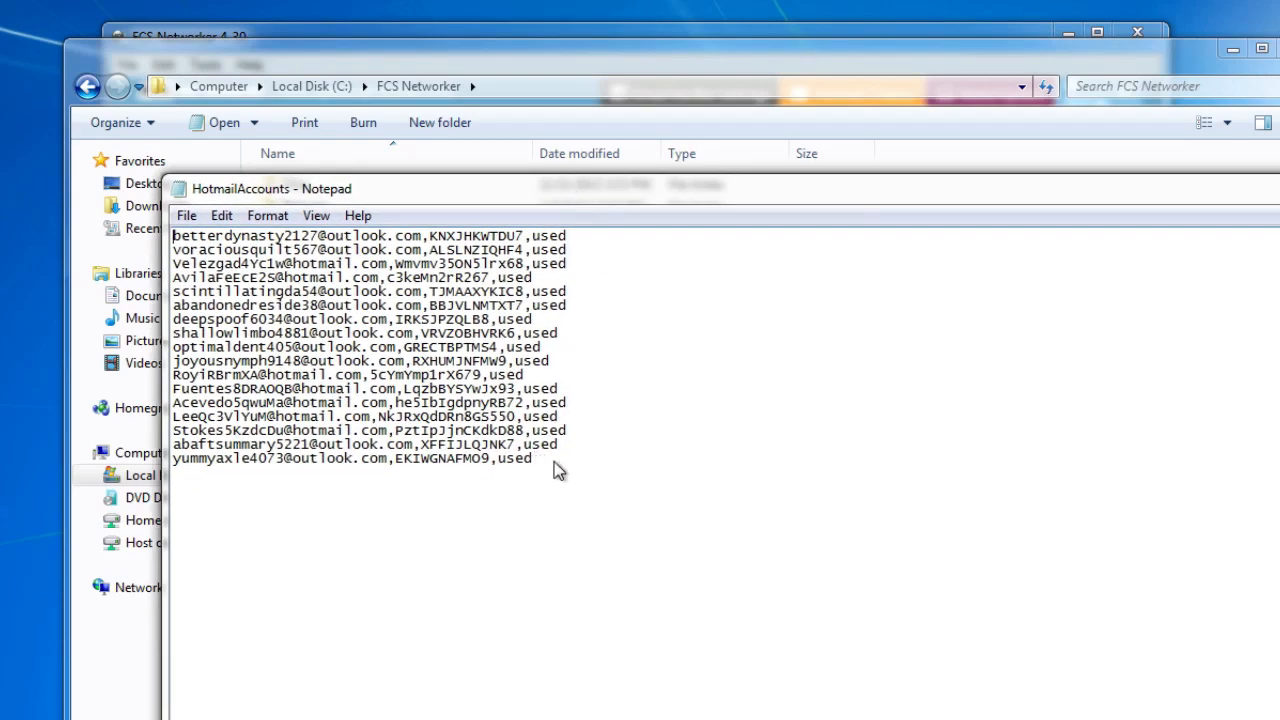
pyautogui.doubleClick(516, 458)
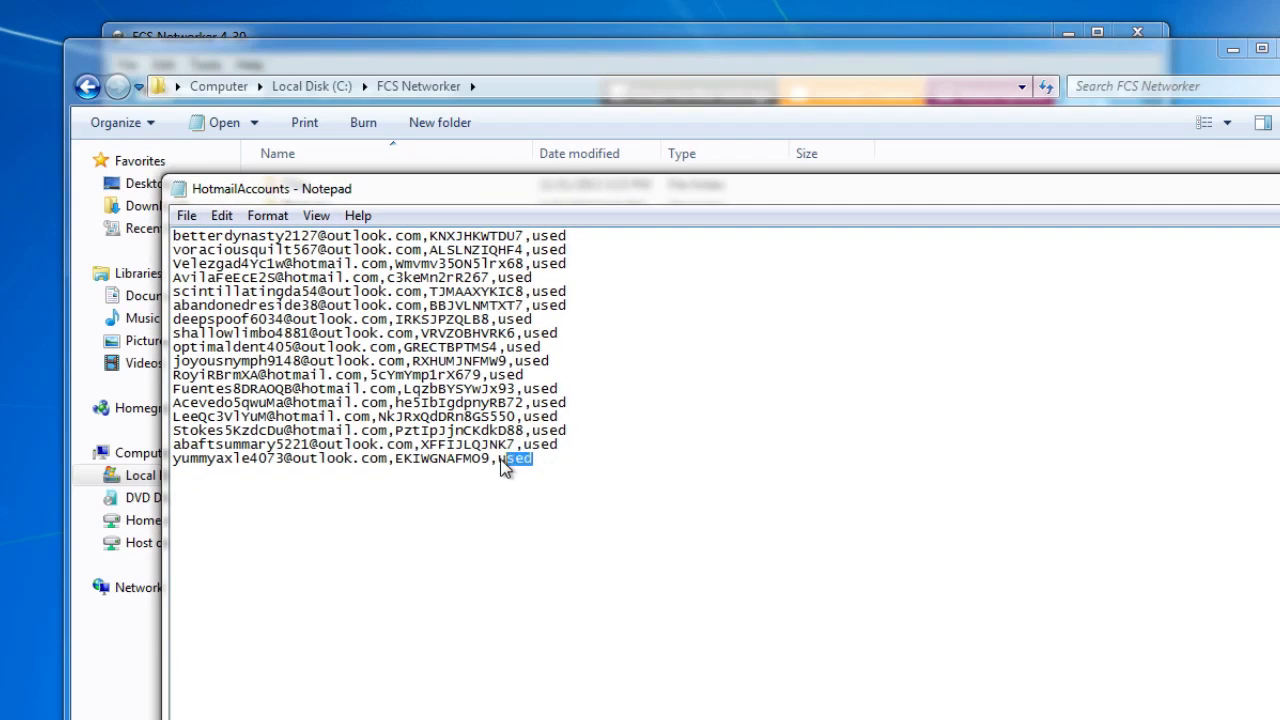
pyautogui.write('availa')
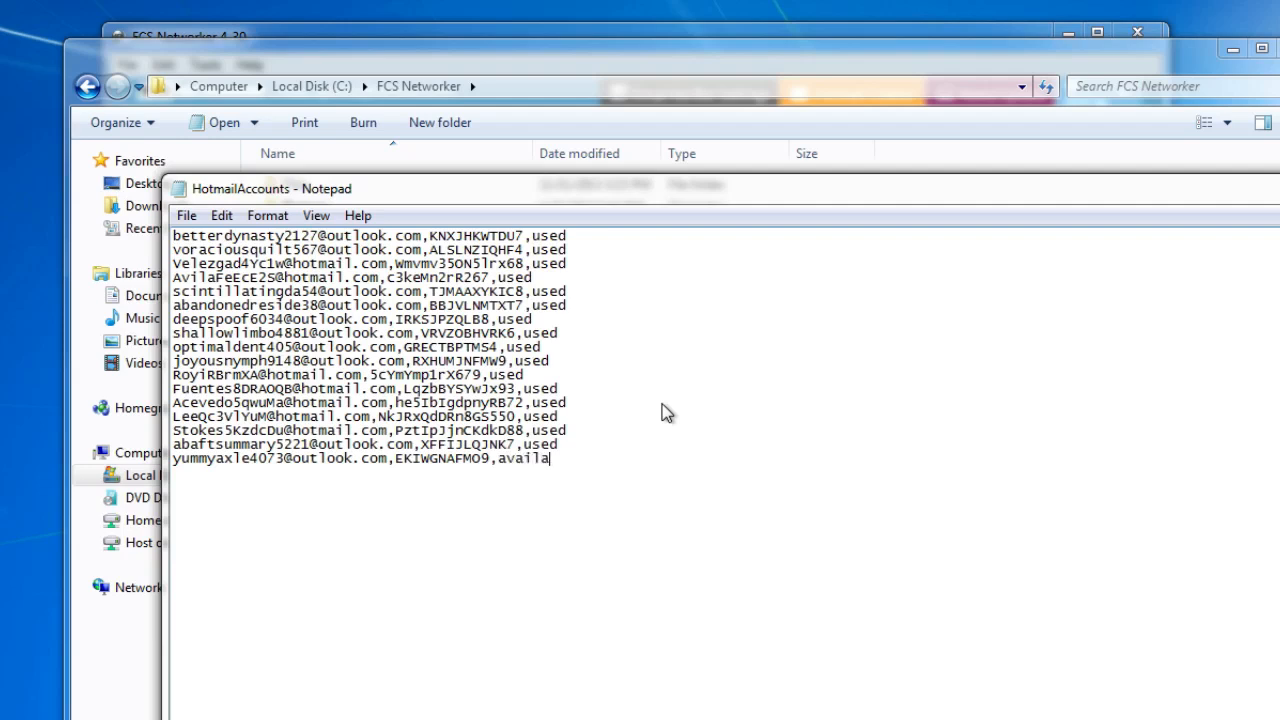
pyautogui.tripleClick(376, 458)
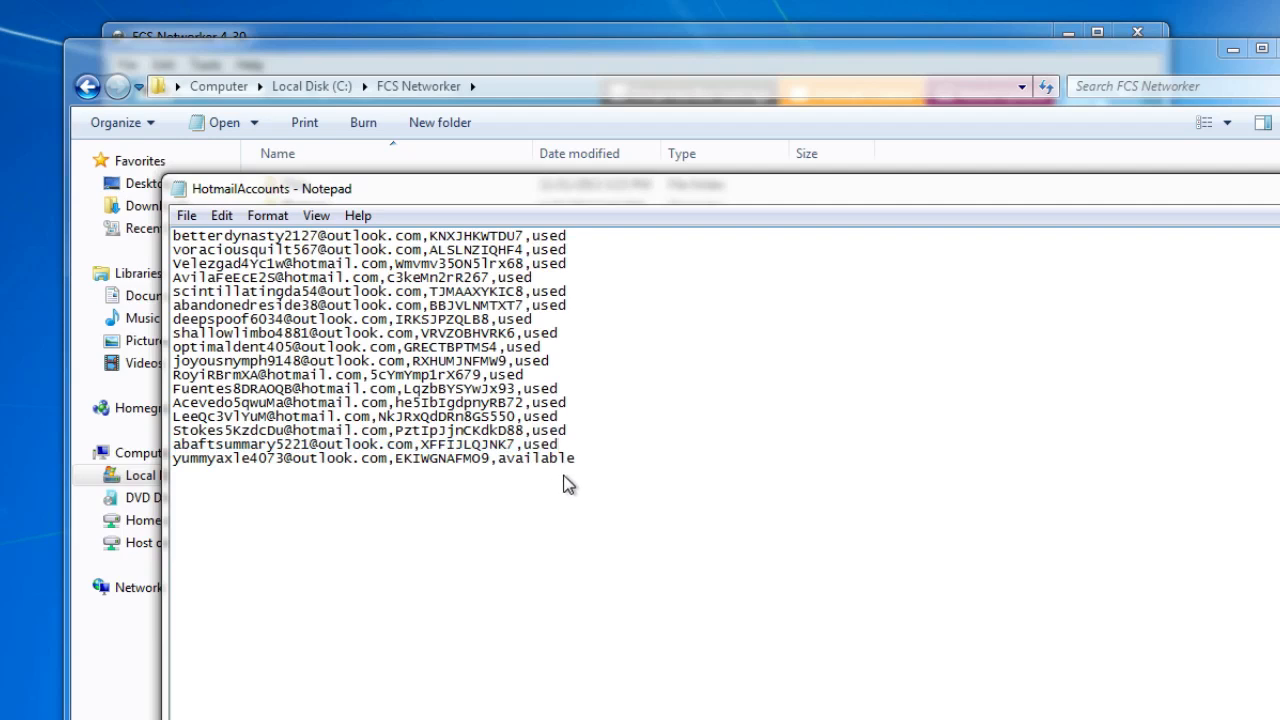
pyautogui.moveTo(604, 460)
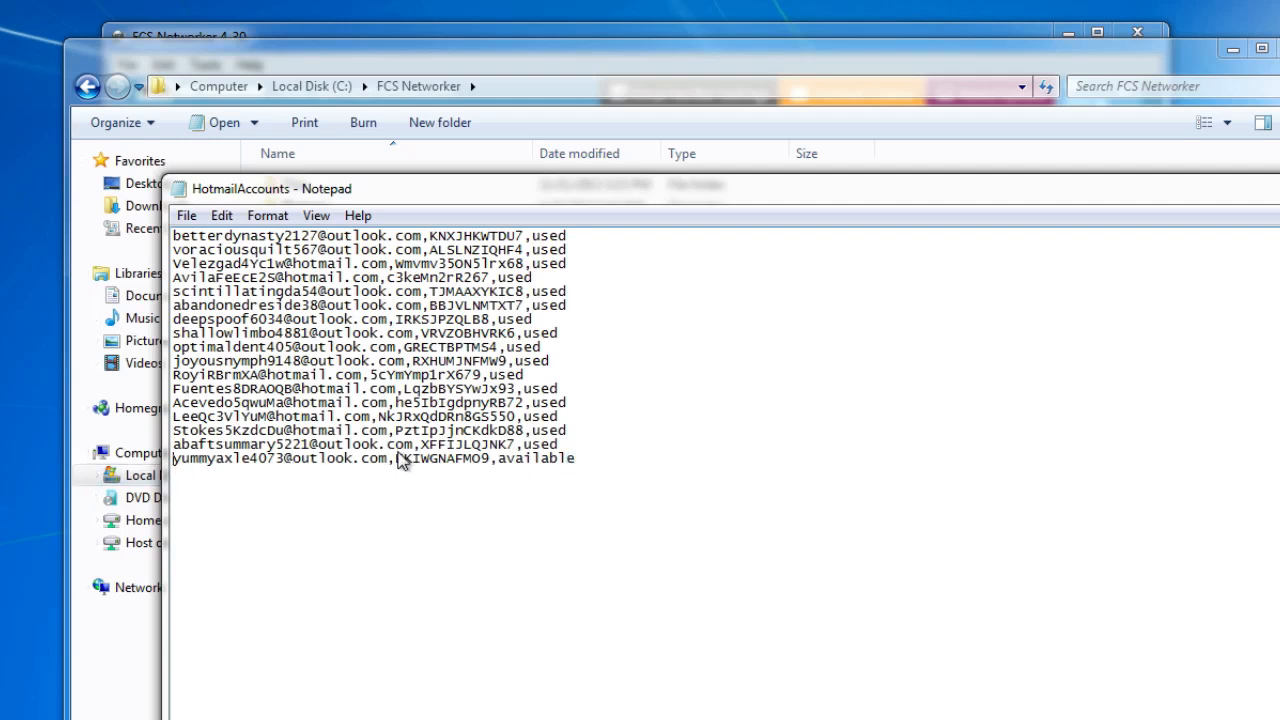
pyautogui.moveTo(404, 472)
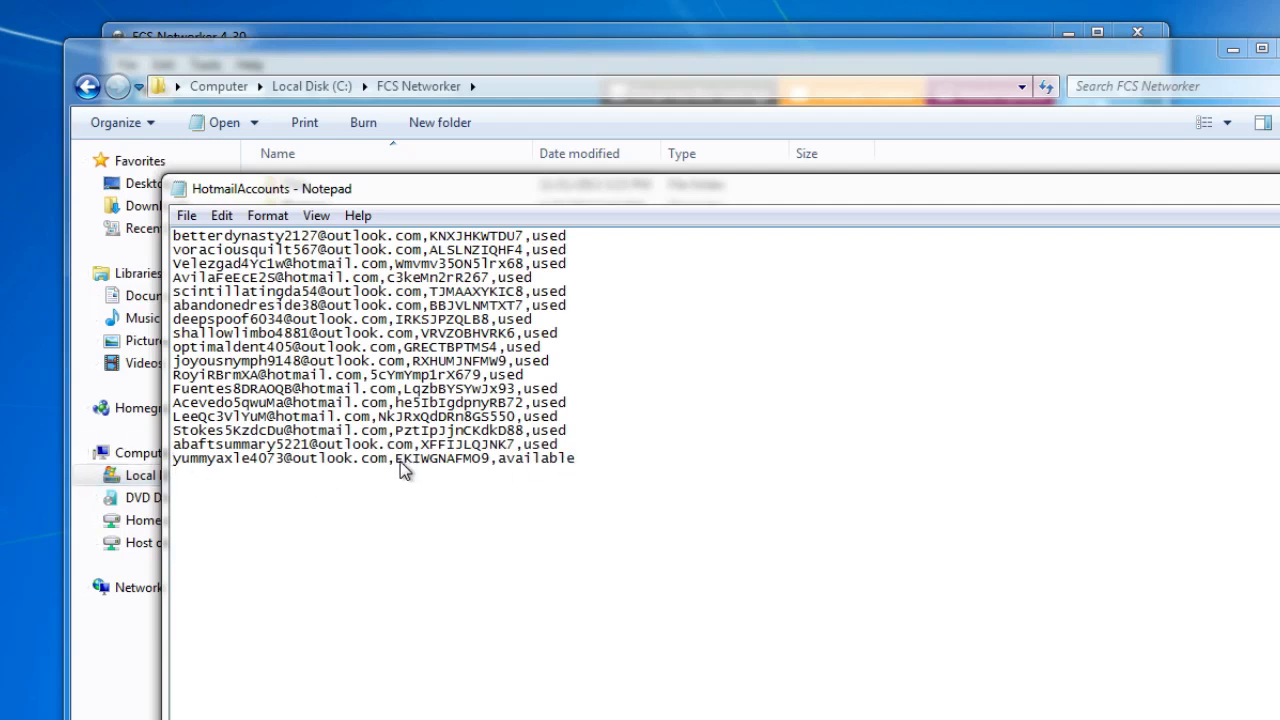
pyautogui.doubleClick(536, 458)
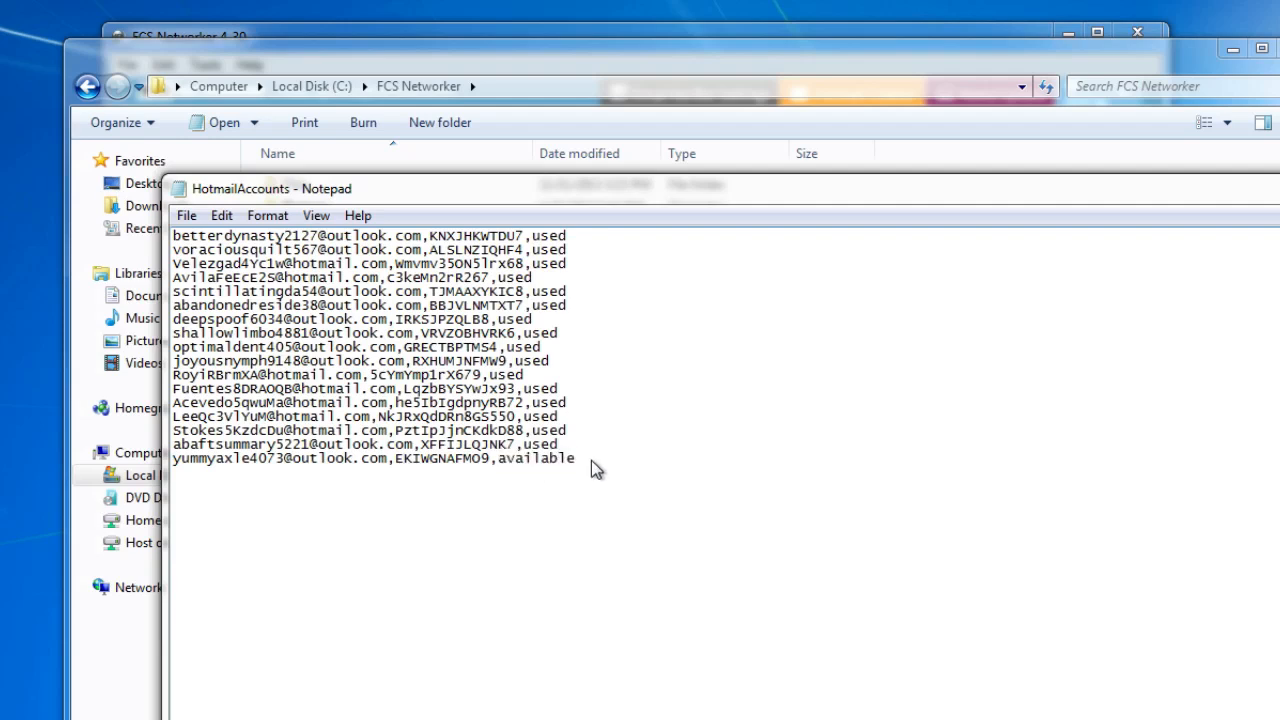
pyautogui.doubleClick(536, 458)
pyautogui.write('us')
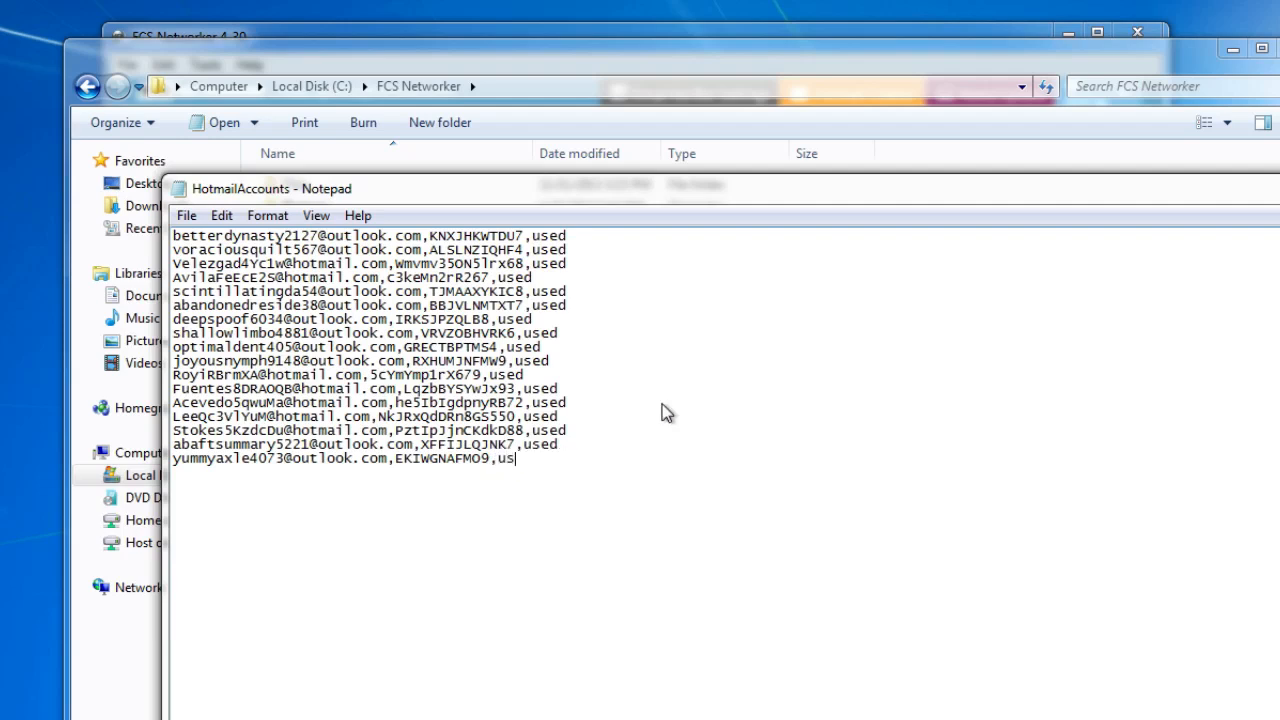
pyautogui.write('ed')
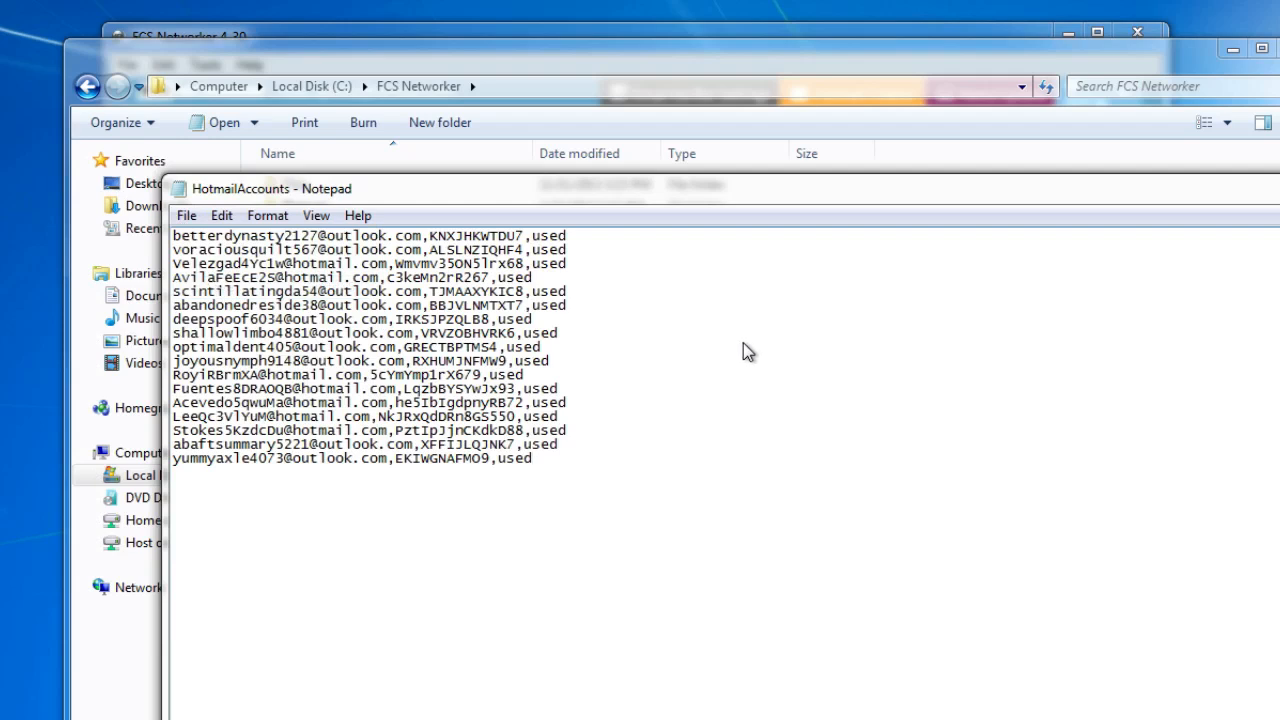
pyautogui.click(532, 458)
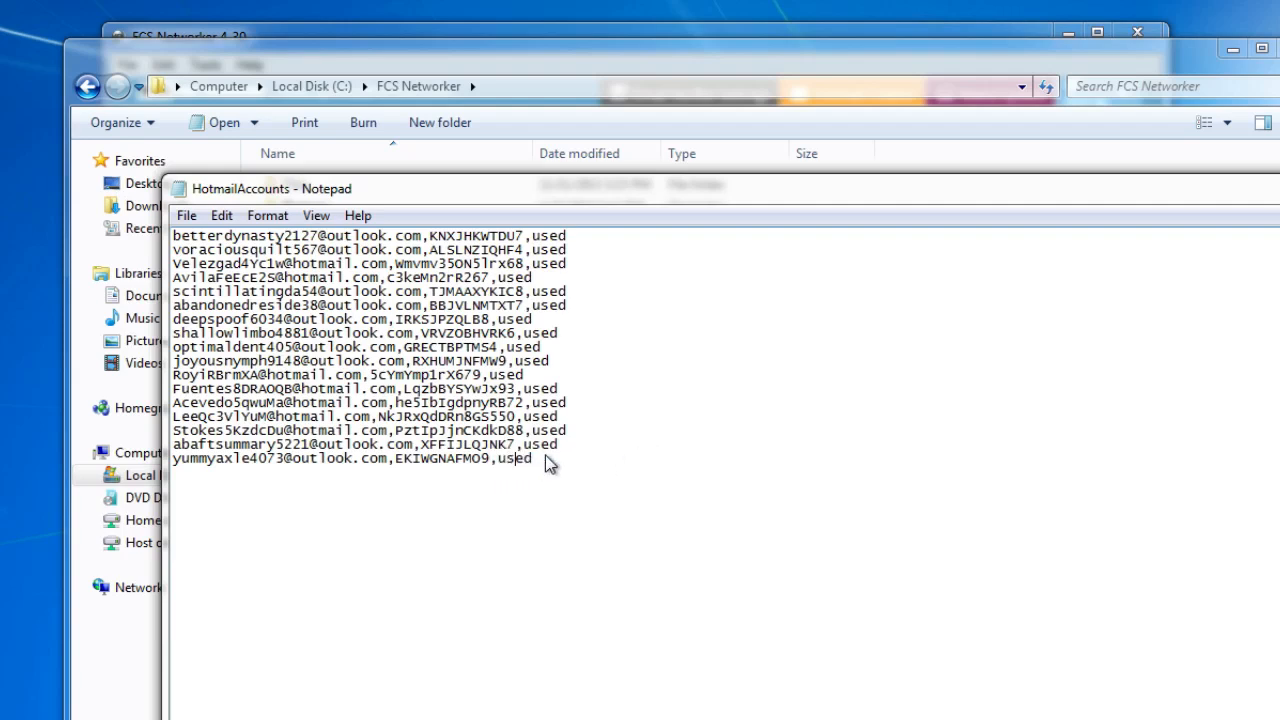
pyautogui.moveTo(556, 464)
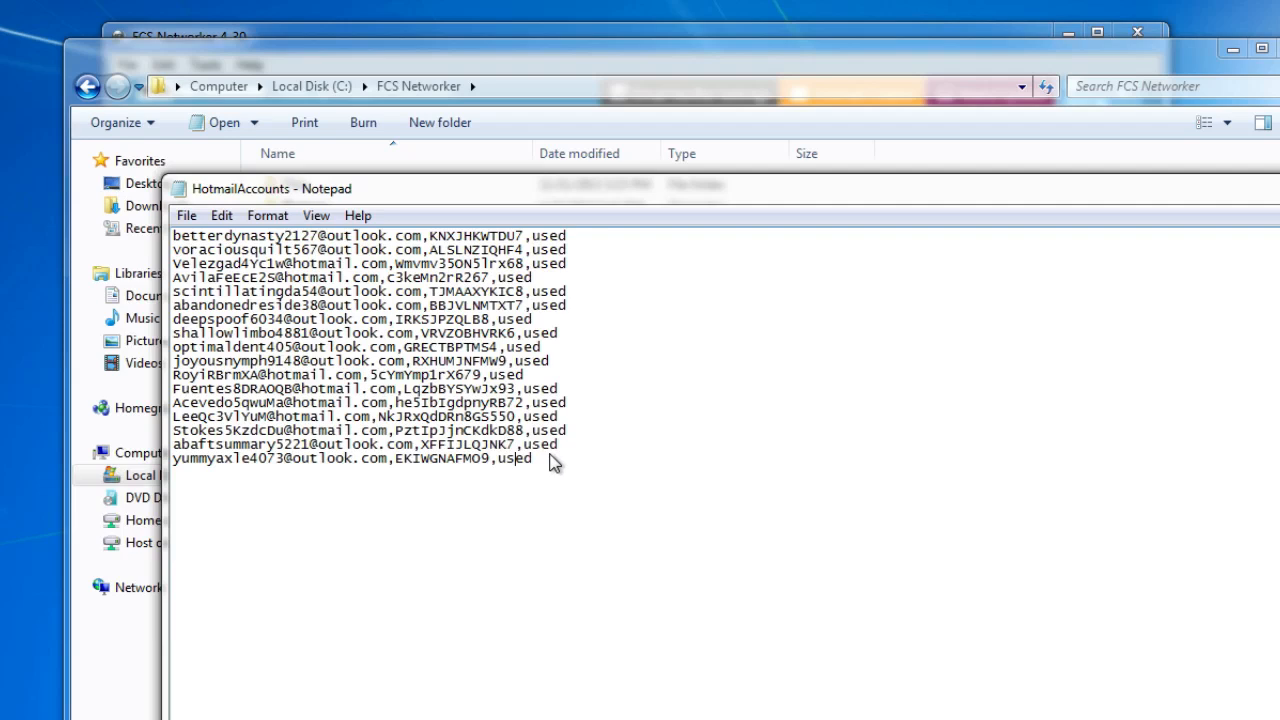
pyautogui.doubleClick(512, 458)
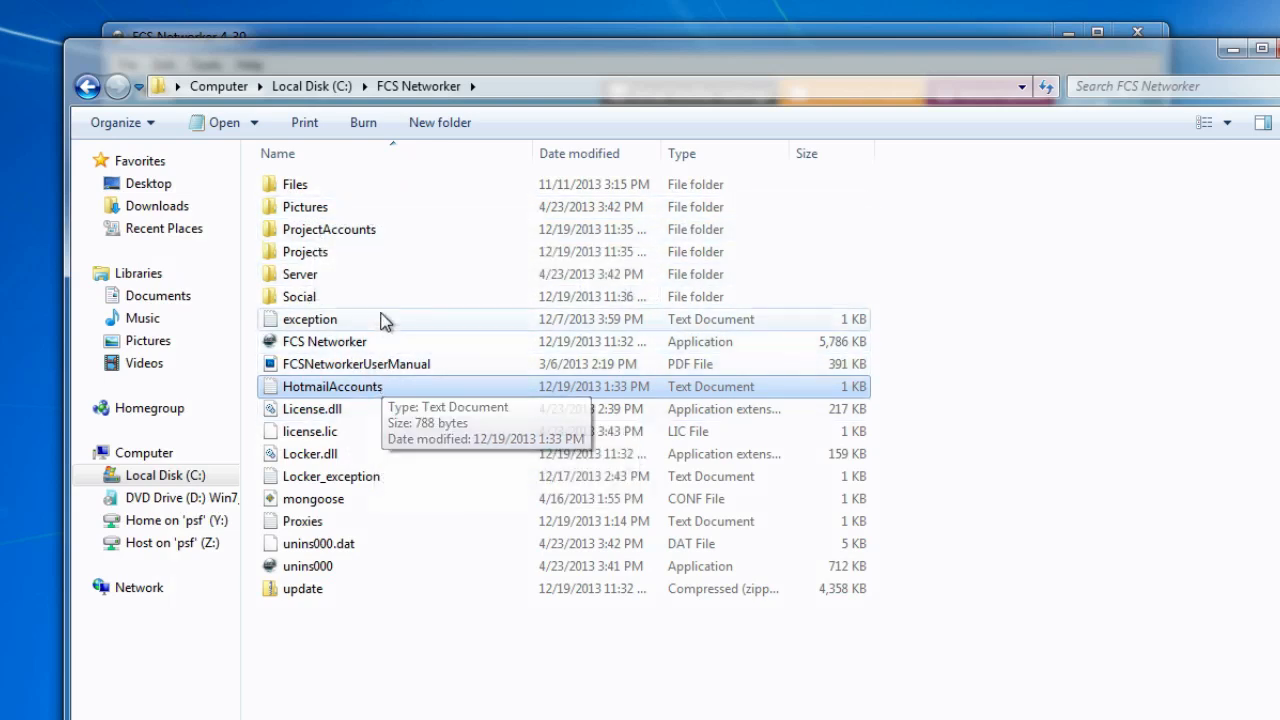
pyautogui.moveTo(322, 240)
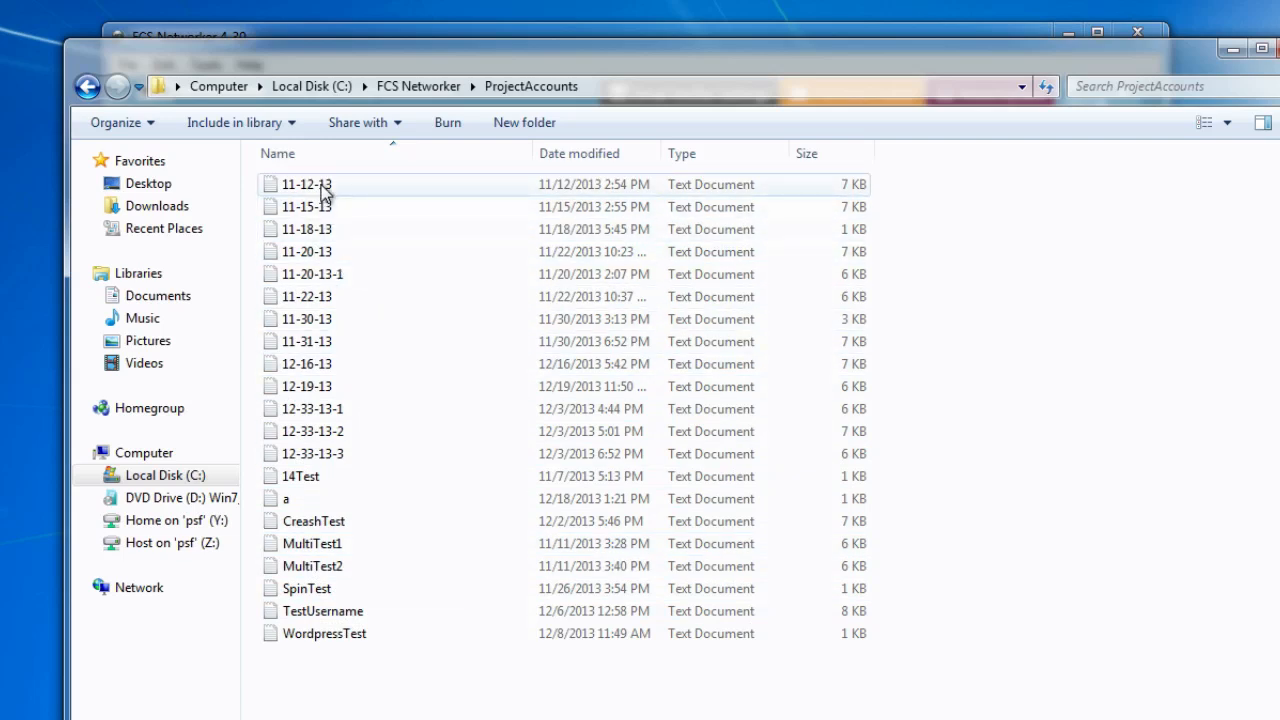
pyautogui.moveTo(384, 210)
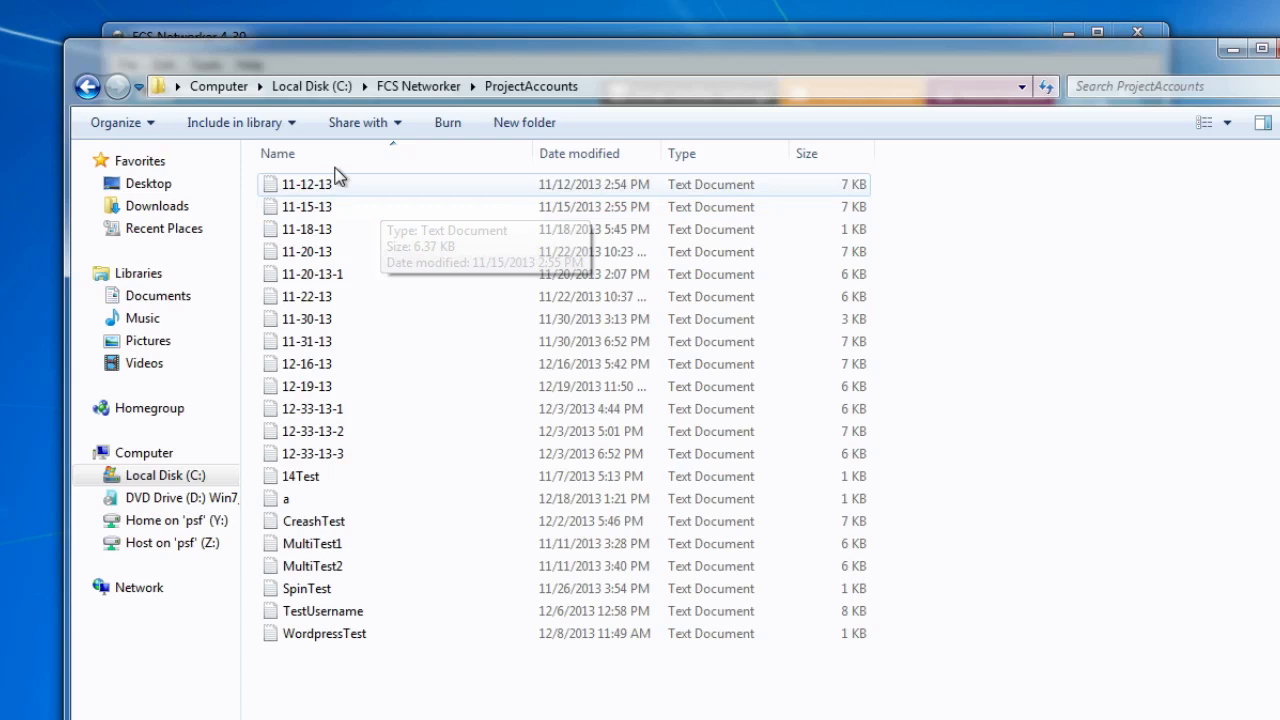
pyautogui.moveTo(88, 86)
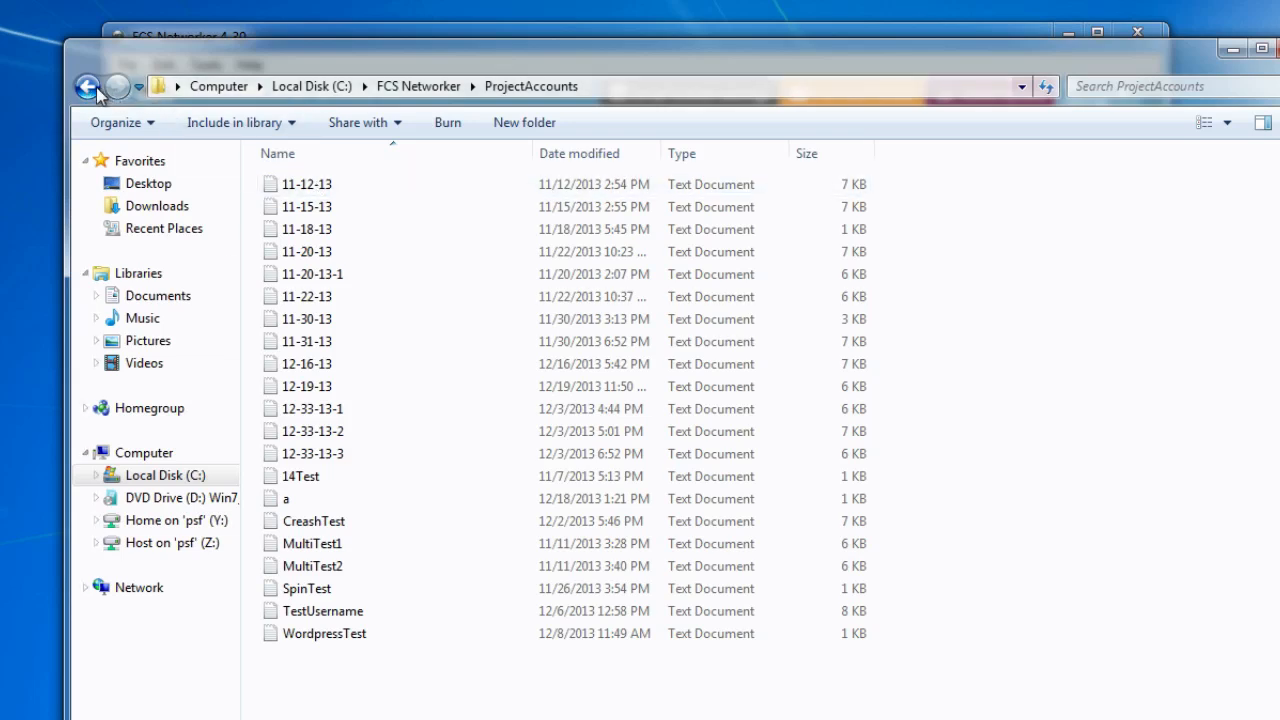
# Step: Browse the Projects and Social folders, returning each time to the FCS Networker folder
pyautogui.click(88, 86)
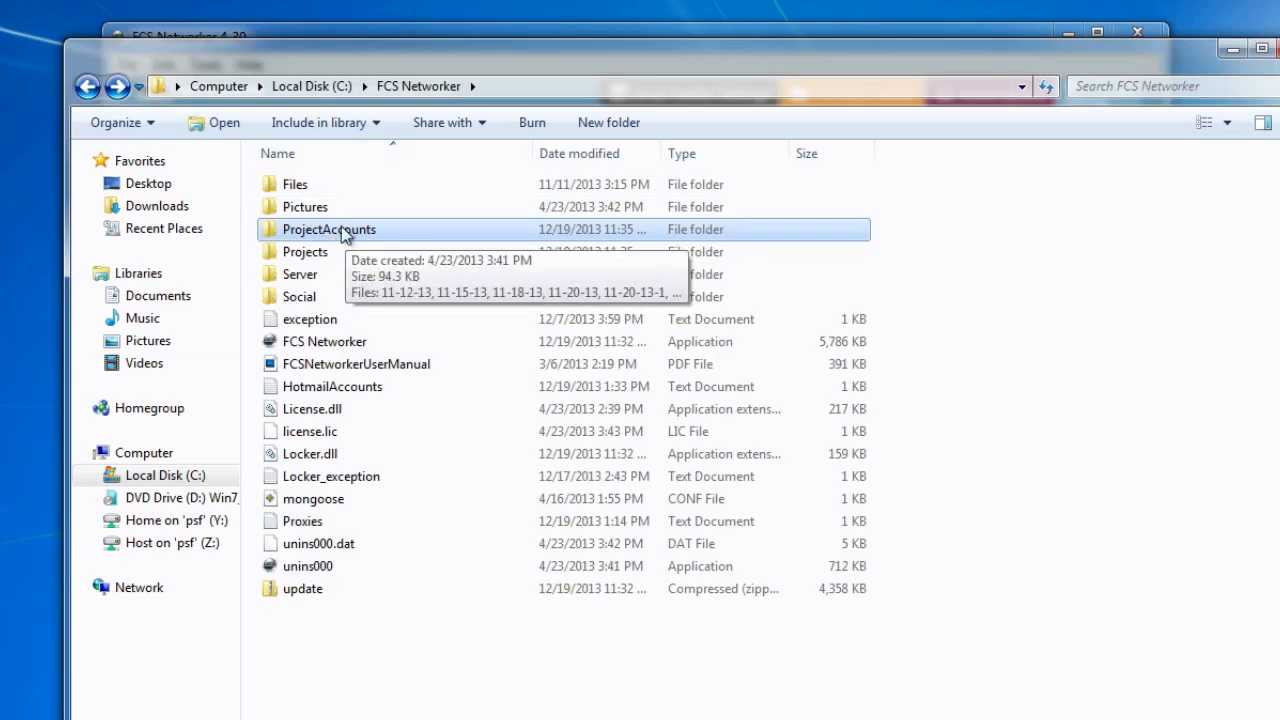
pyautogui.doubleClick(304, 252)
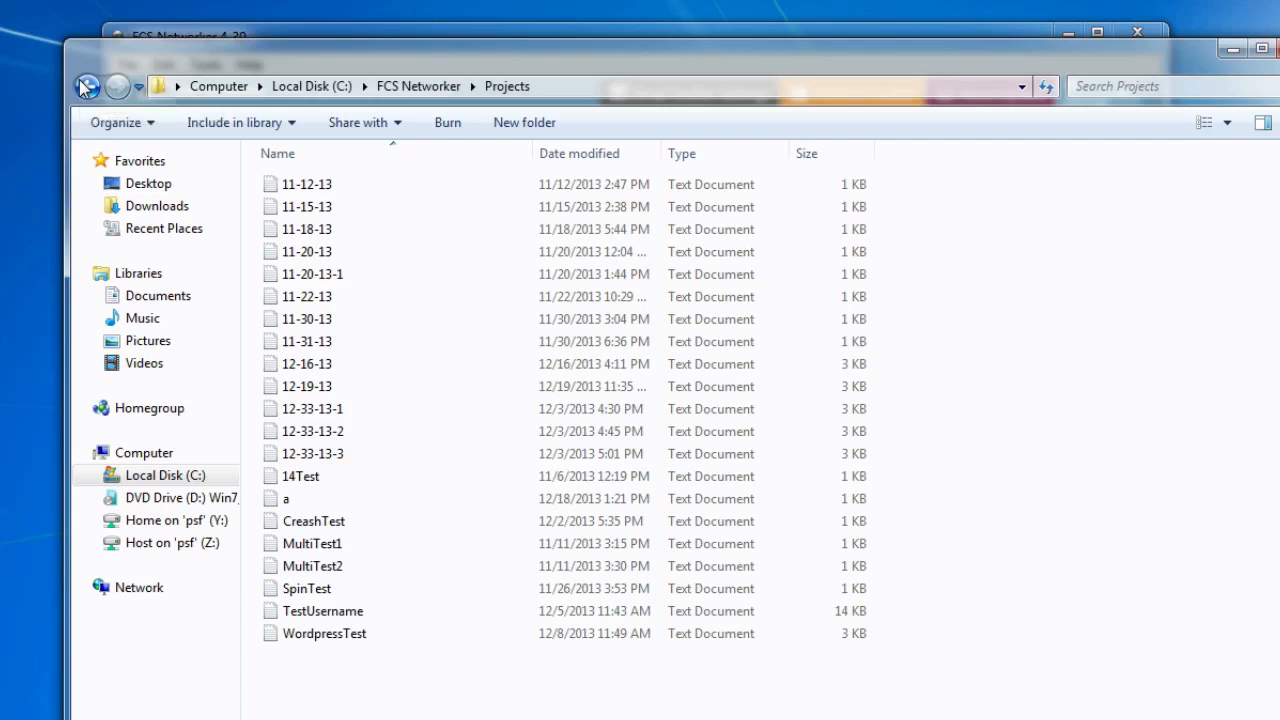
pyautogui.click(86, 86)
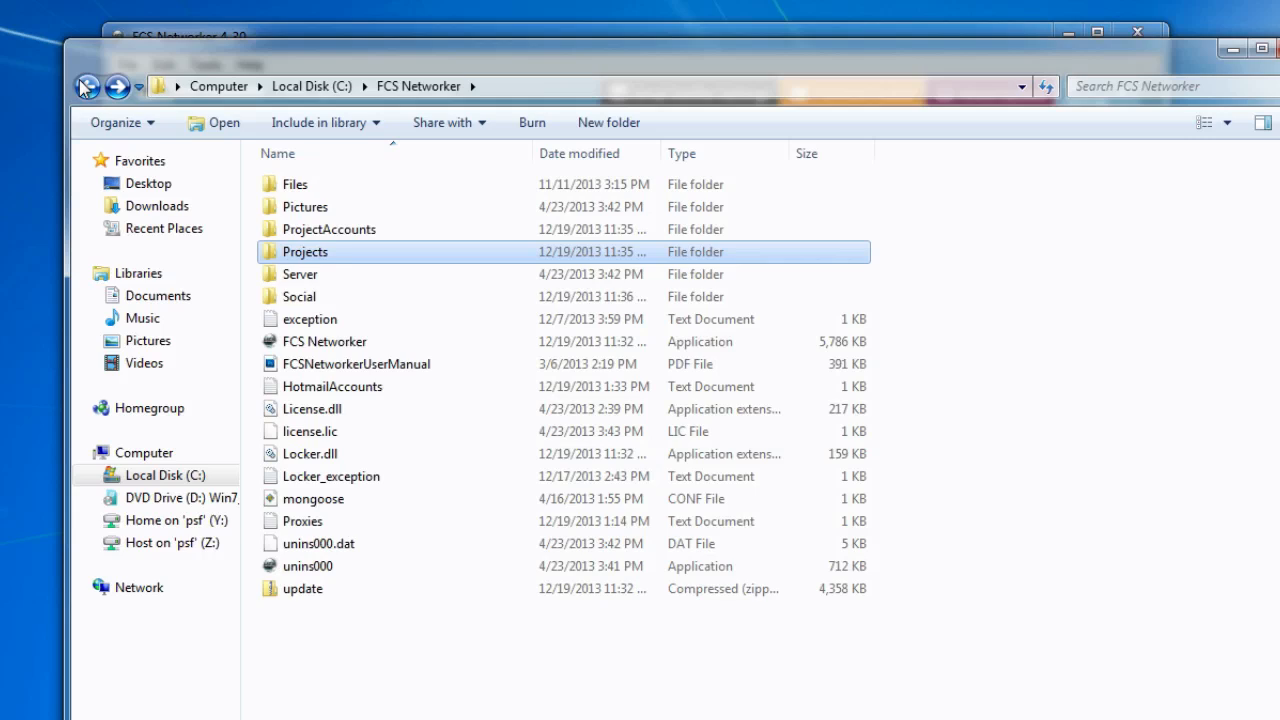
pyautogui.moveTo(300, 296)
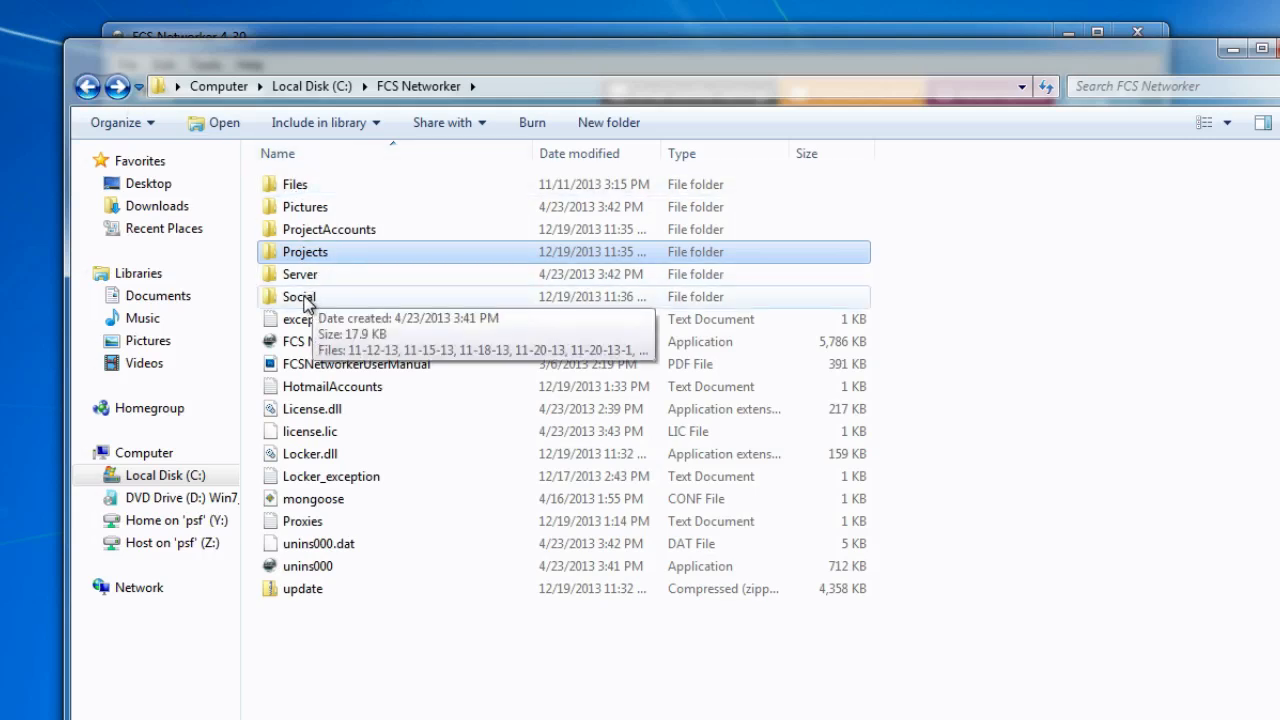
pyautogui.doubleClick(298, 296)
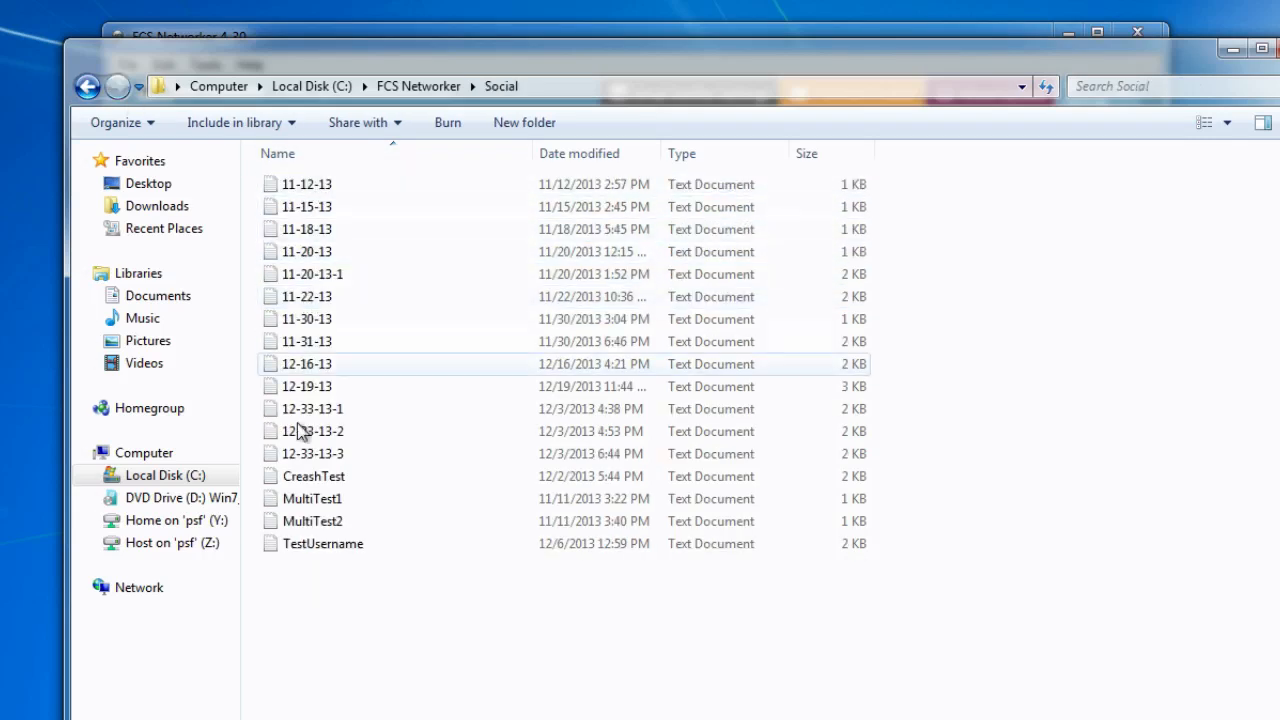
pyautogui.click(308, 252)
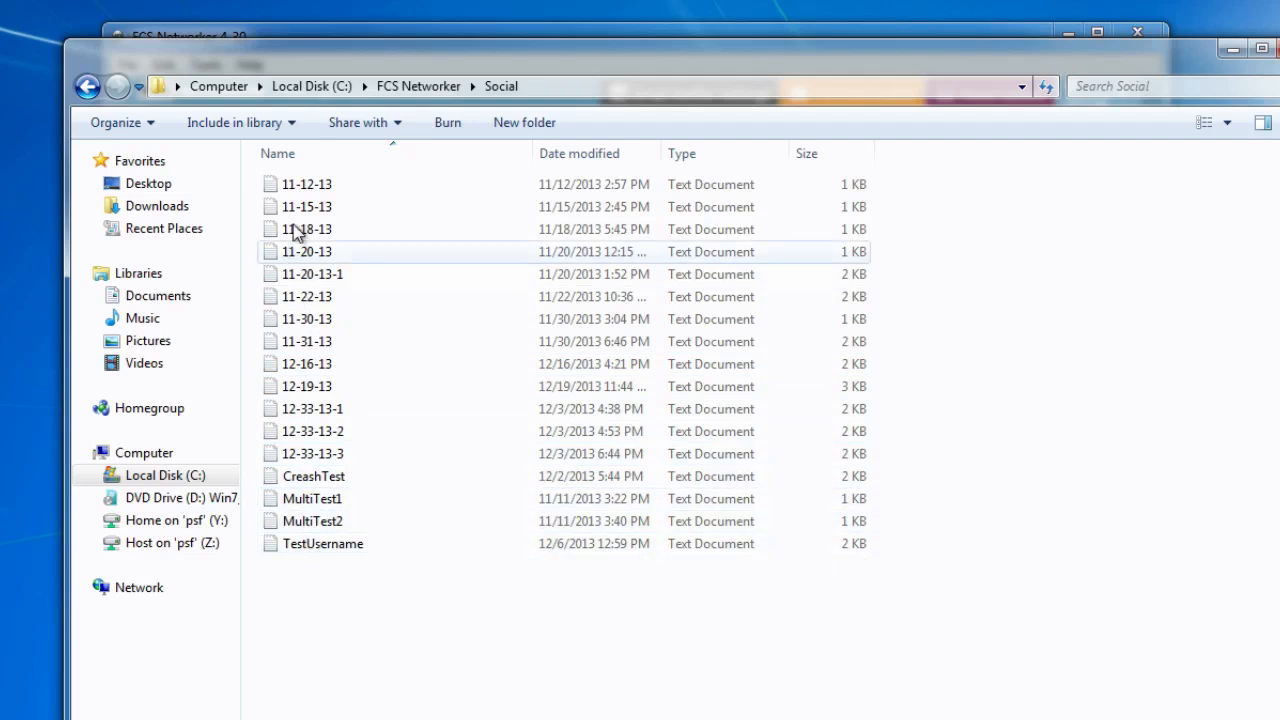
pyautogui.click(88, 86)
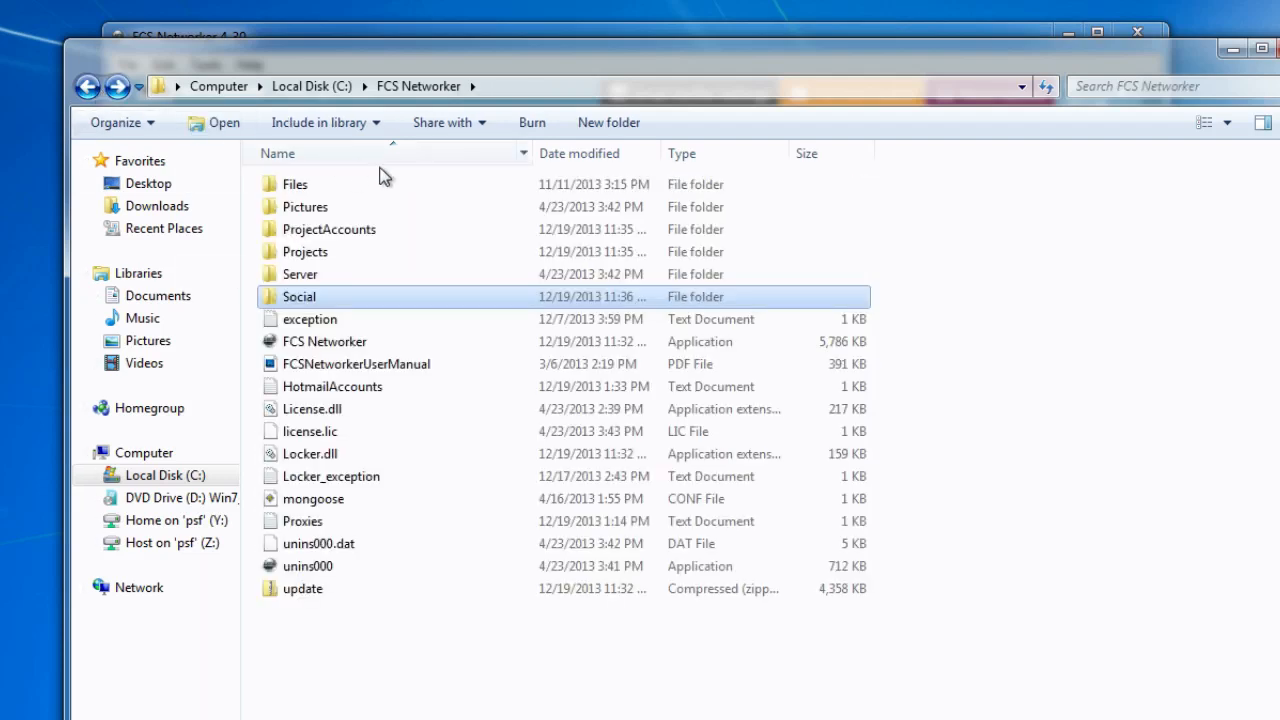
pyautogui.moveTo(780, 410)
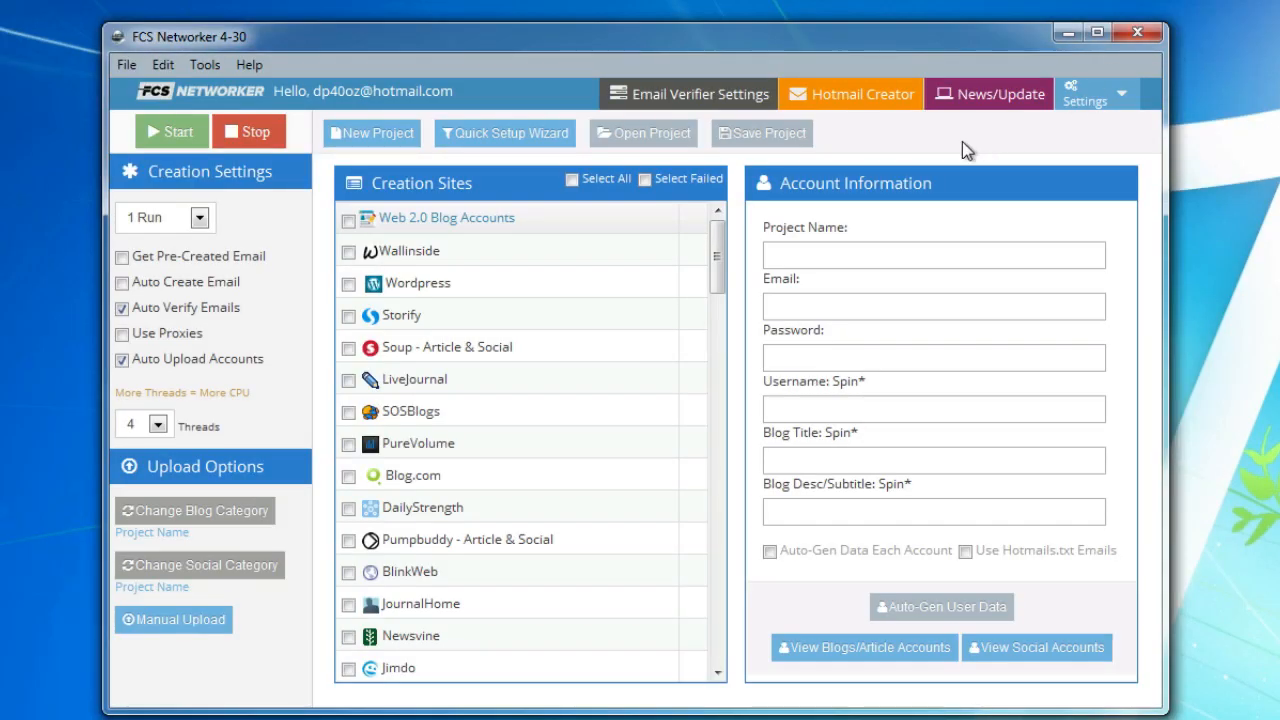
pyautogui.moveTo(970, 140)
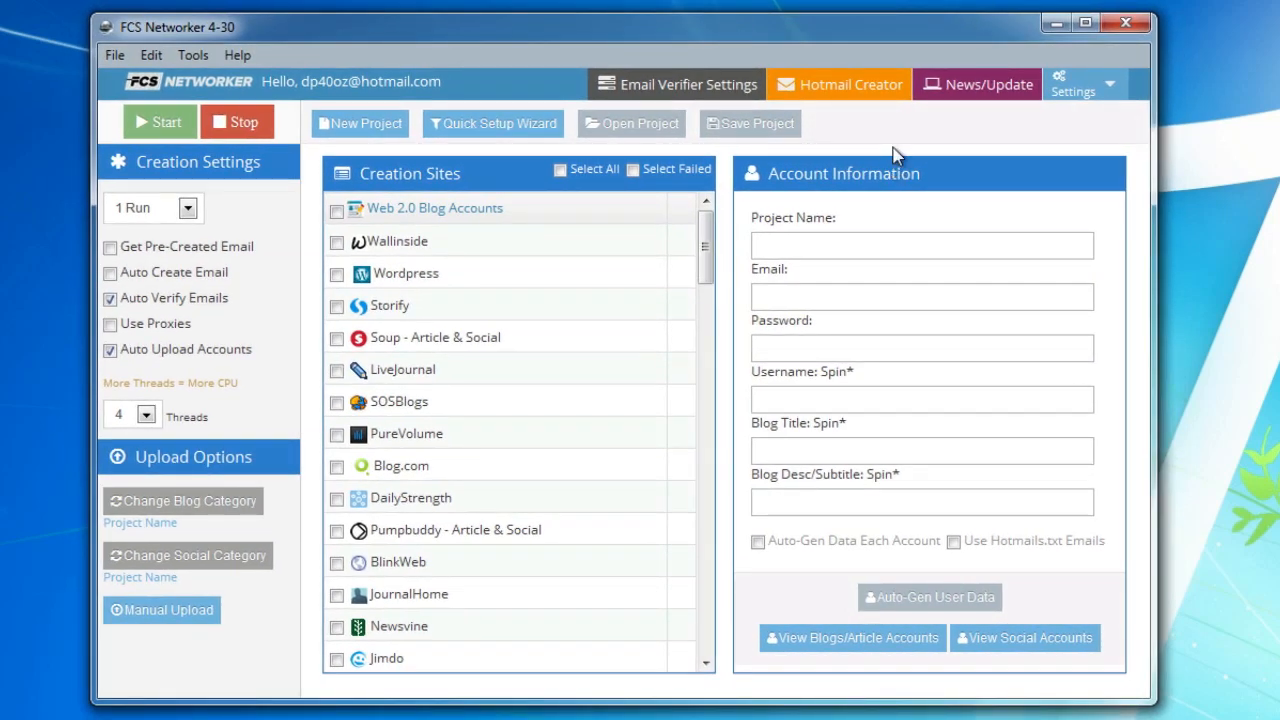
pyautogui.moveTo(856, 150)
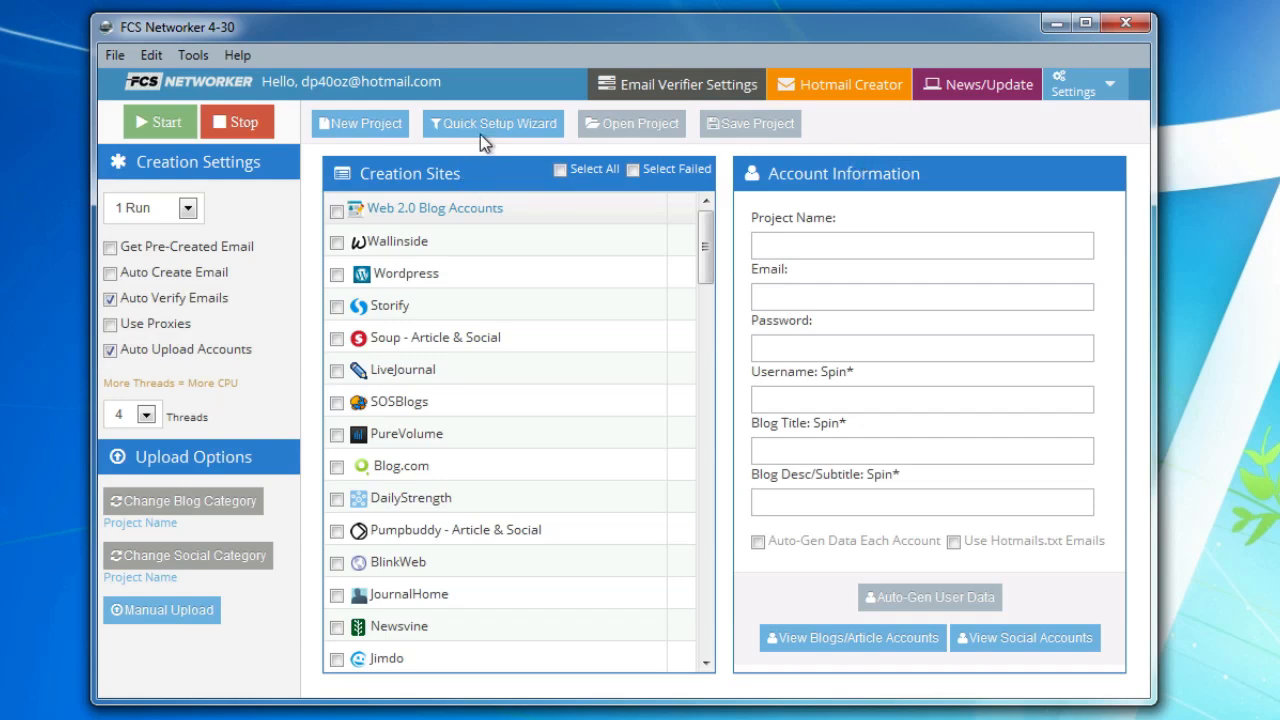
# Step: Quick-setup a project named DemoProject, agreeing to auto-upload accounts and auto-generate account information
pyautogui.click(492, 124)
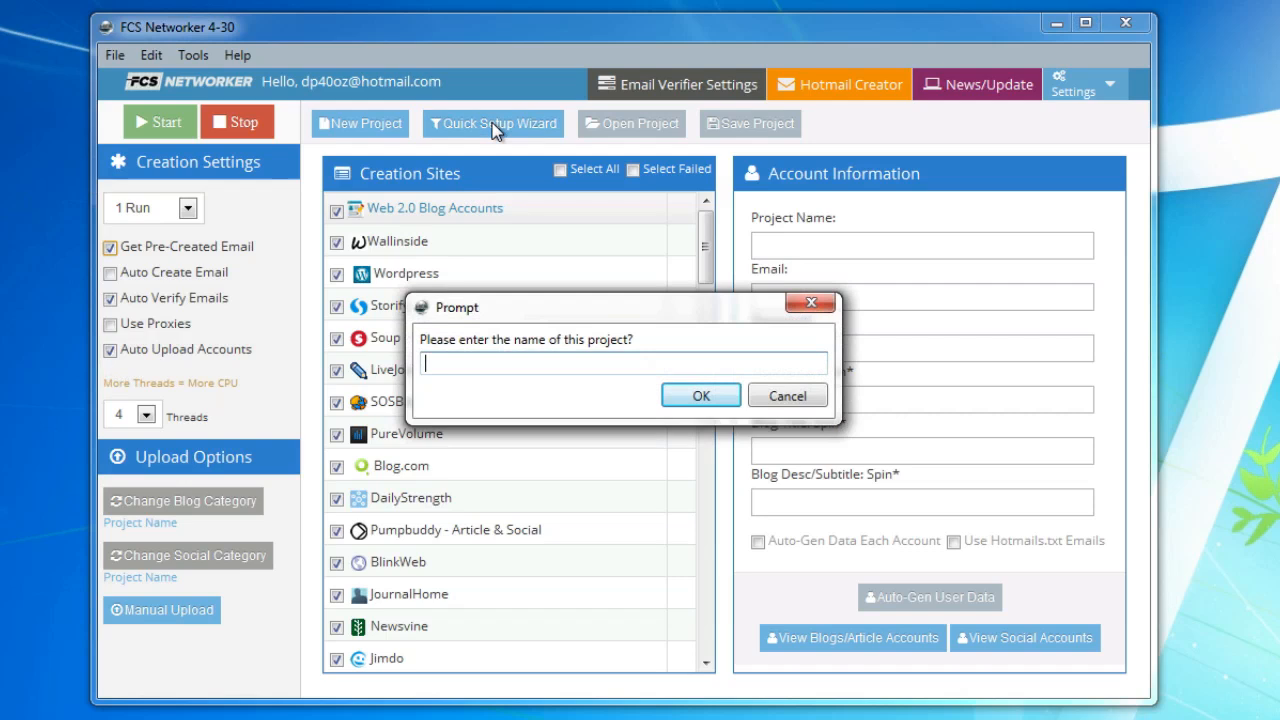
pyautogui.moveTo(552, 380)
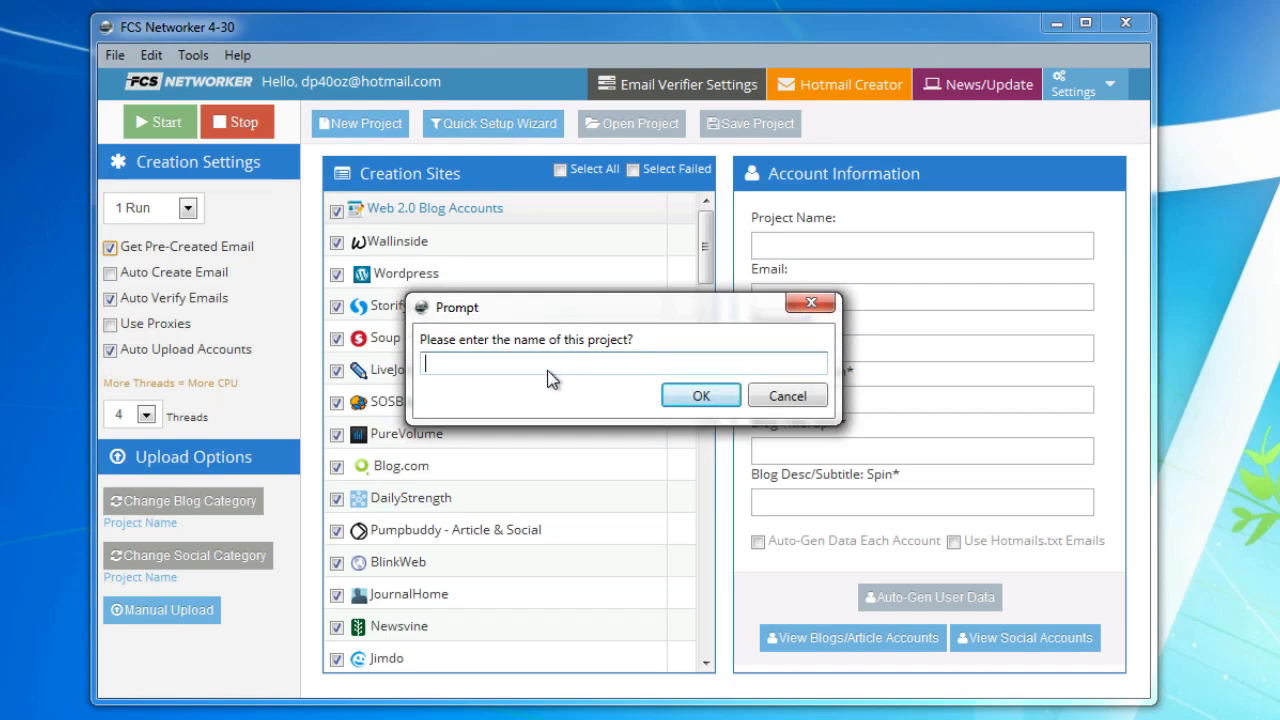
pyautogui.write('DemoProject')
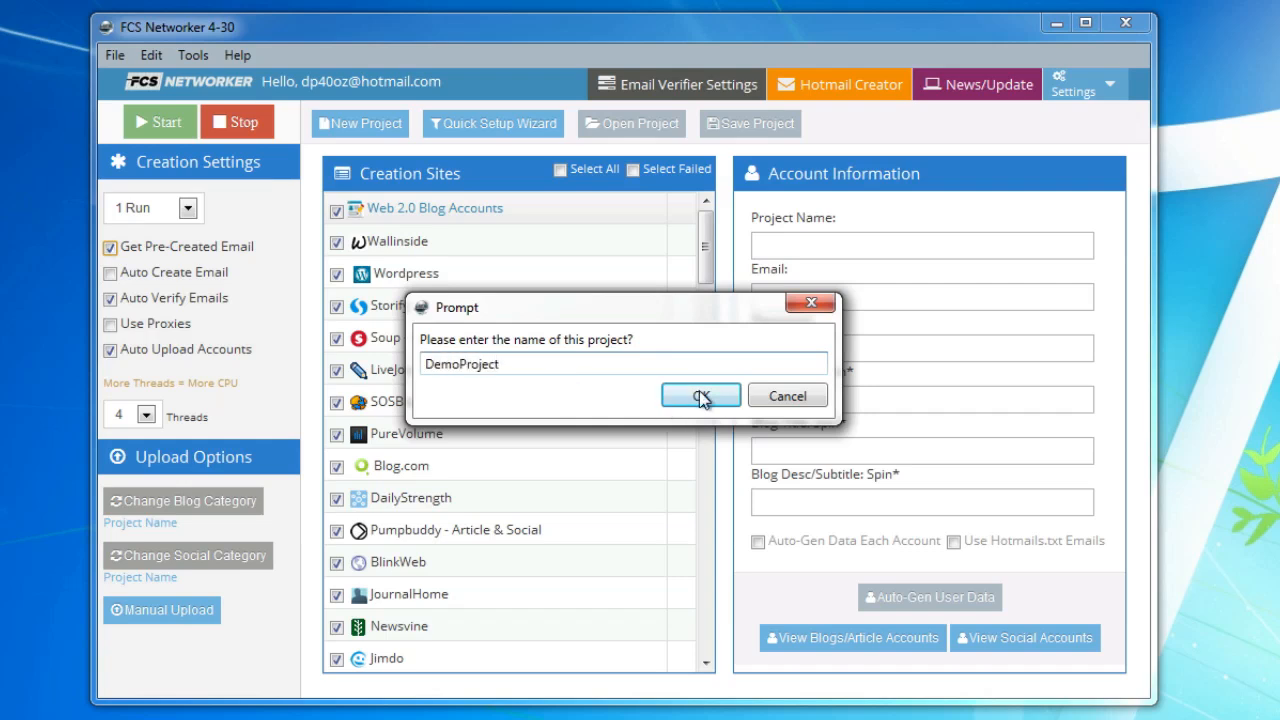
pyautogui.click(700, 396)
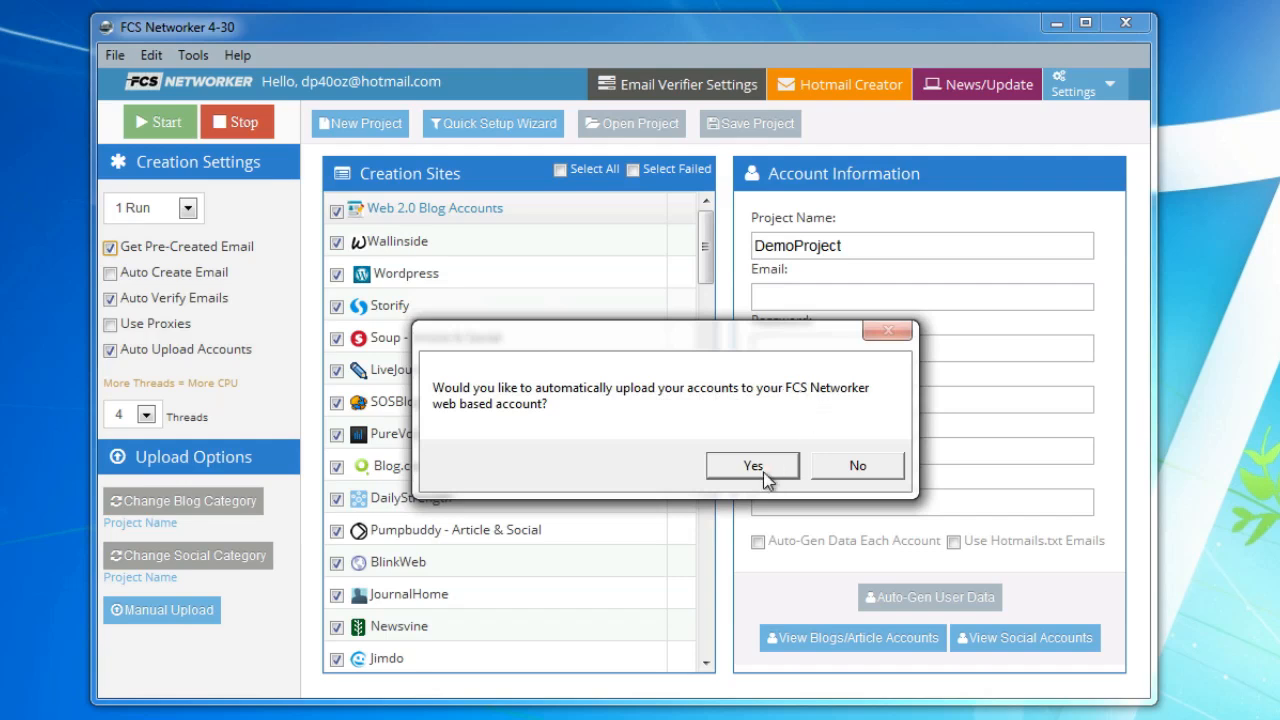
pyautogui.click(752, 464)
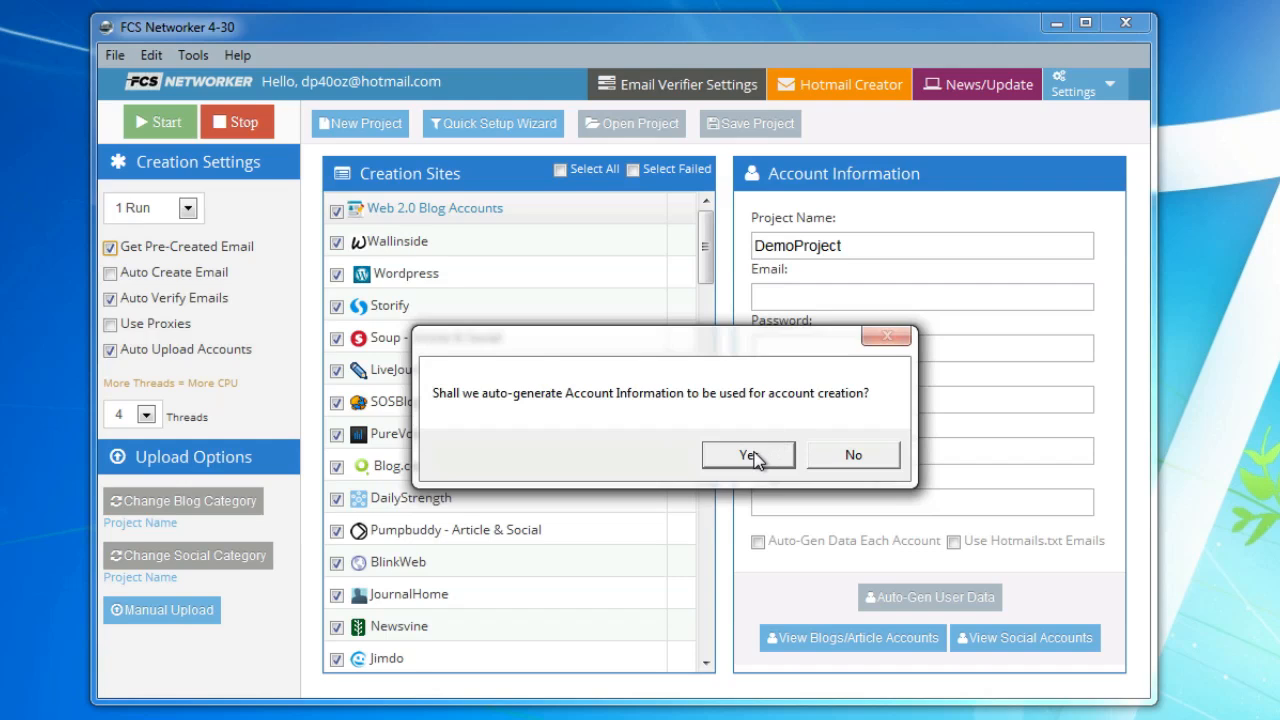
pyautogui.click(748, 456)
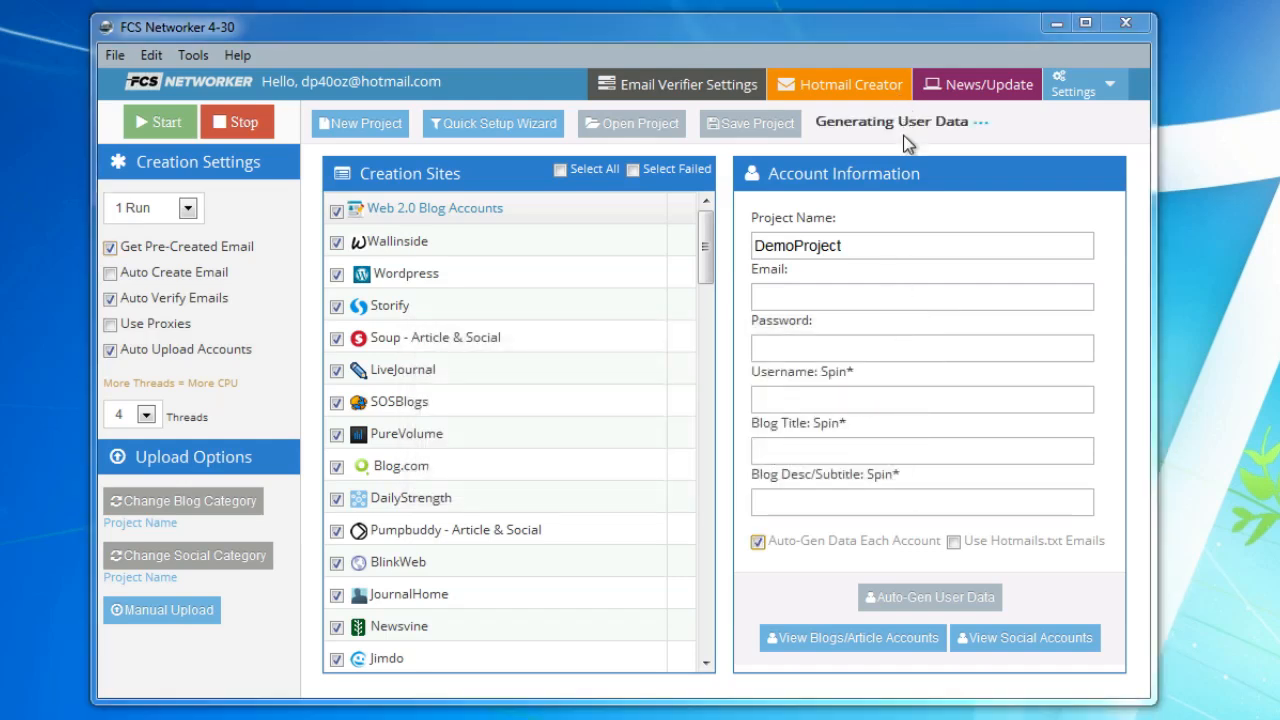
pyautogui.click(928, 596)
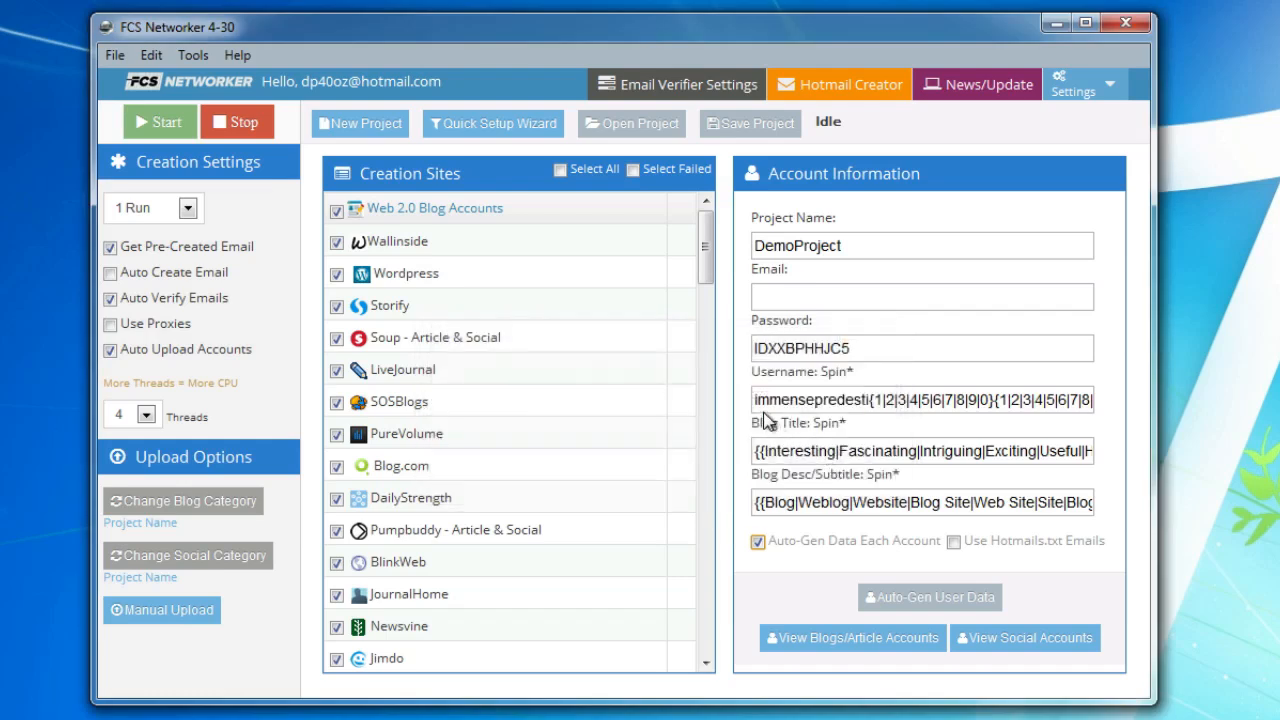
pyautogui.moveTo(772, 408)
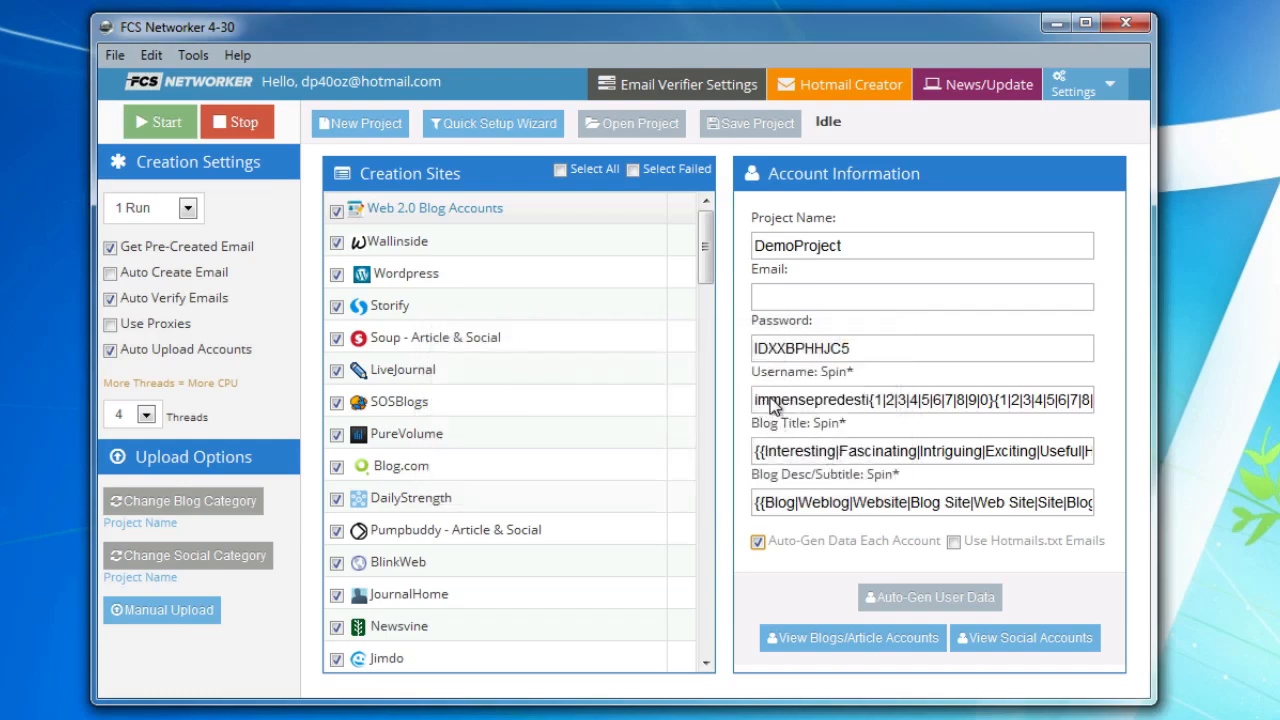
pyautogui.moveTo(808, 468)
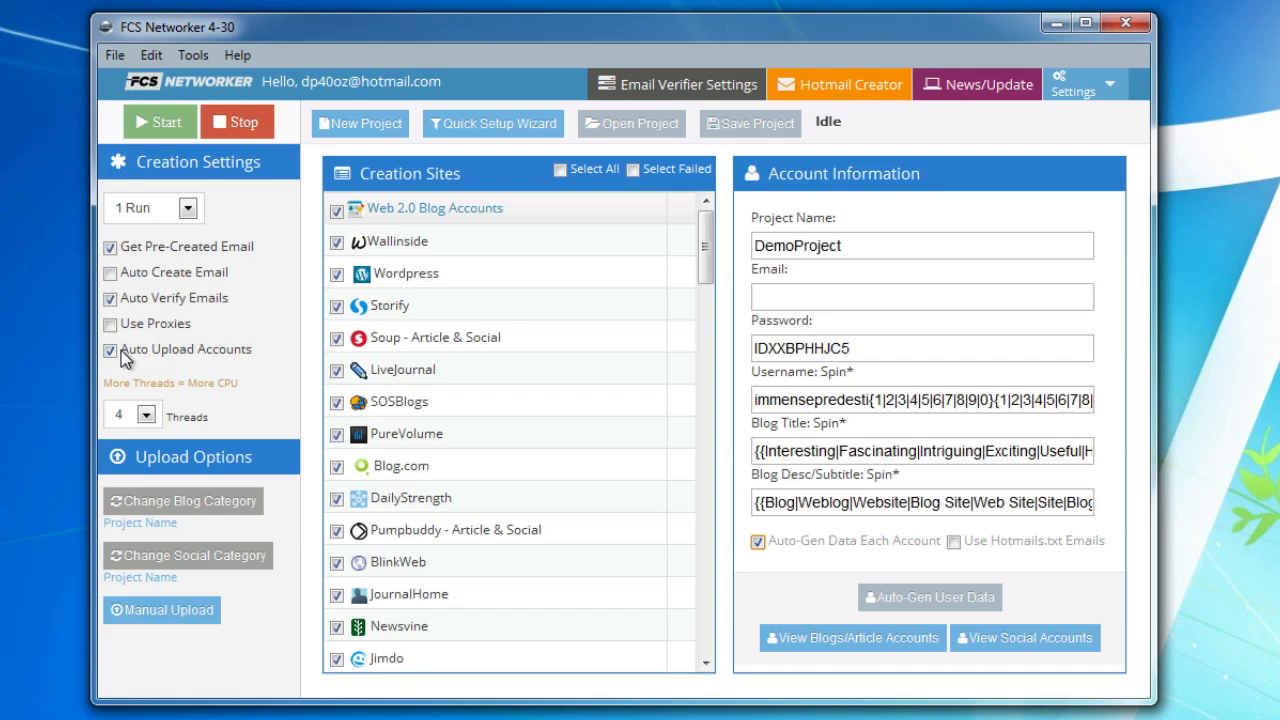
pyautogui.moveTo(270, 358)
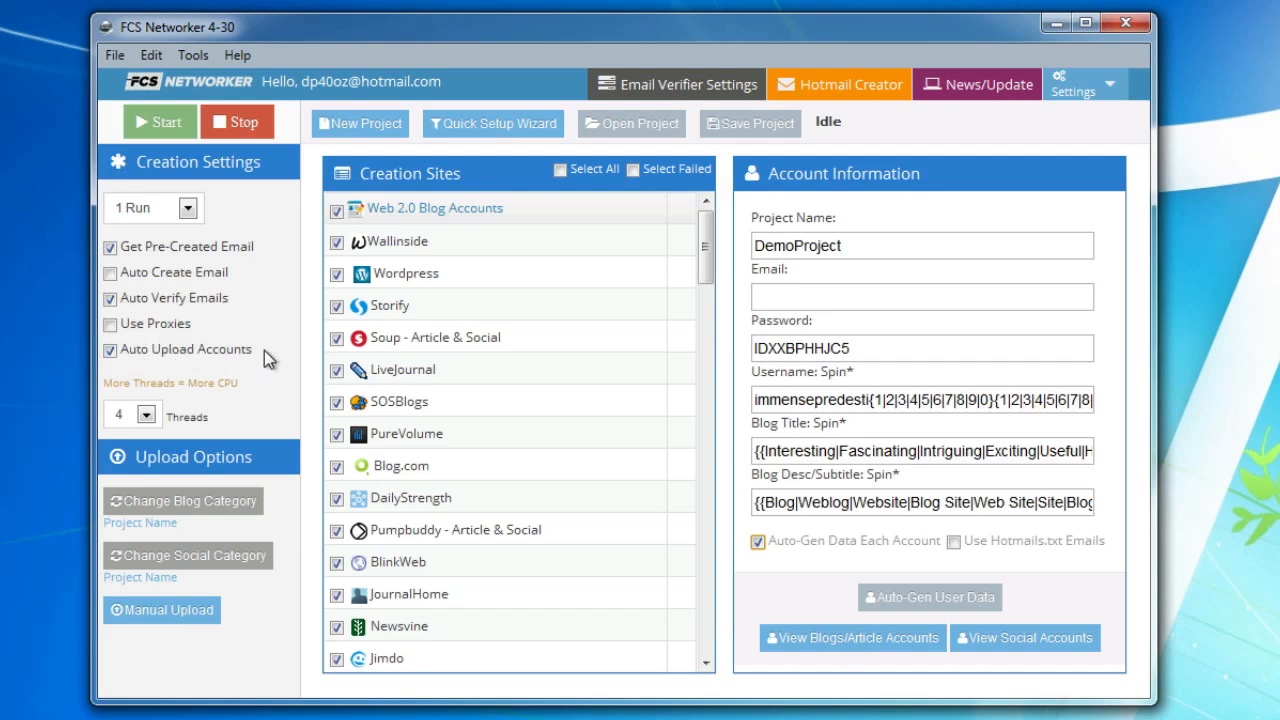
pyautogui.moveTo(184, 468)
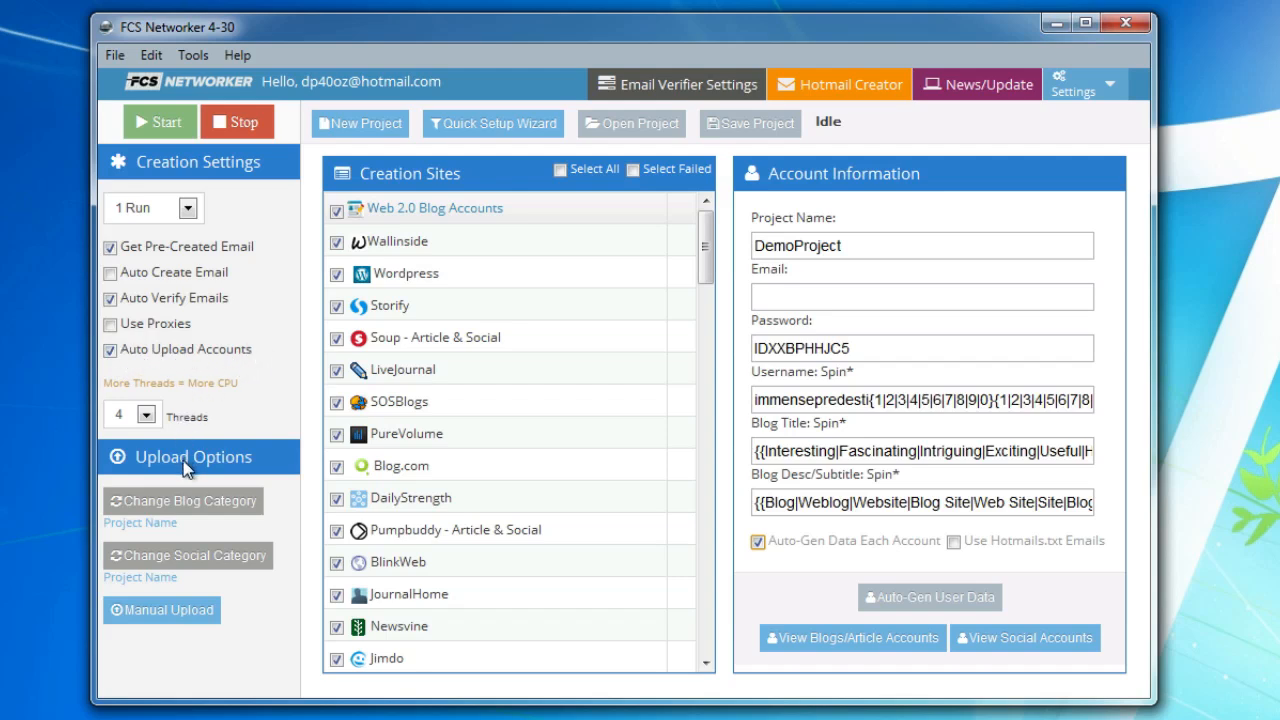
pyautogui.moveTo(108, 532)
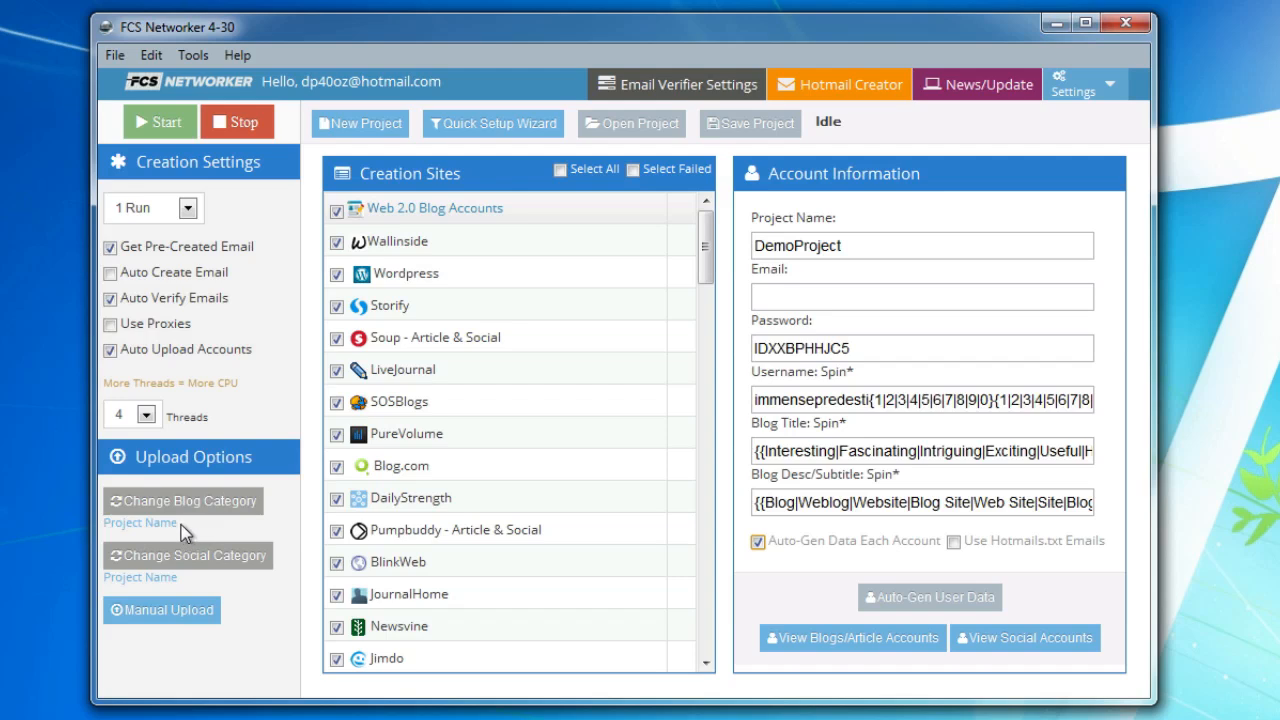
pyautogui.moveTo(200, 520)
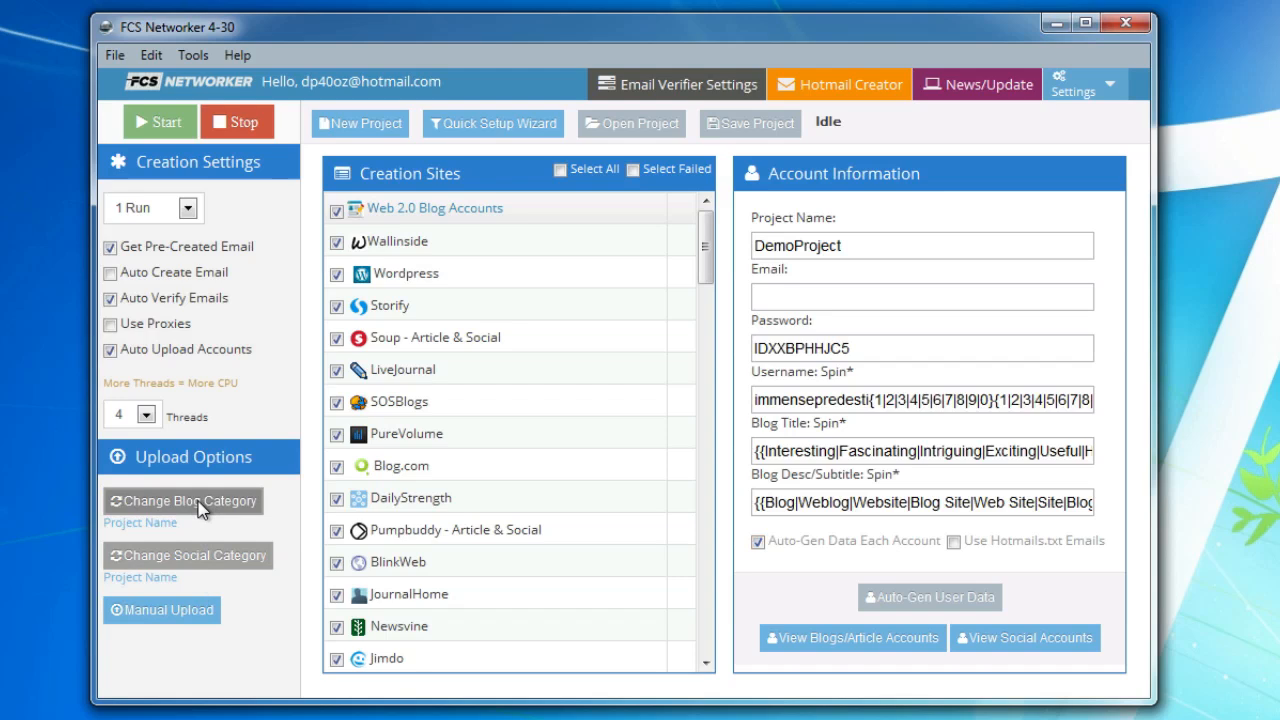
# Step: Create a new blog upload category named DemoProject and set social uploads to No Category
pyautogui.click(184, 500)
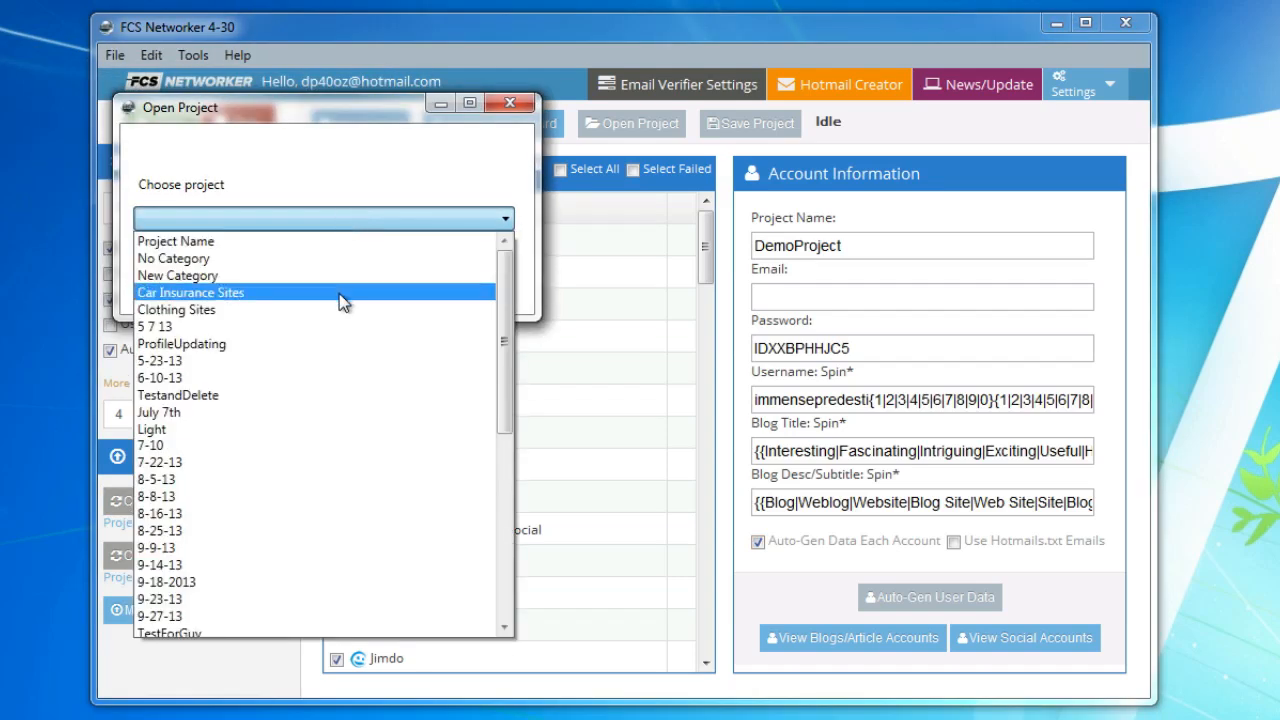
pyautogui.scroll(-3)
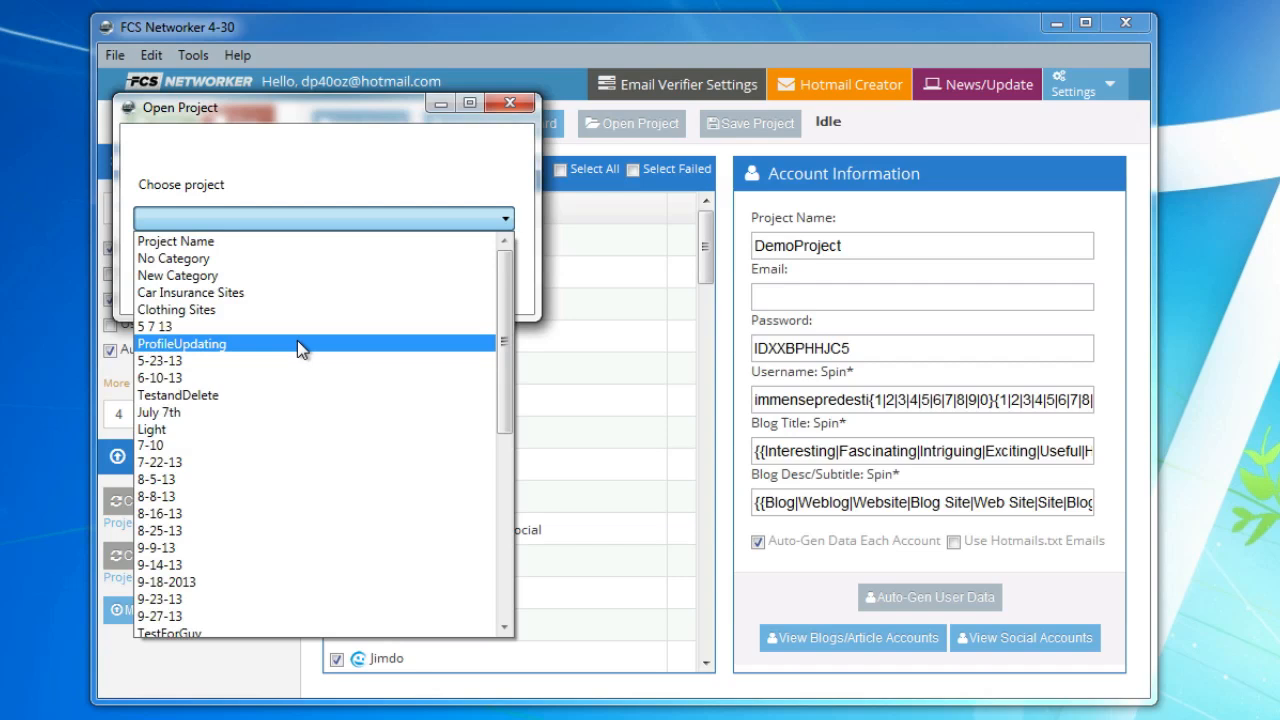
pyautogui.moveTo(318, 276)
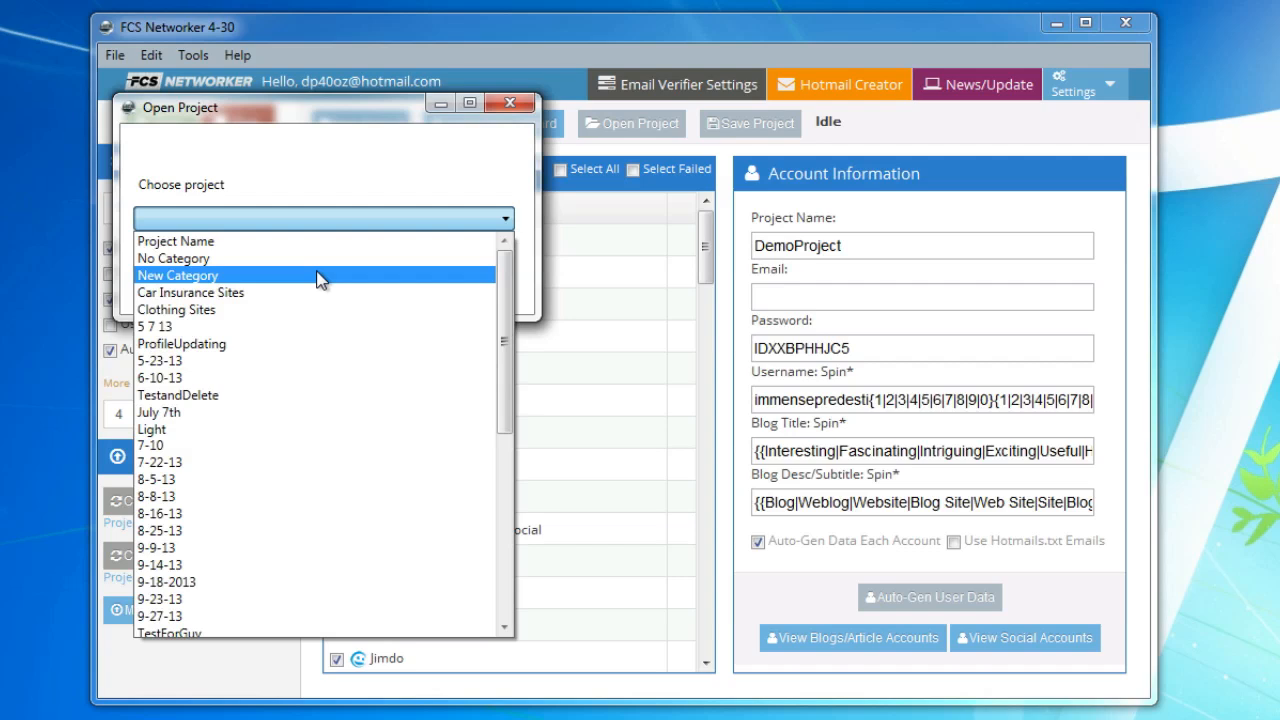
pyautogui.click(178, 276)
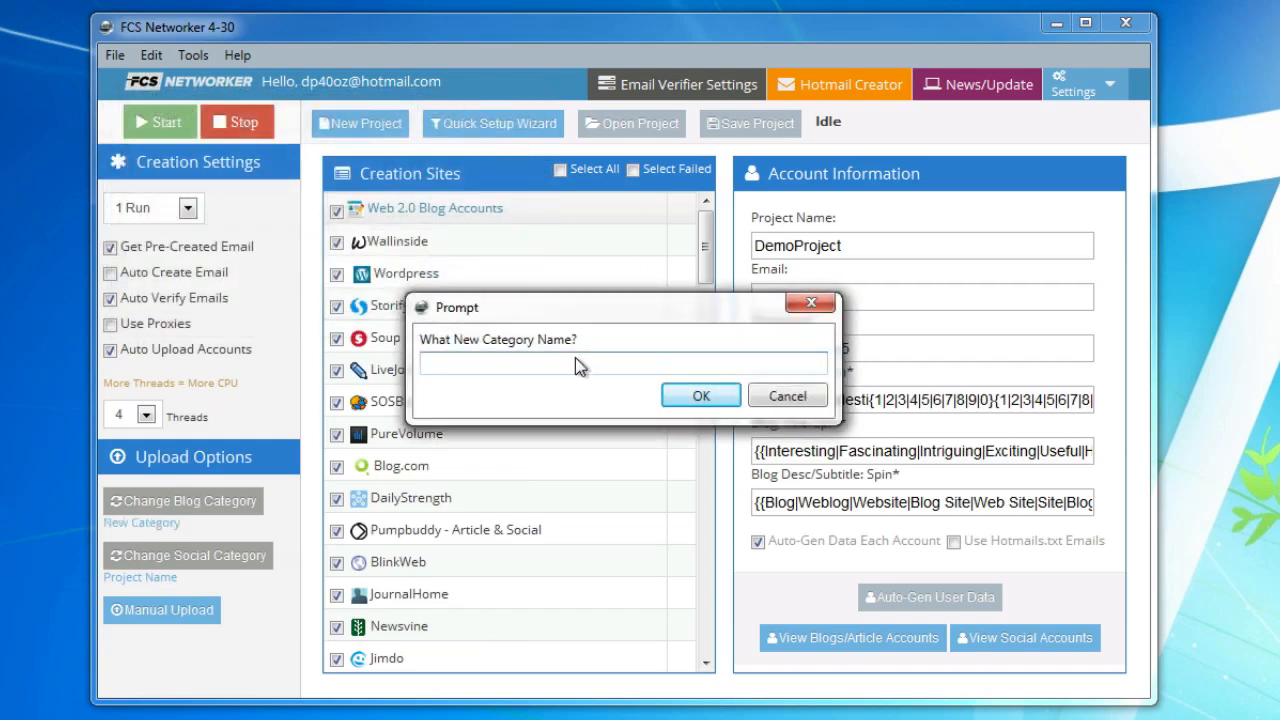
pyautogui.write('DemoP')
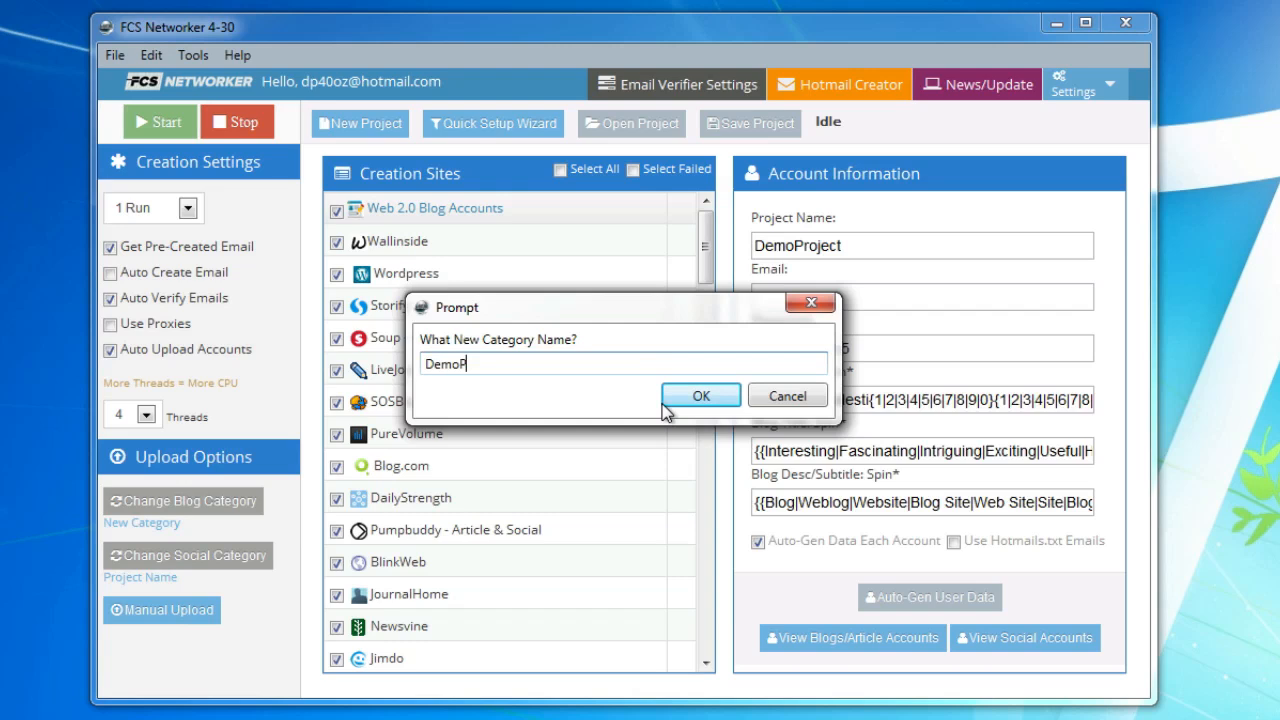
pyautogui.click(700, 396)
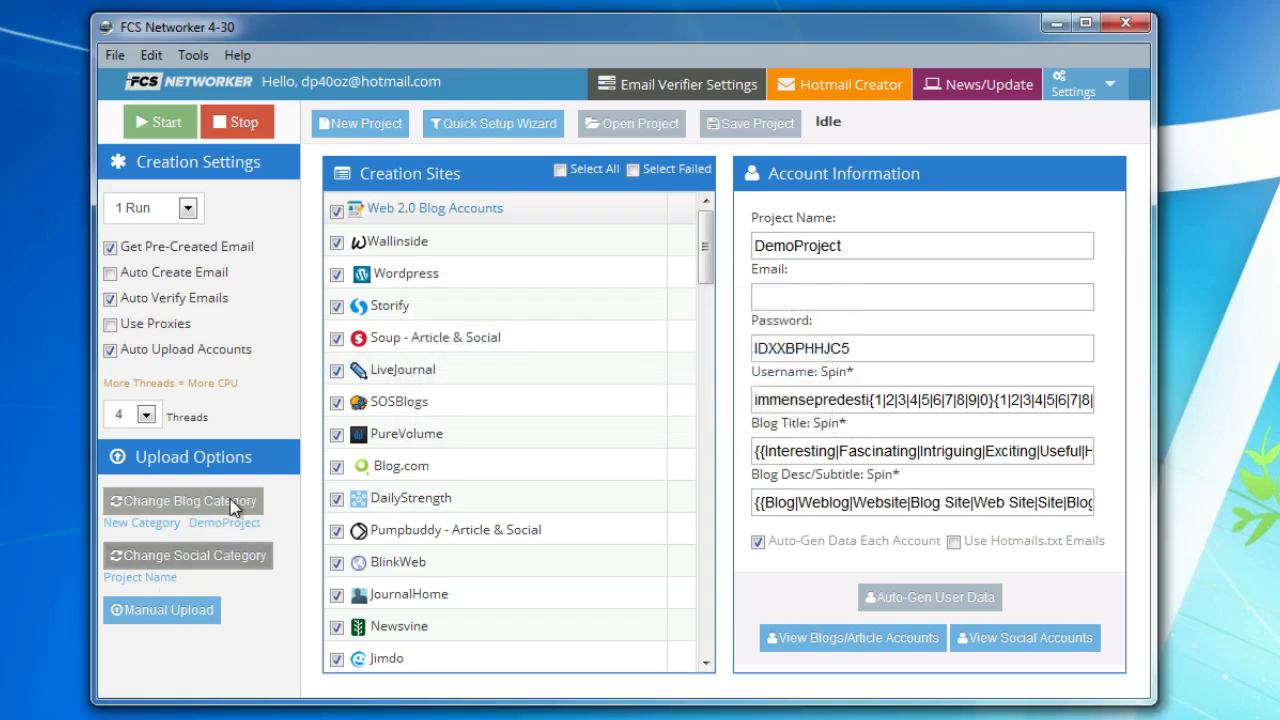
pyautogui.click(182, 500)
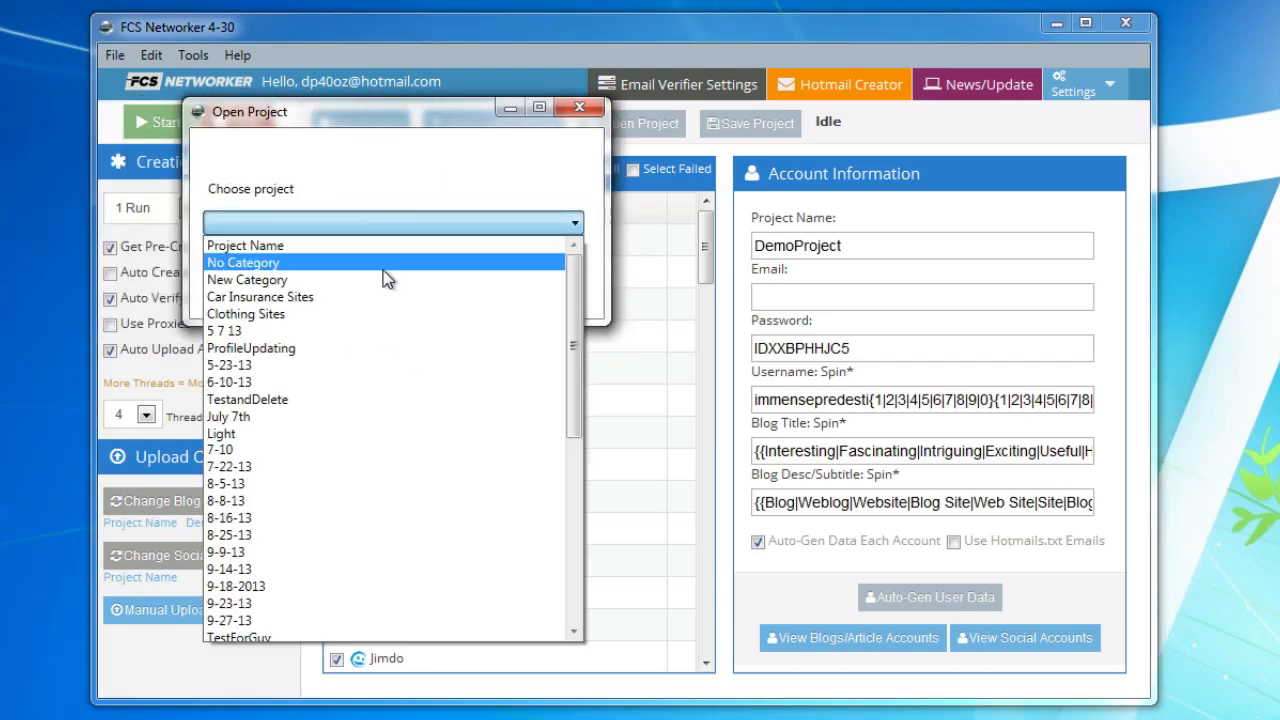
pyautogui.click(580, 108)
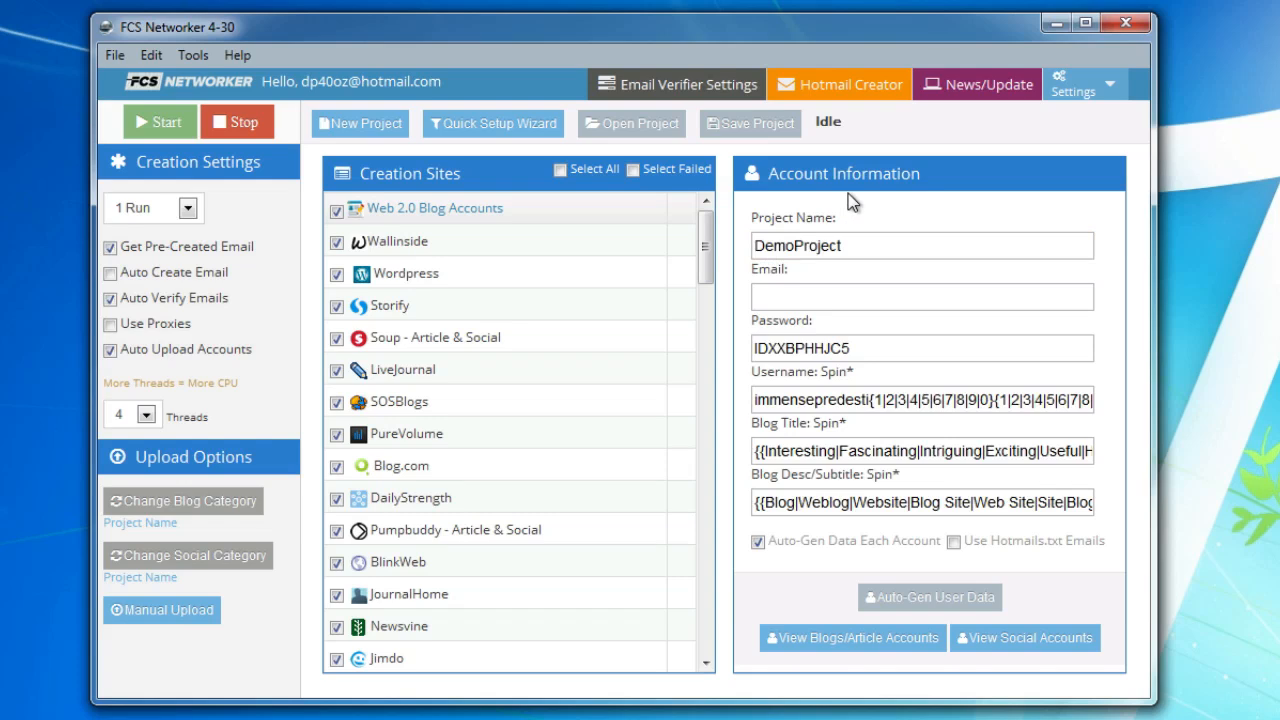
pyautogui.moveTo(76, 352)
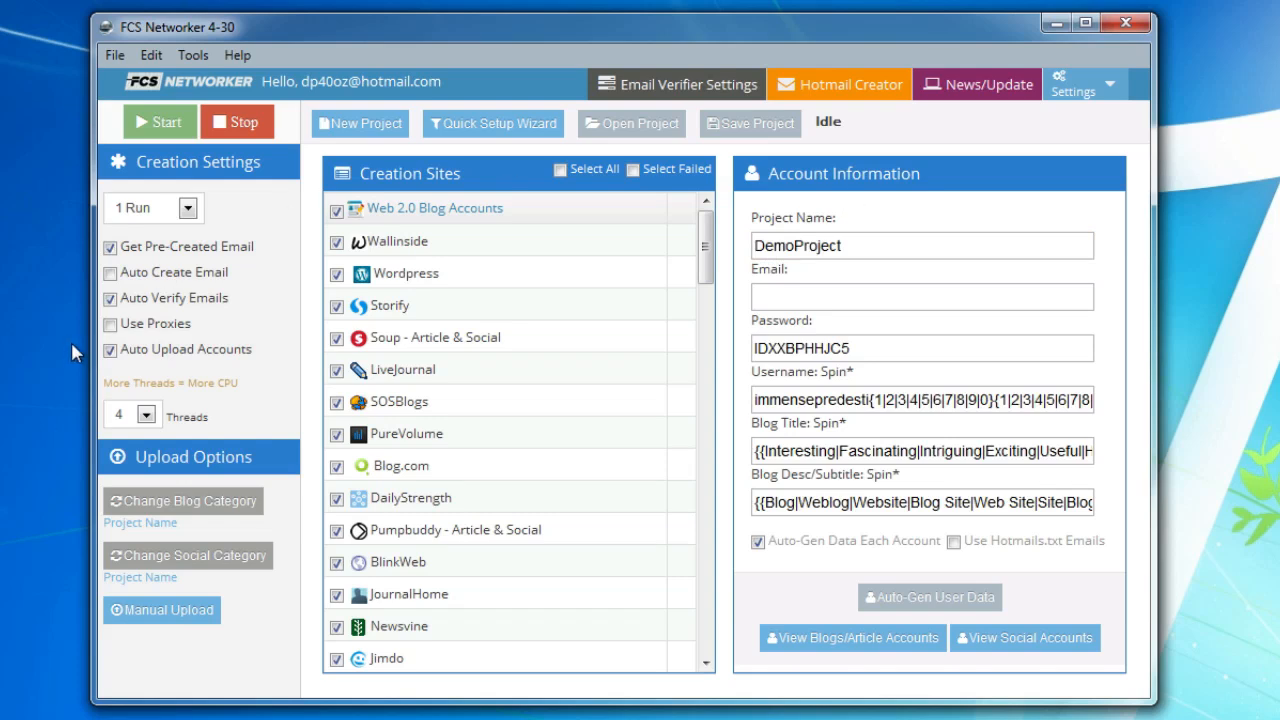
# Step: Switch on proxy use for DemoProject and bring up the Settings menu
pyautogui.click(108, 324)
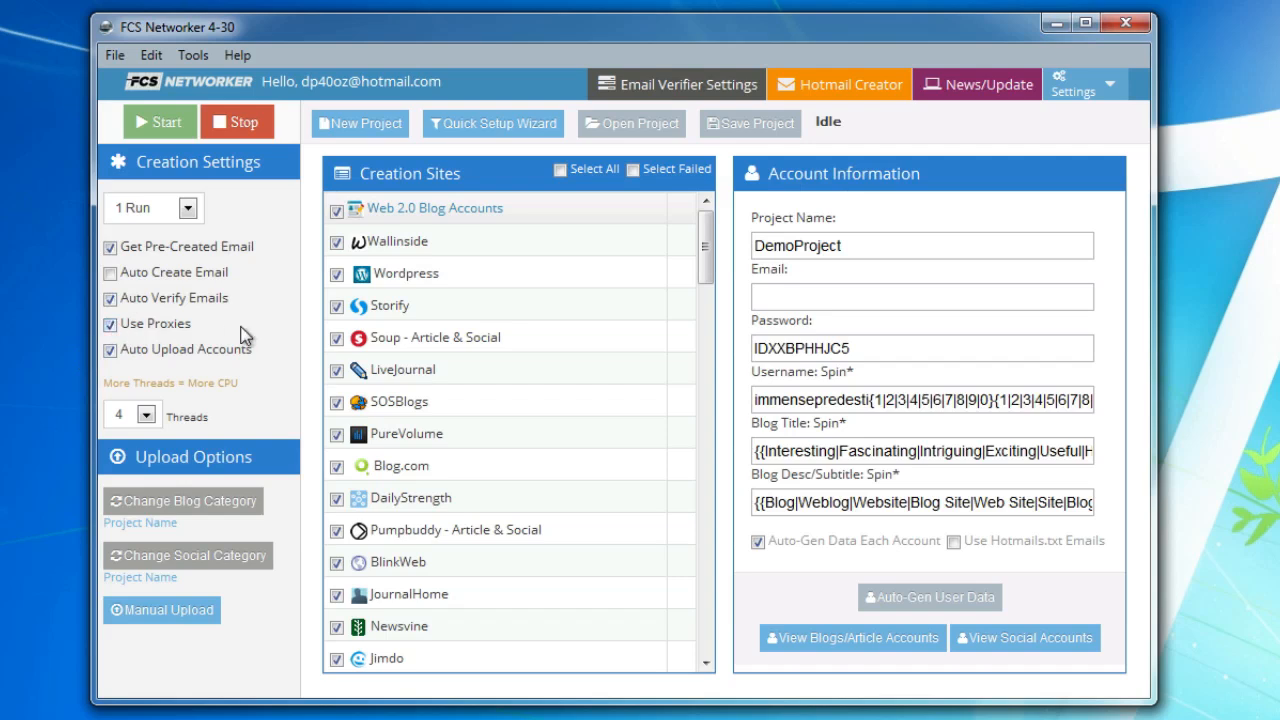
pyautogui.moveTo(250, 328)
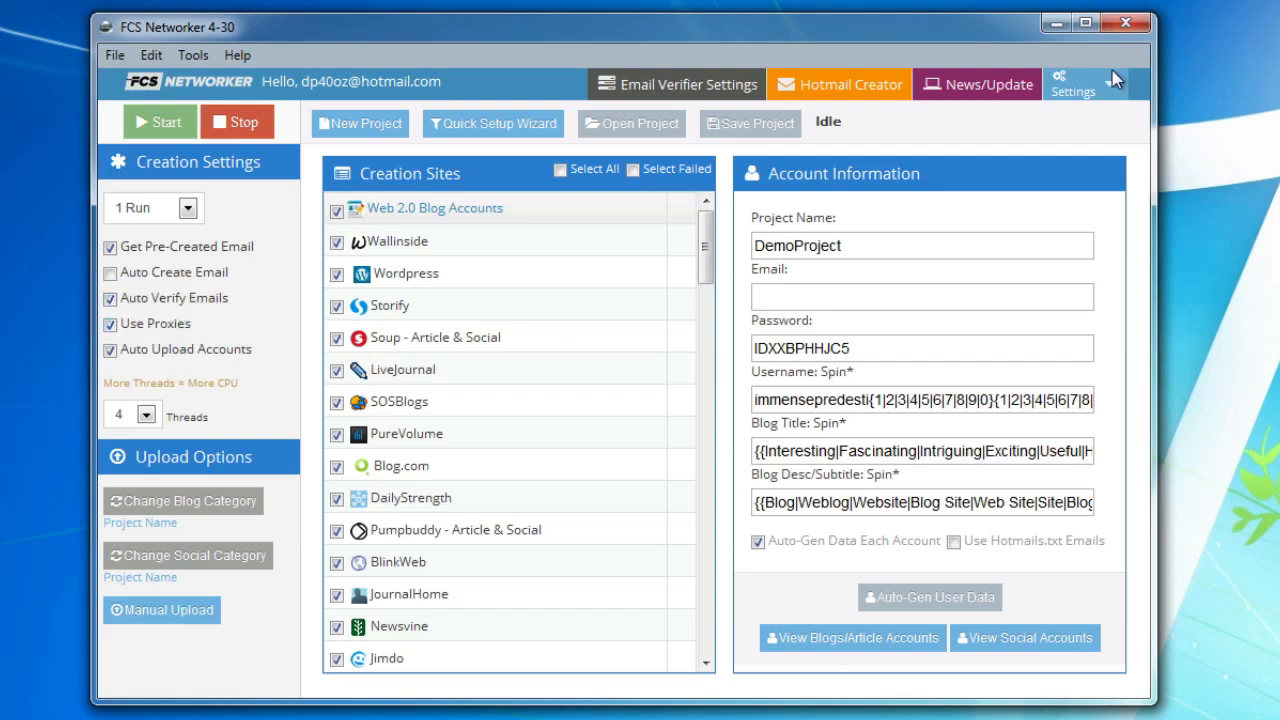
pyautogui.click(1072, 84)
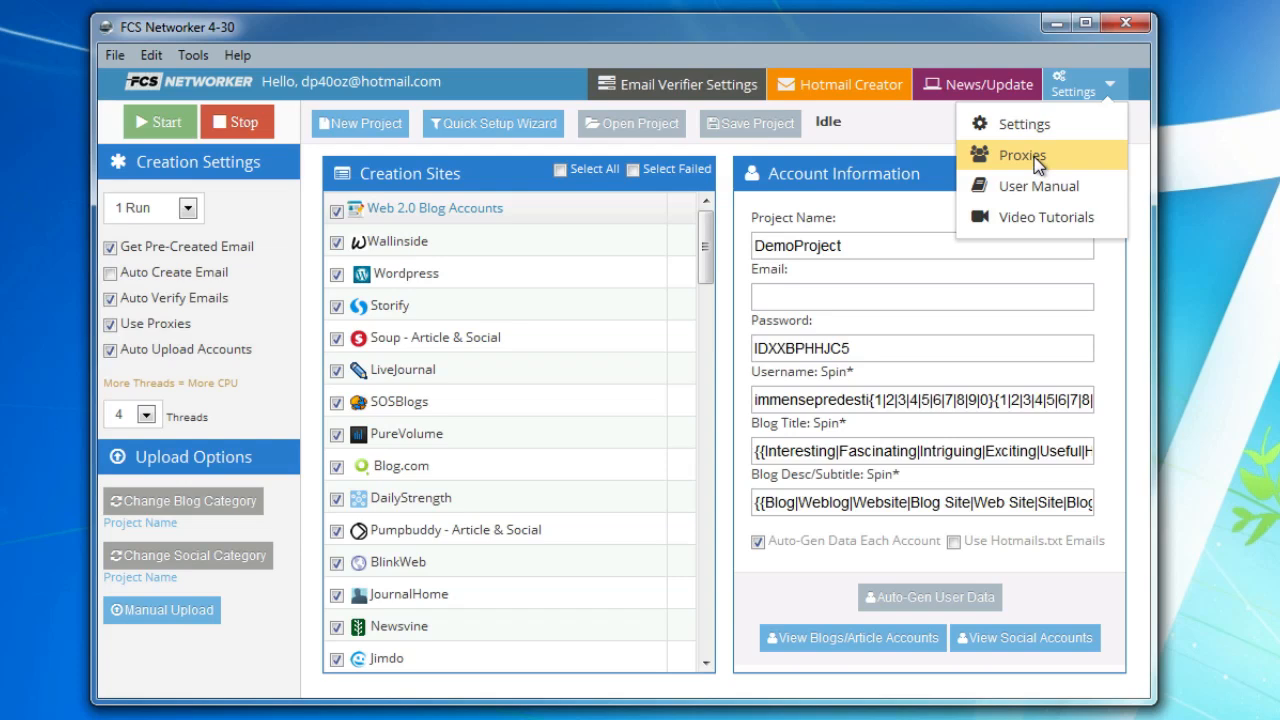
# Step: Open the Proxies window to review the loaded proxy list
pyautogui.click(1022, 156)
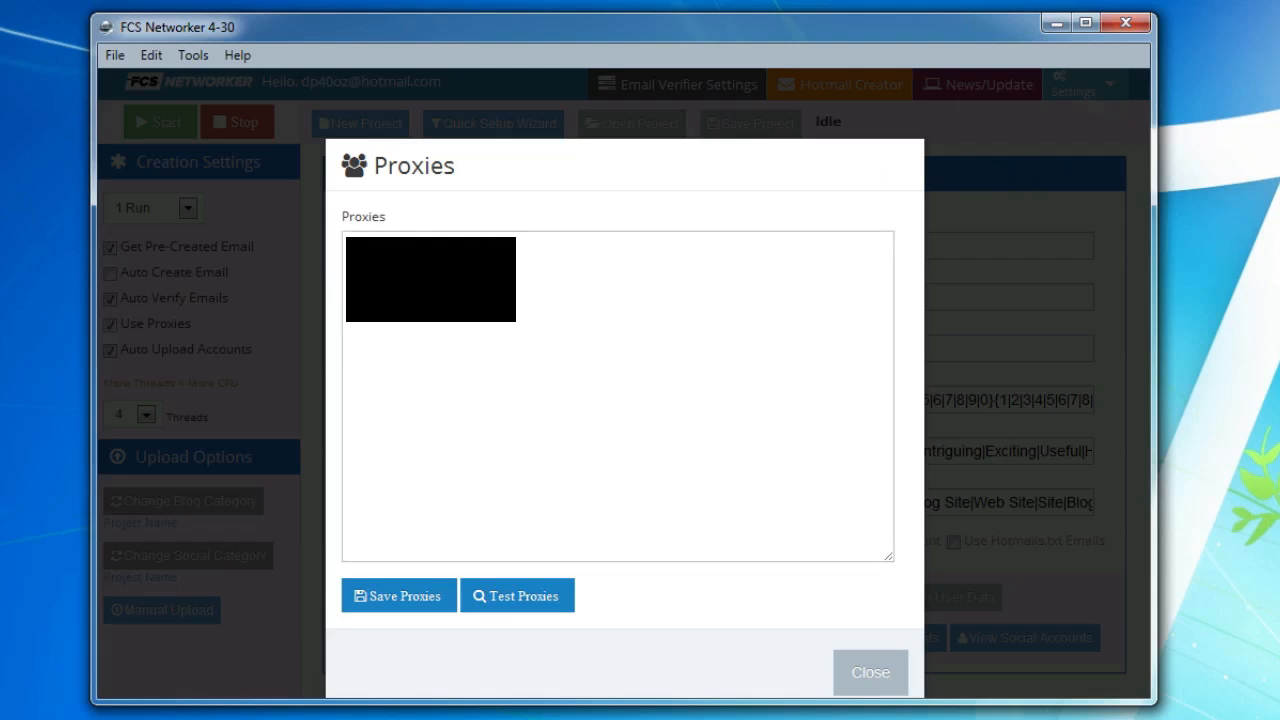
pyautogui.moveTo(596, 252)
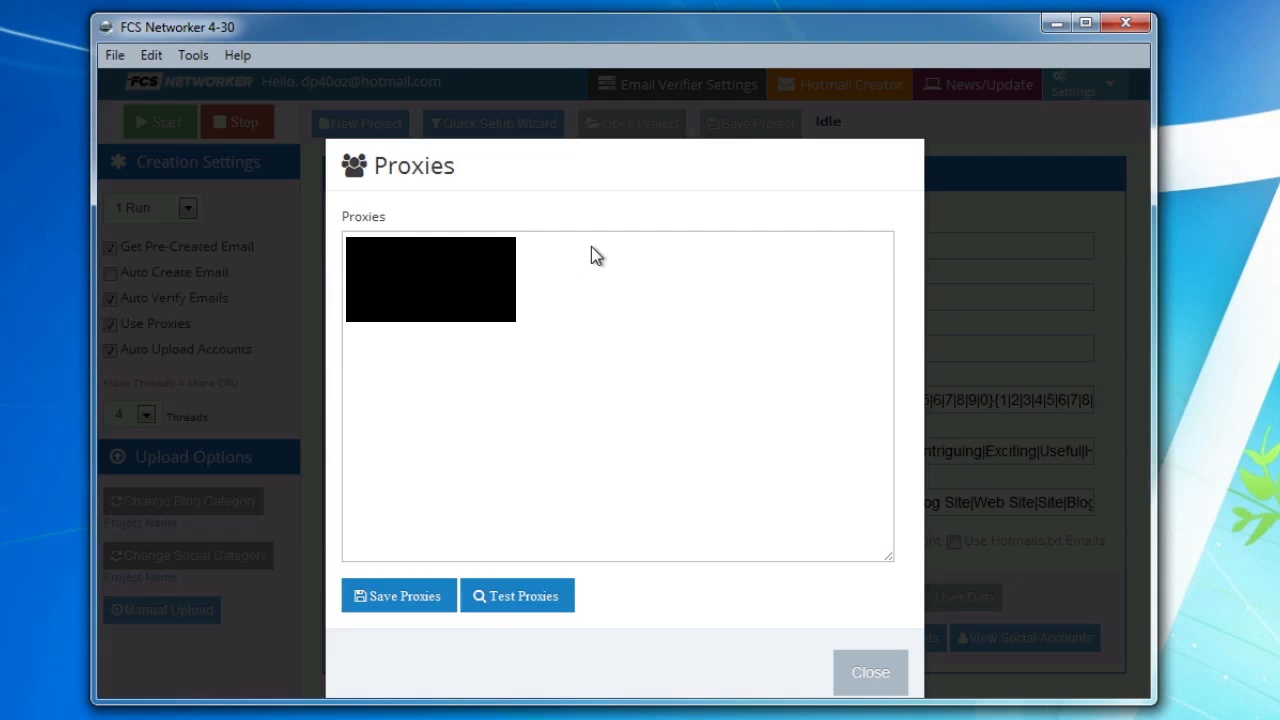
pyautogui.moveTo(548, 616)
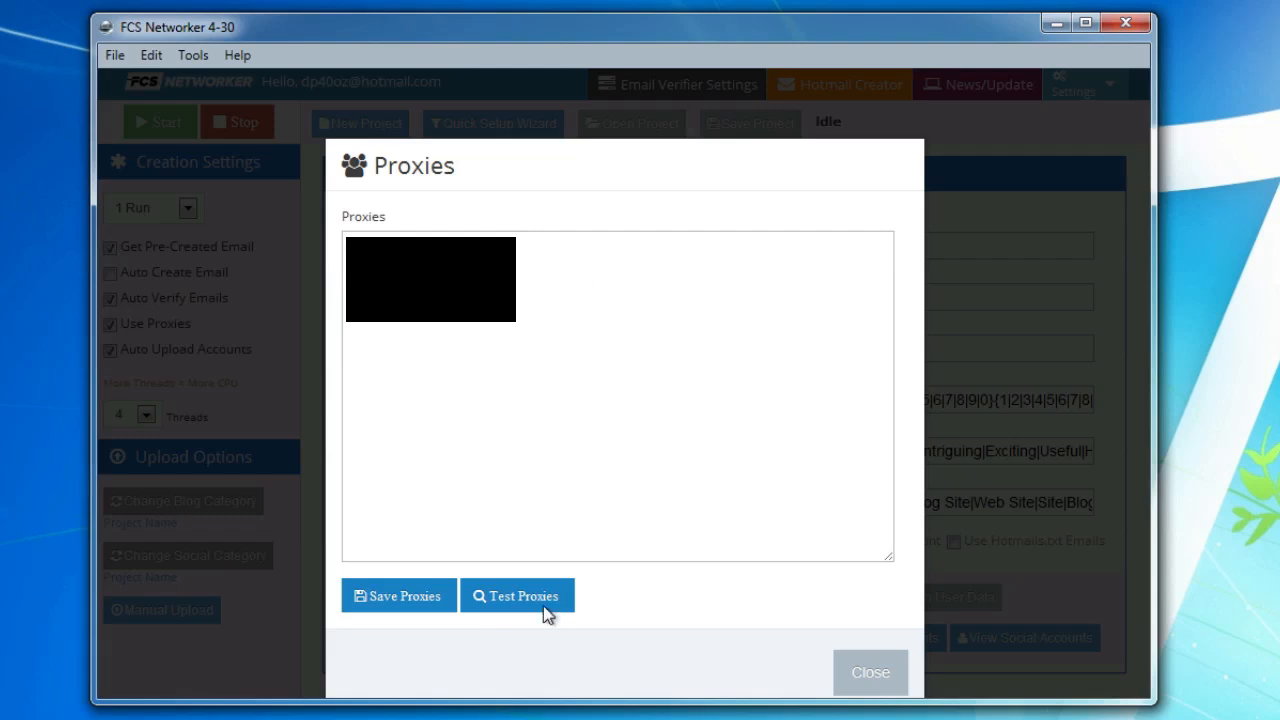
pyautogui.moveTo(650, 452)
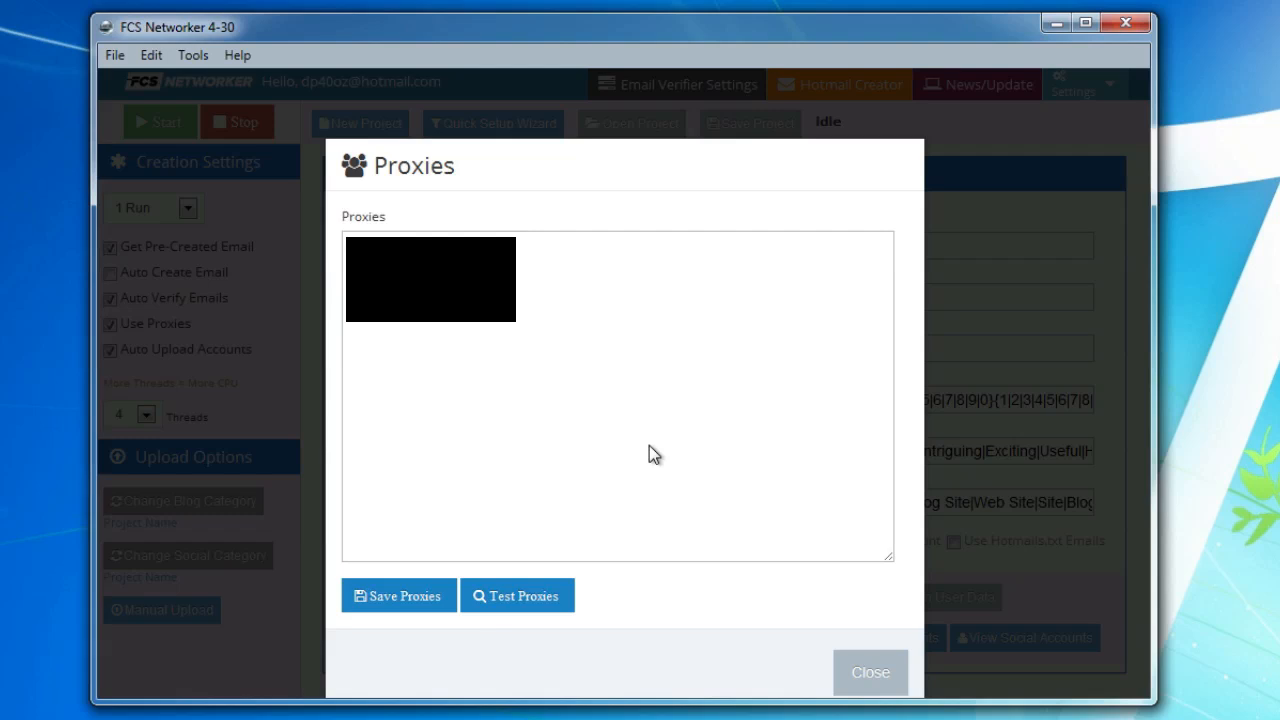
# Step: Close the Proxies window and return to DemoProject's main screen with settings unchanged
pyautogui.click(868, 672)
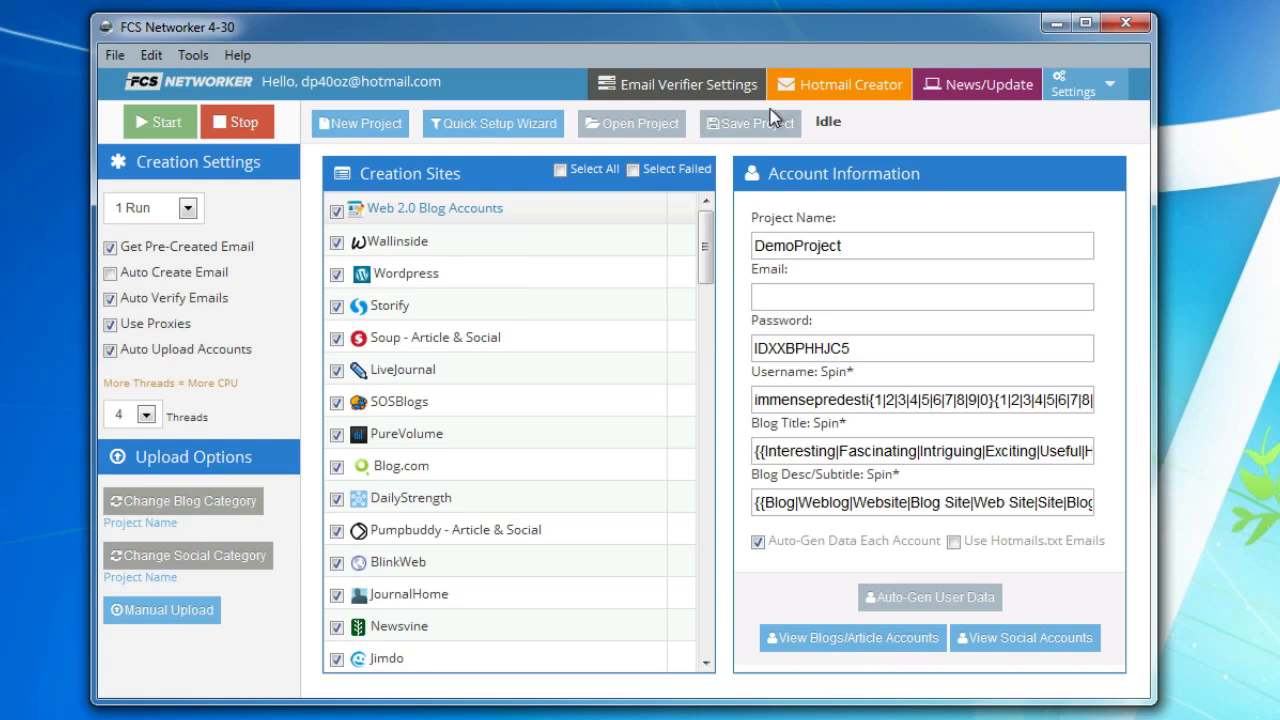
pyautogui.moveTo(836, 156)
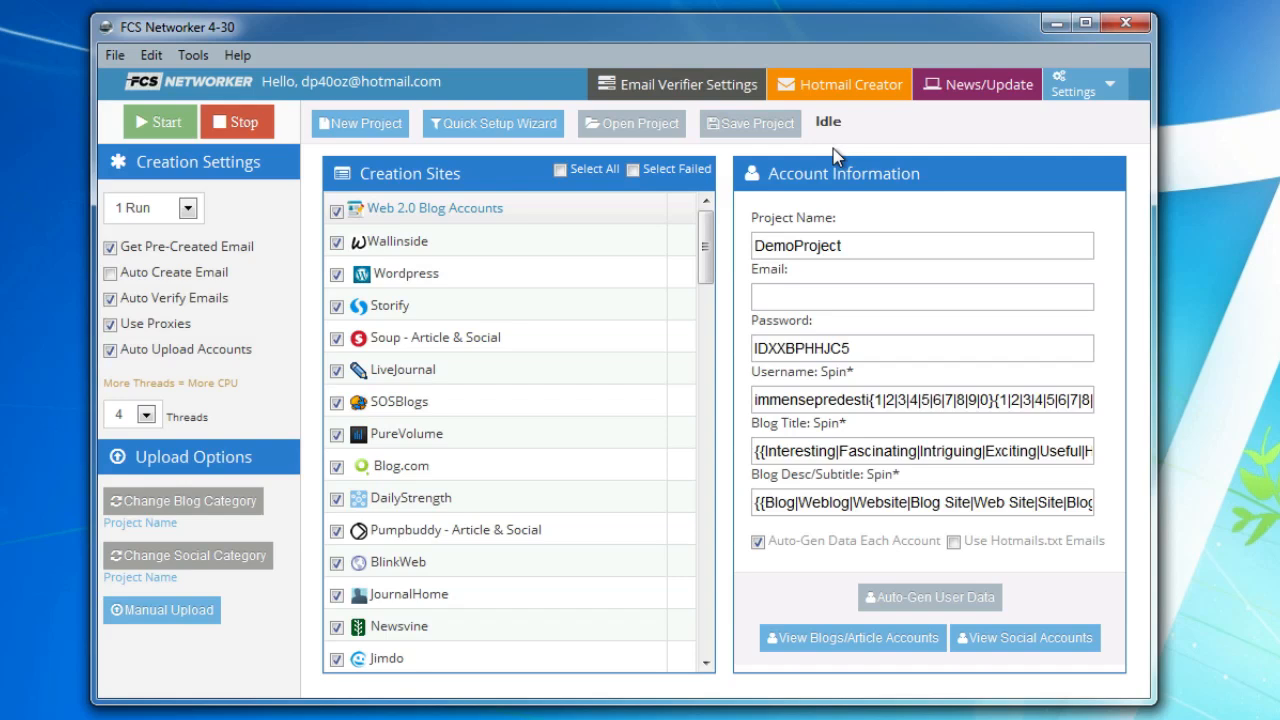
pyautogui.moveTo(816, 144)
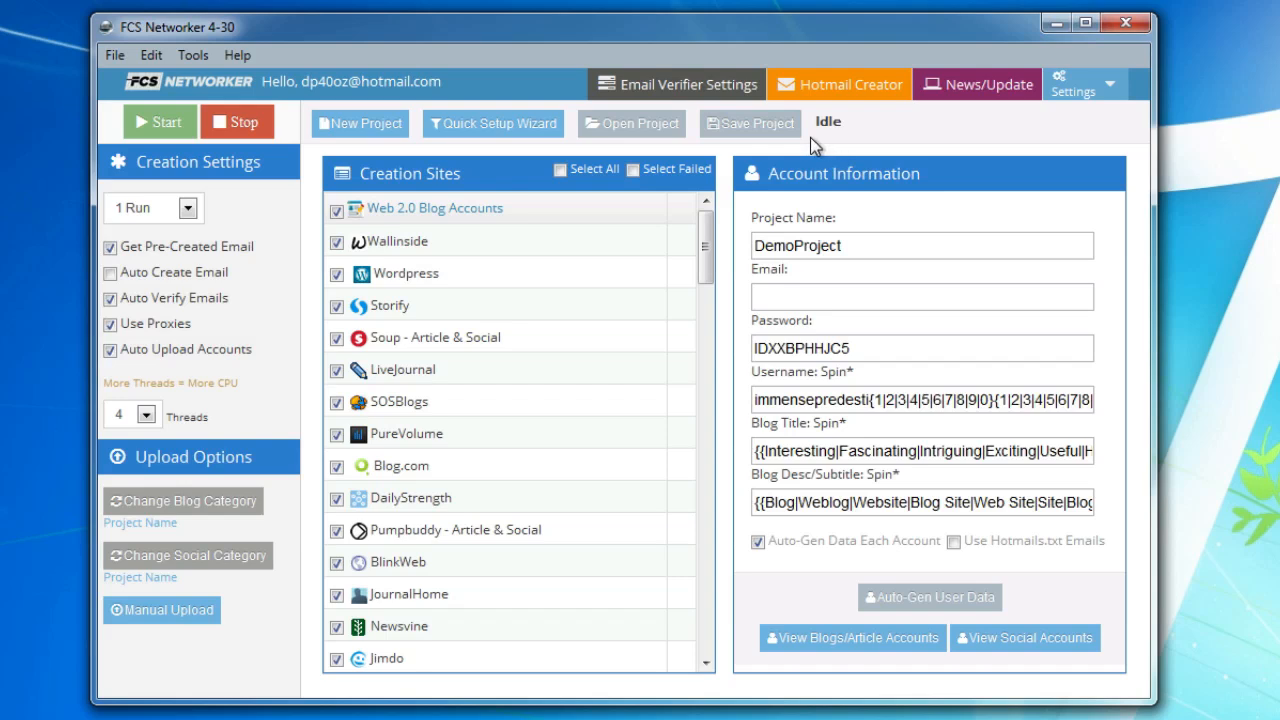
pyautogui.moveTo(868, 142)
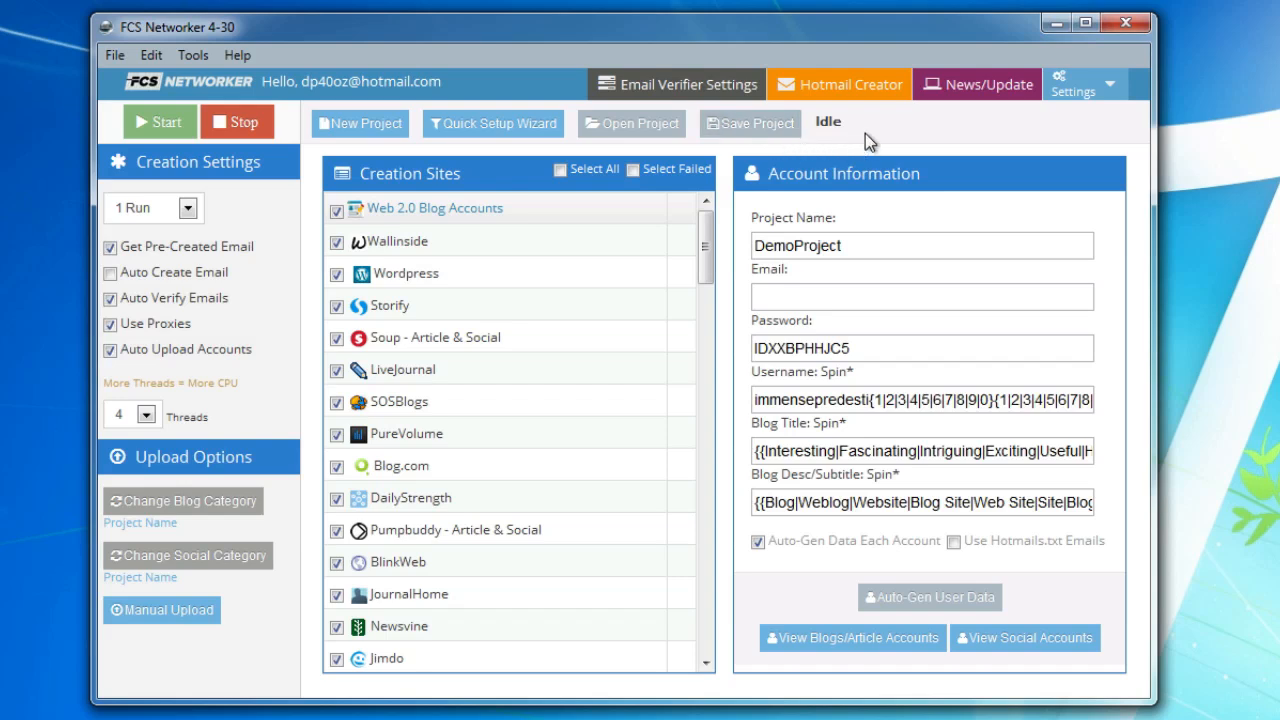
pyautogui.click(108, 272)
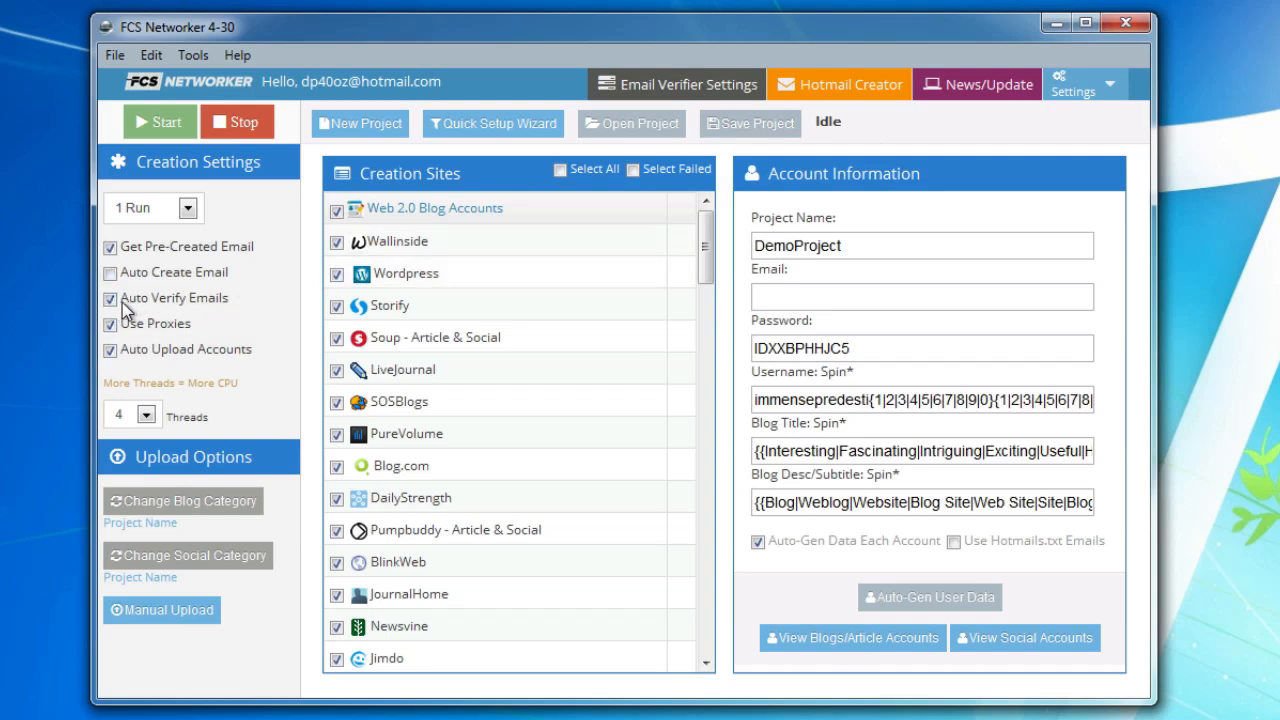
pyautogui.click(108, 298)
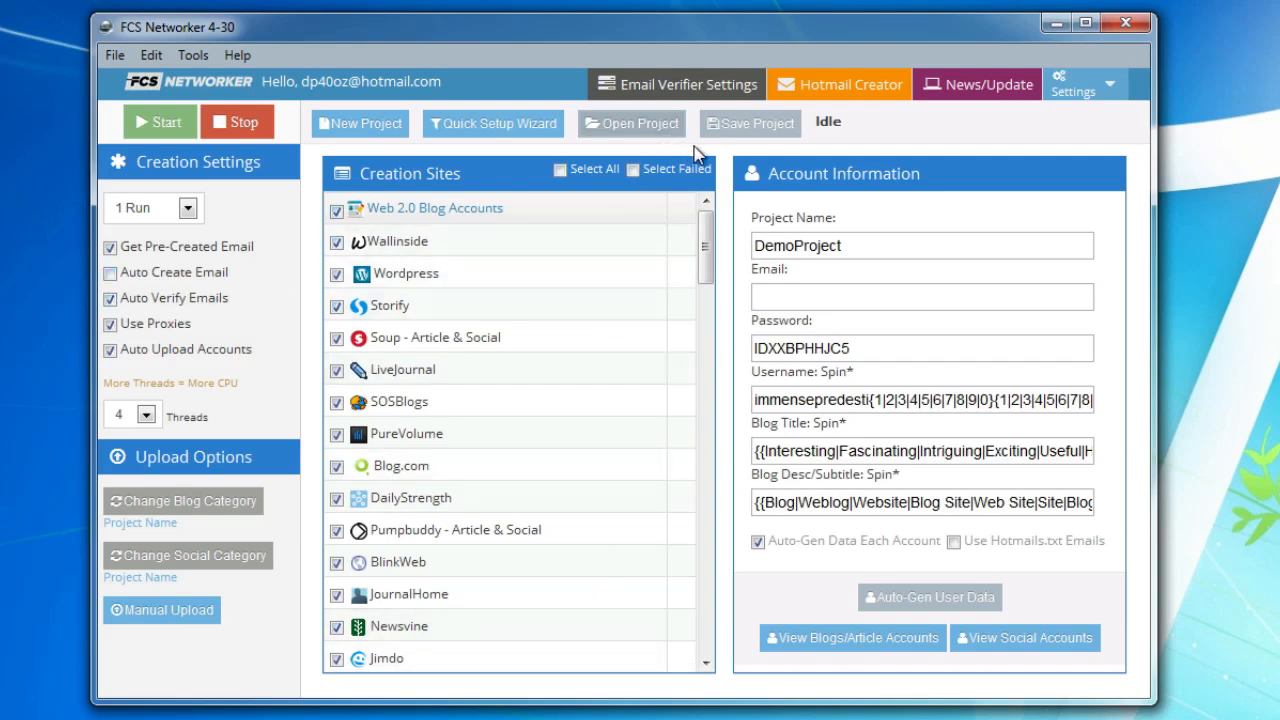
pyautogui.moveTo(884, 148)
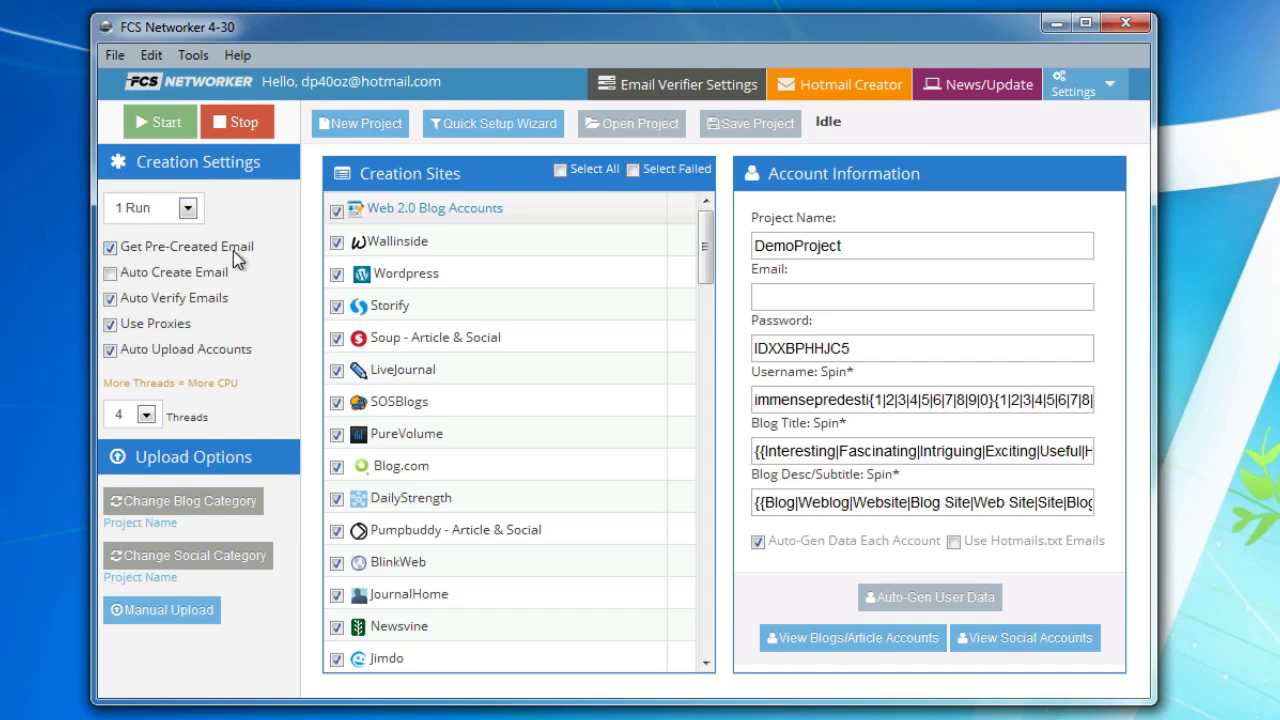
pyautogui.moveTo(228, 258)
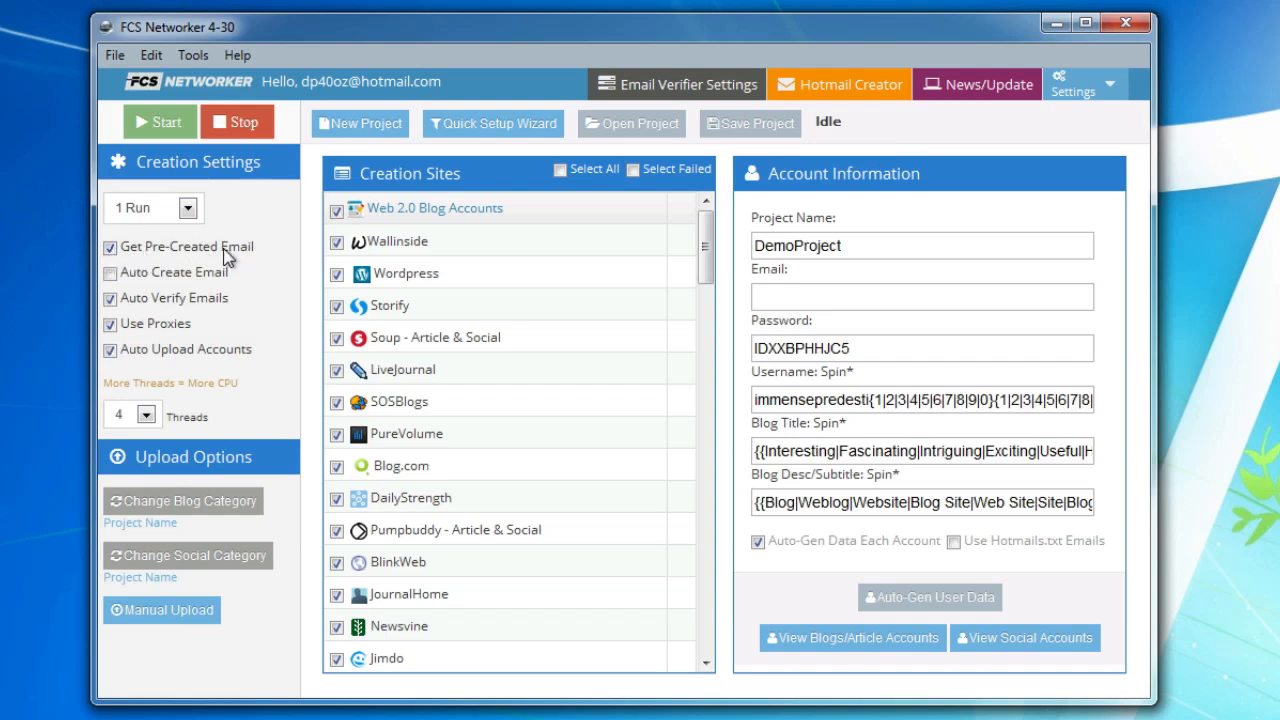
pyautogui.moveTo(296, 210)
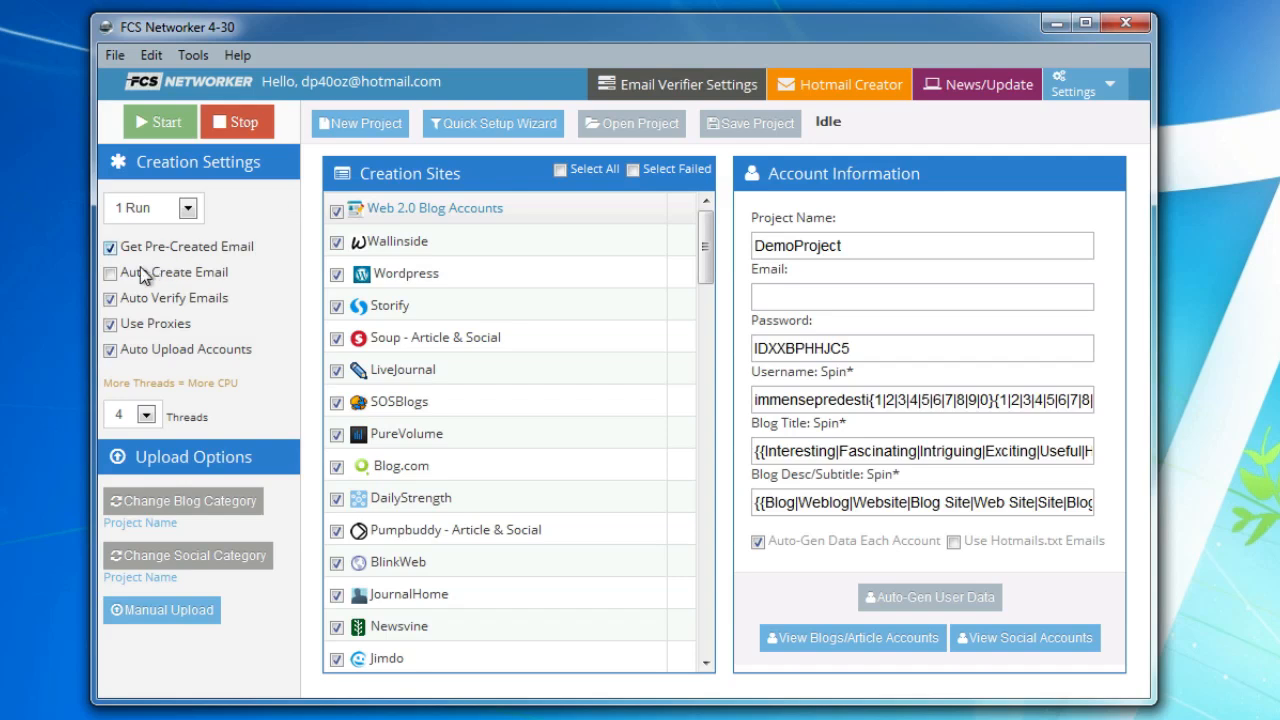
pyautogui.click(108, 246)
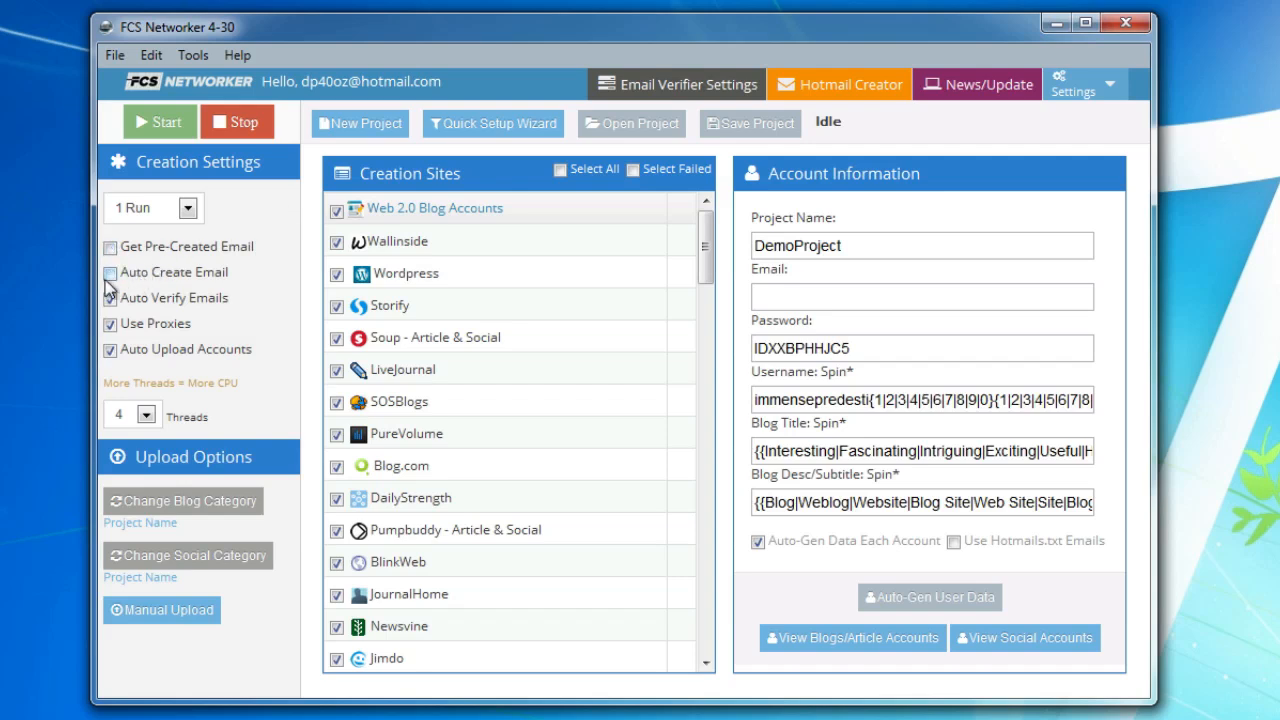
pyautogui.click(108, 272)
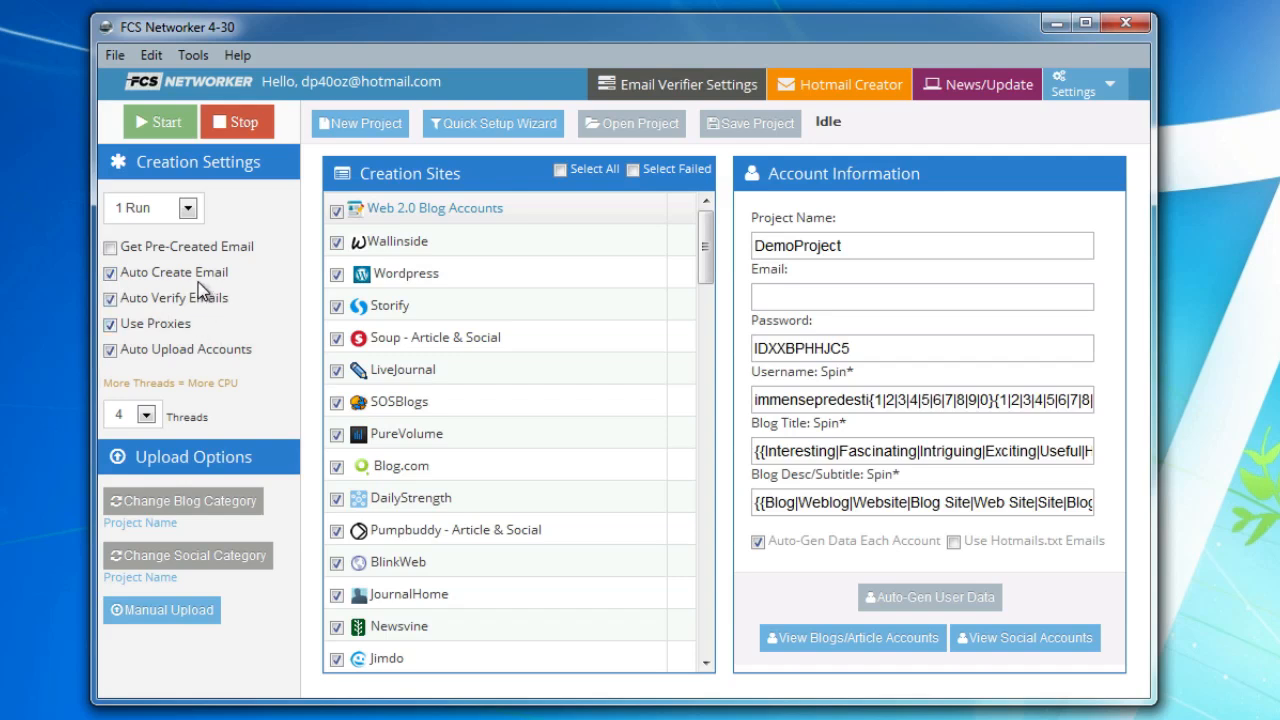
pyautogui.moveTo(116, 288)
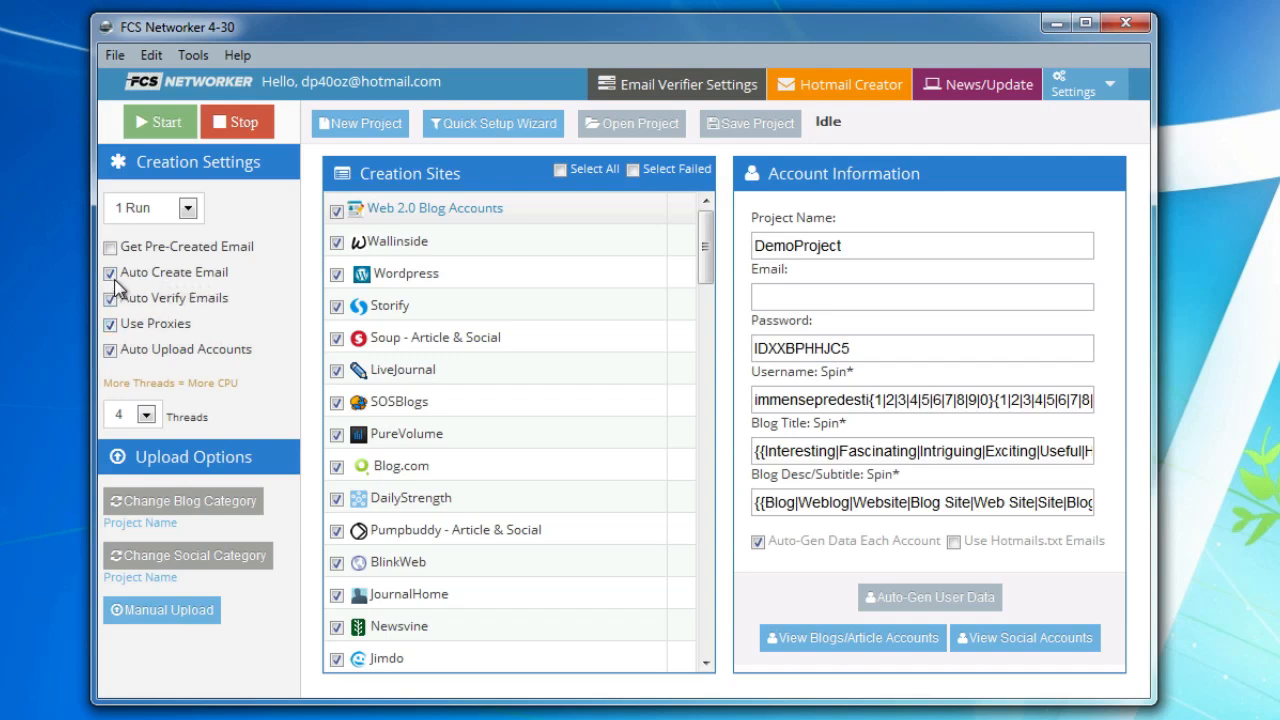
pyautogui.click(108, 272)
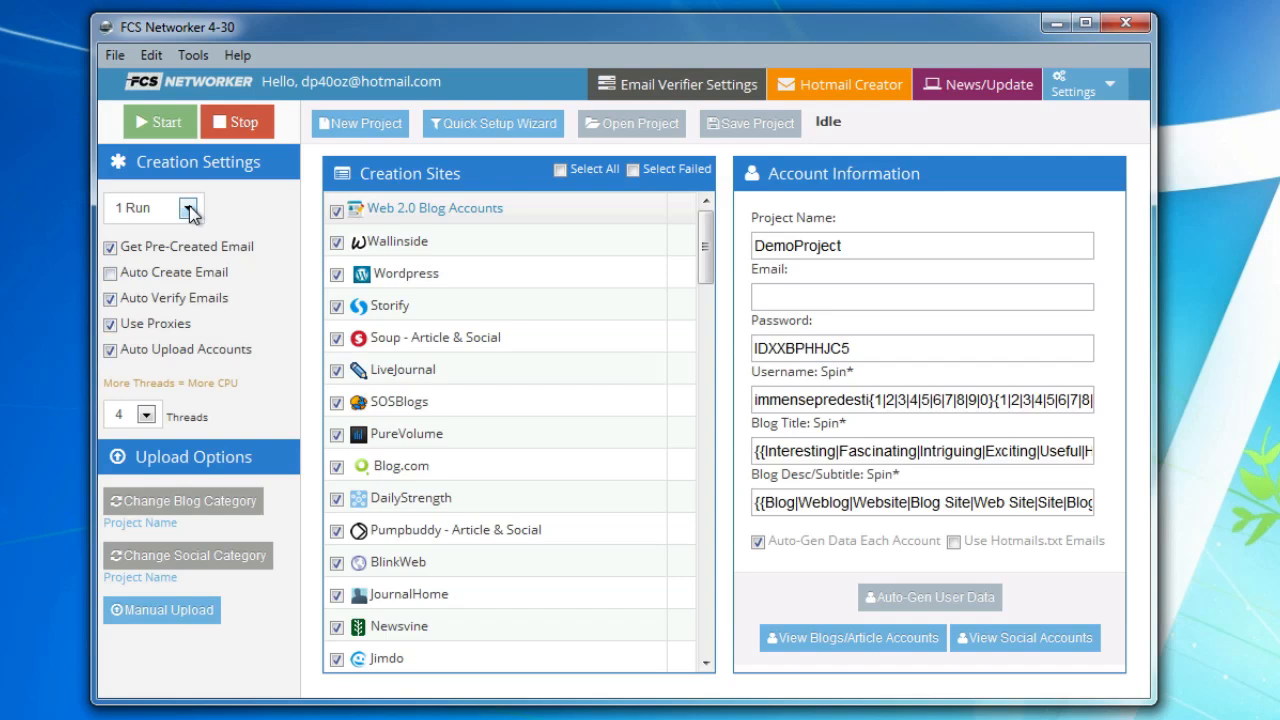
pyautogui.moveTo(148, 220)
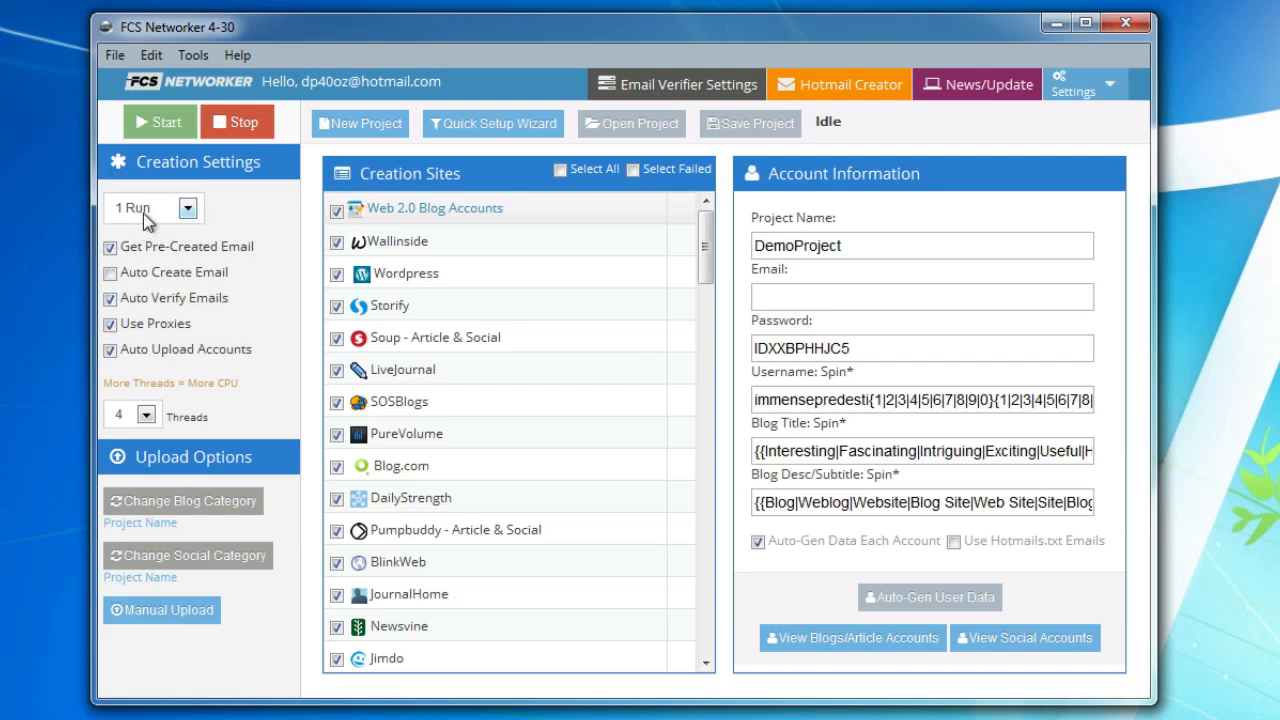
# Step: Try multiple runs with 5, revert to one run, and enable Get Pre-Created Email
pyautogui.click(150, 206)
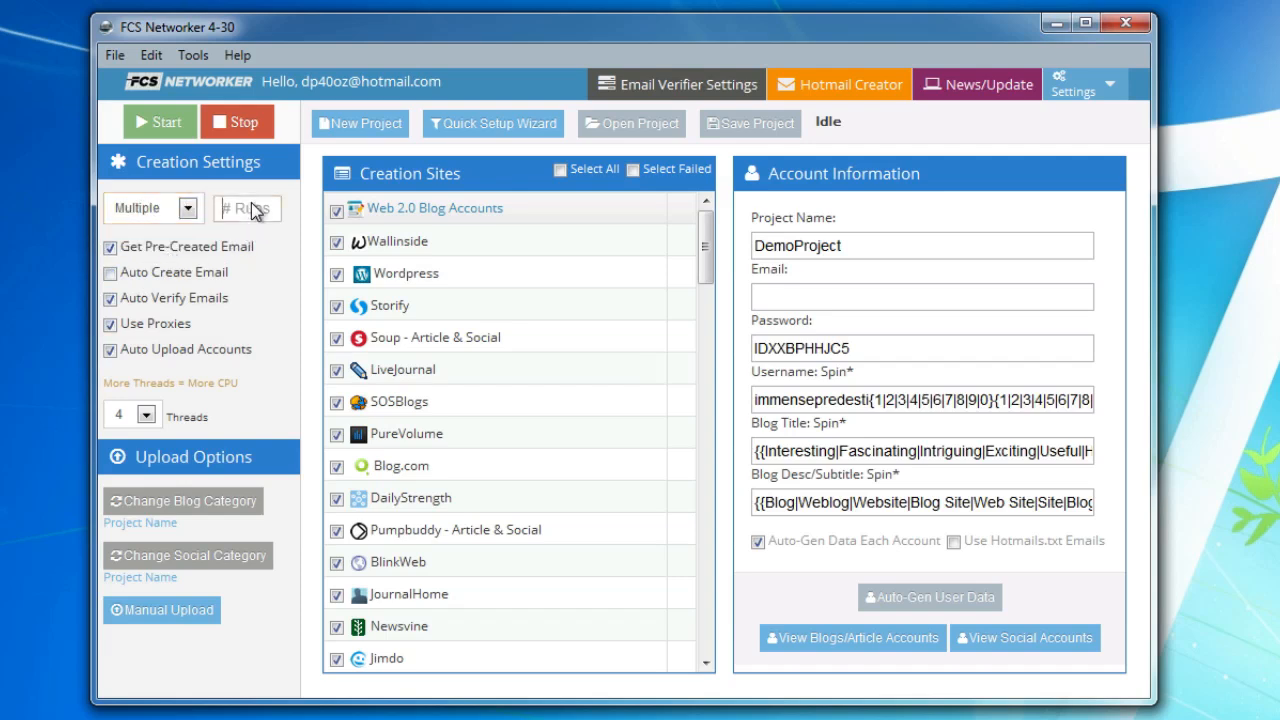
pyautogui.write('5')
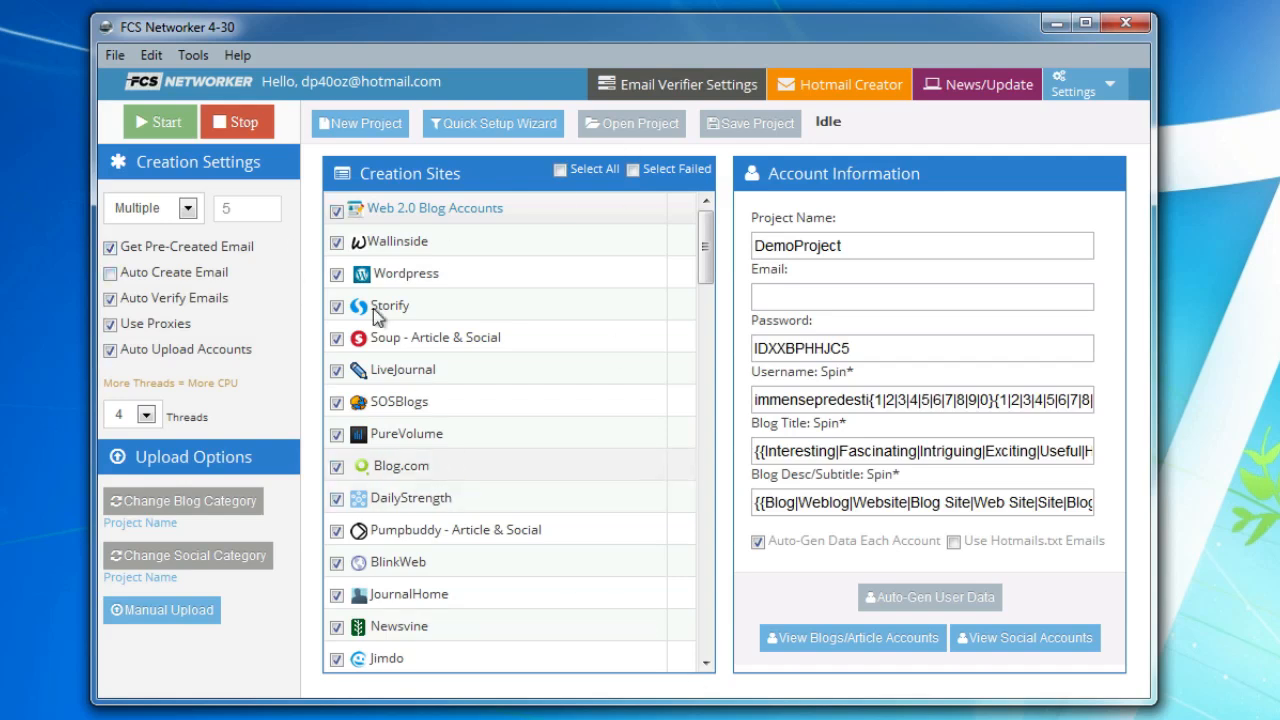
pyautogui.moveTo(328, 592)
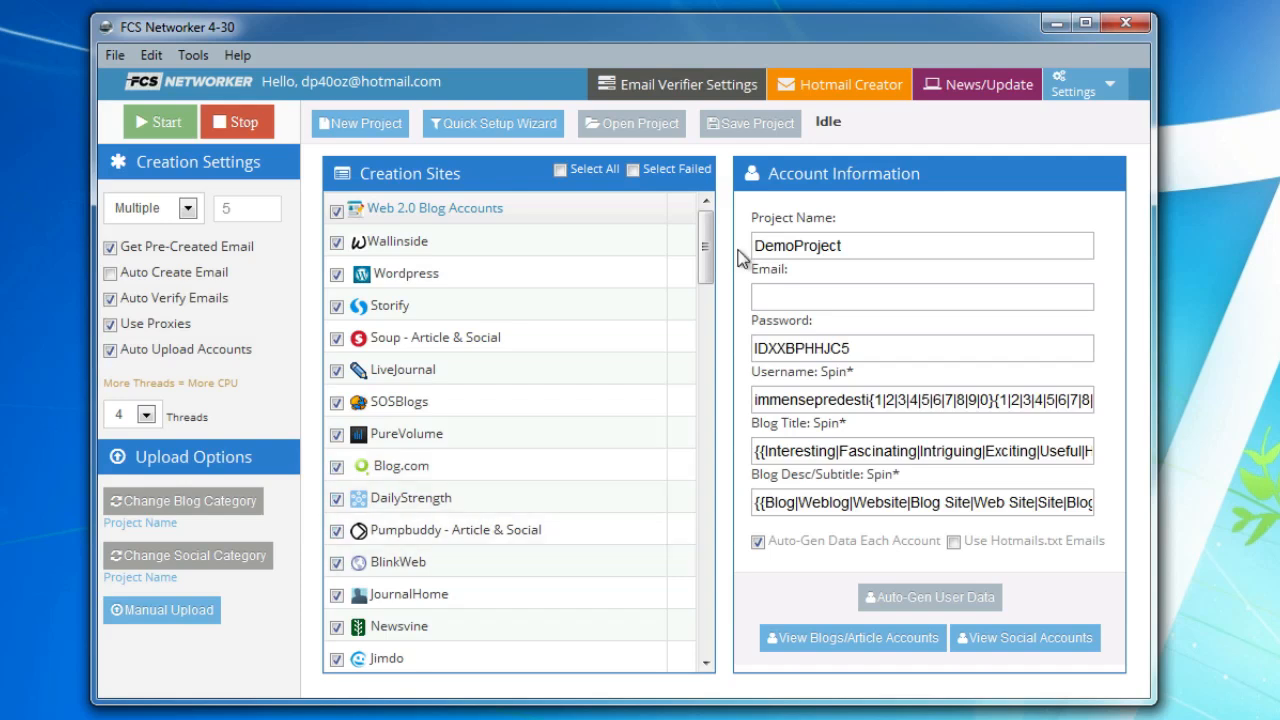
pyautogui.moveTo(44, 332)
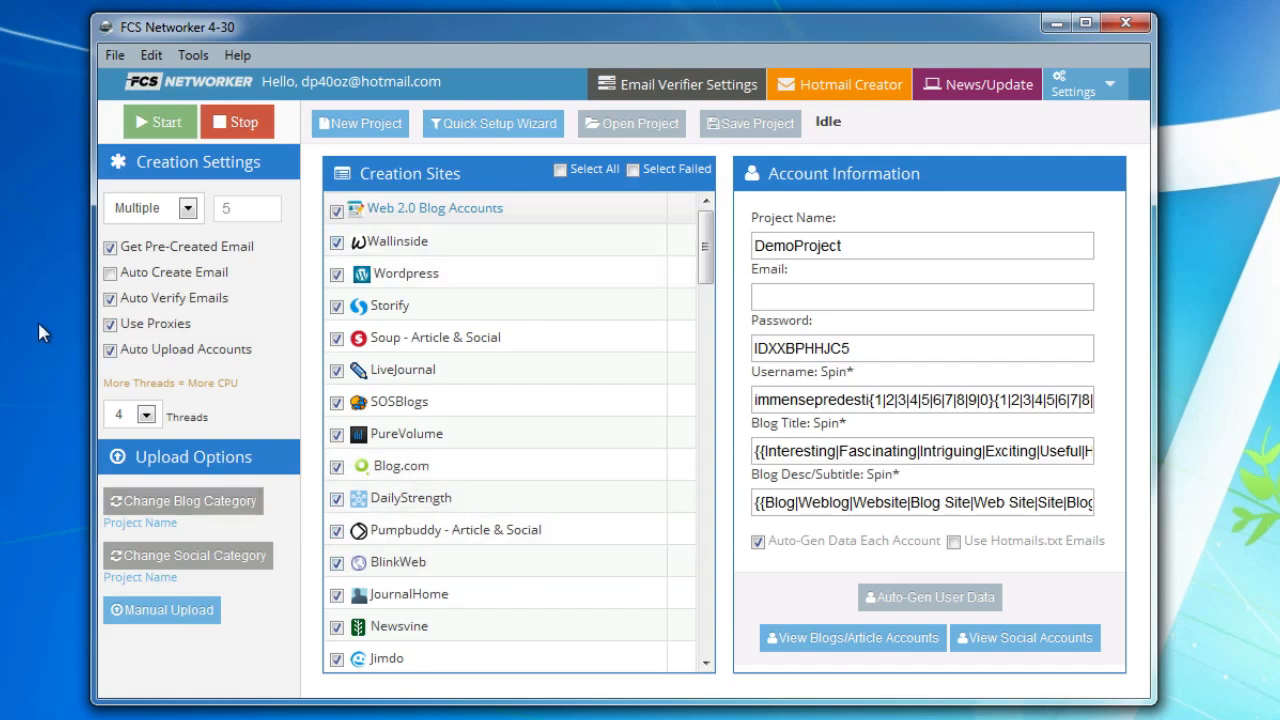
pyautogui.click(246, 208)
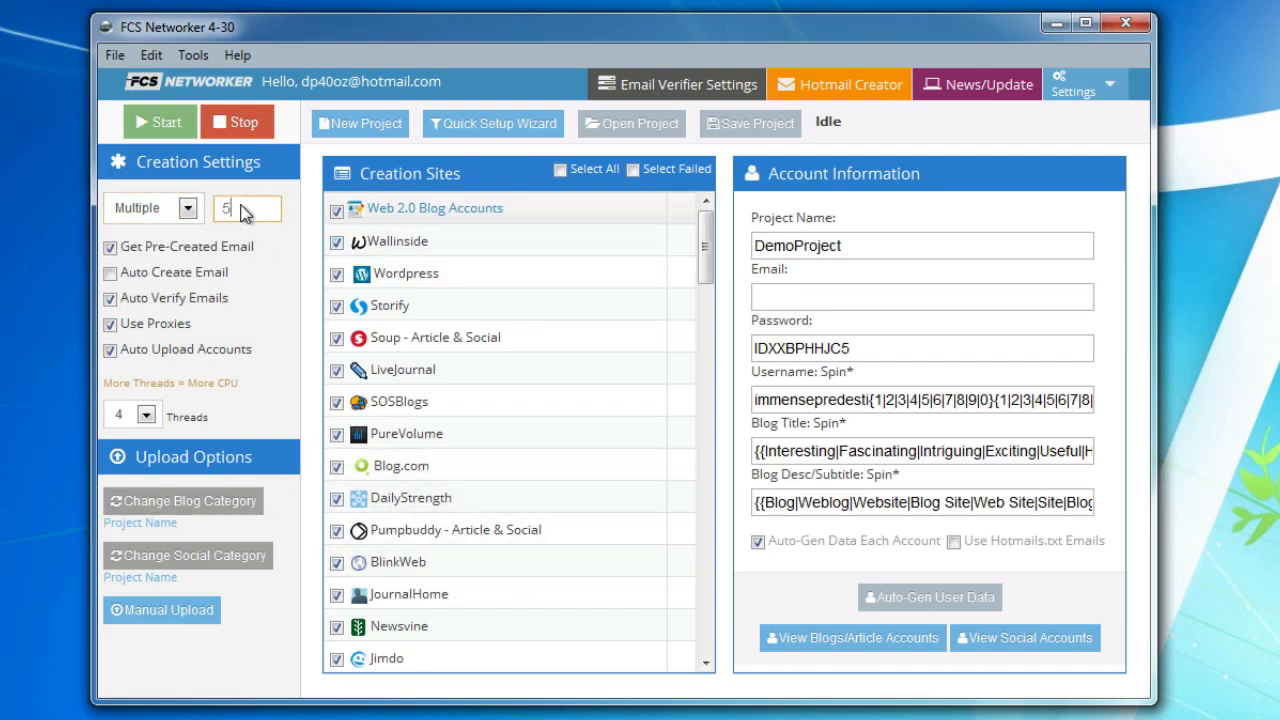
pyautogui.click(188, 208)
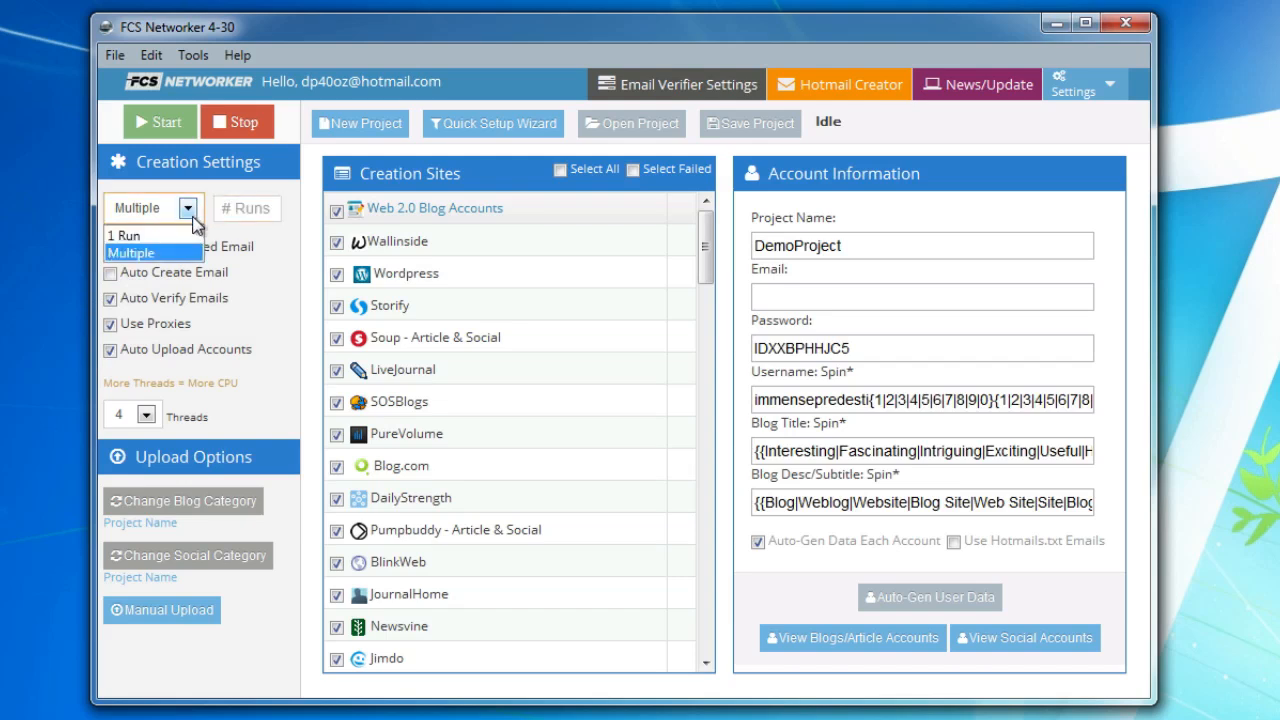
pyautogui.click(124, 236)
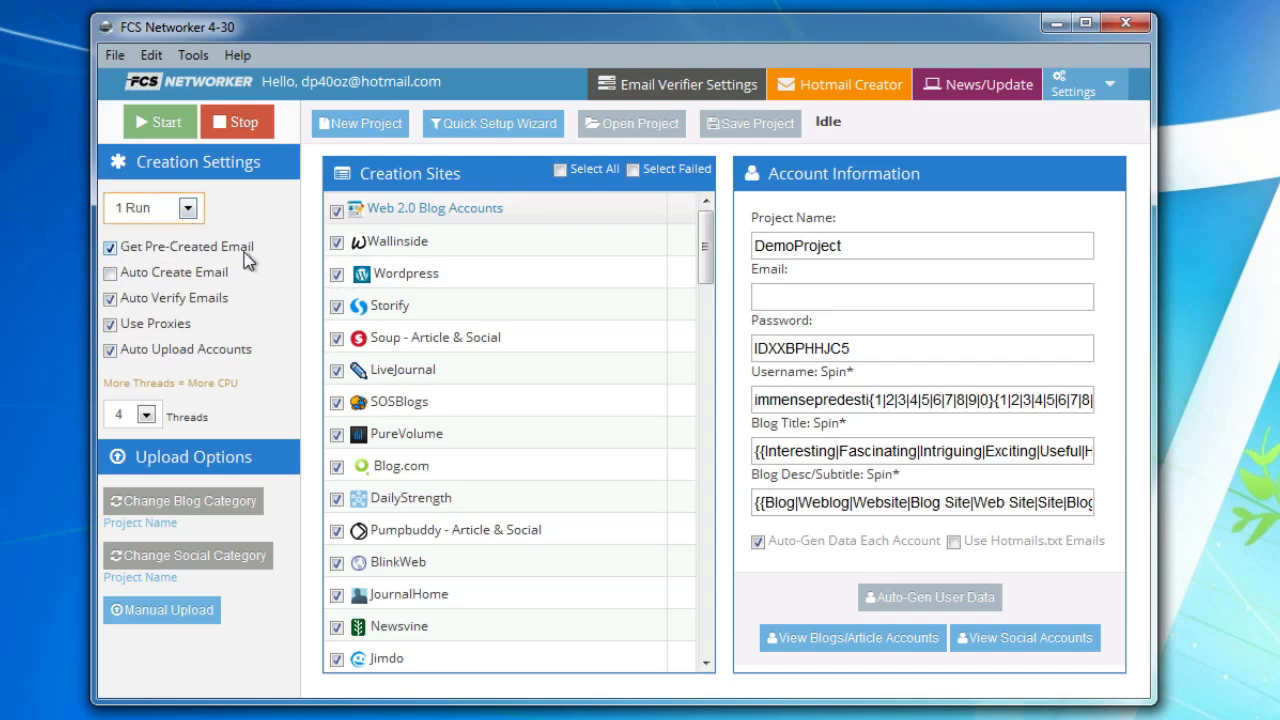
pyautogui.moveTo(258, 256)
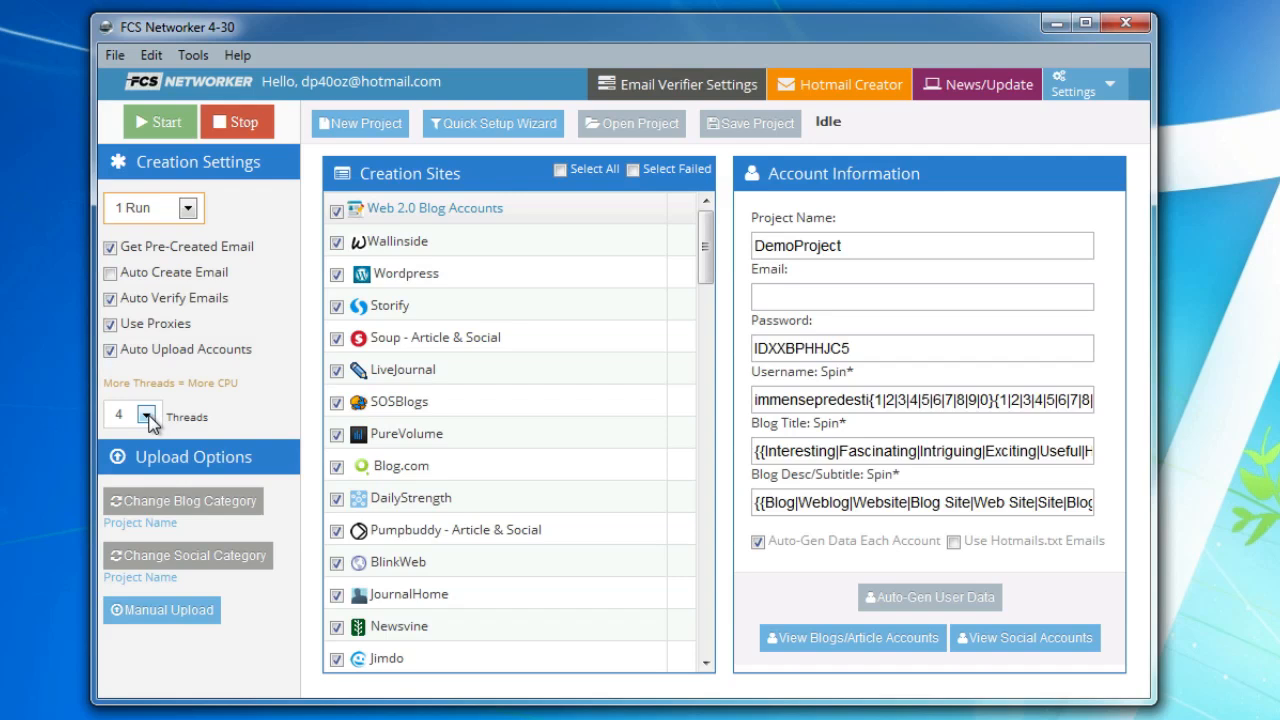
pyautogui.moveTo(448, 336)
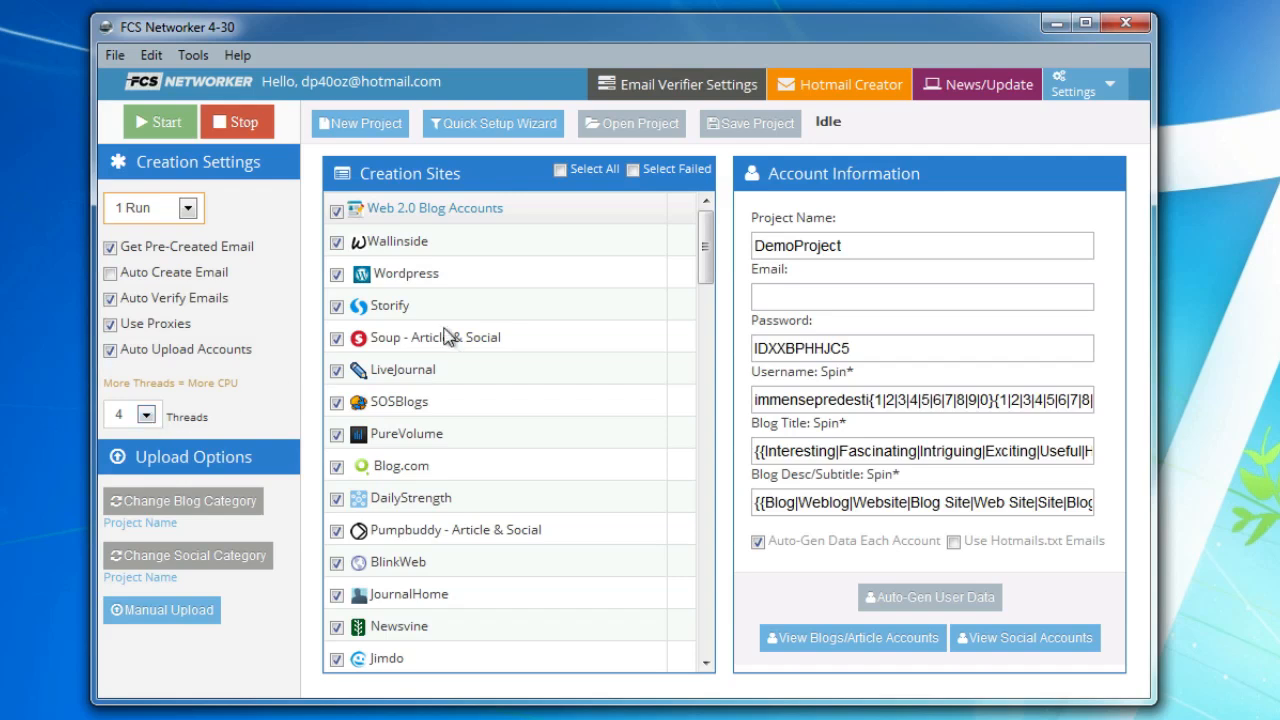
# Step: Regenerate DemoProject's user data with Auto-Gen Data Each Account ticked, giving new password and username spins
pyautogui.click(558, 168)
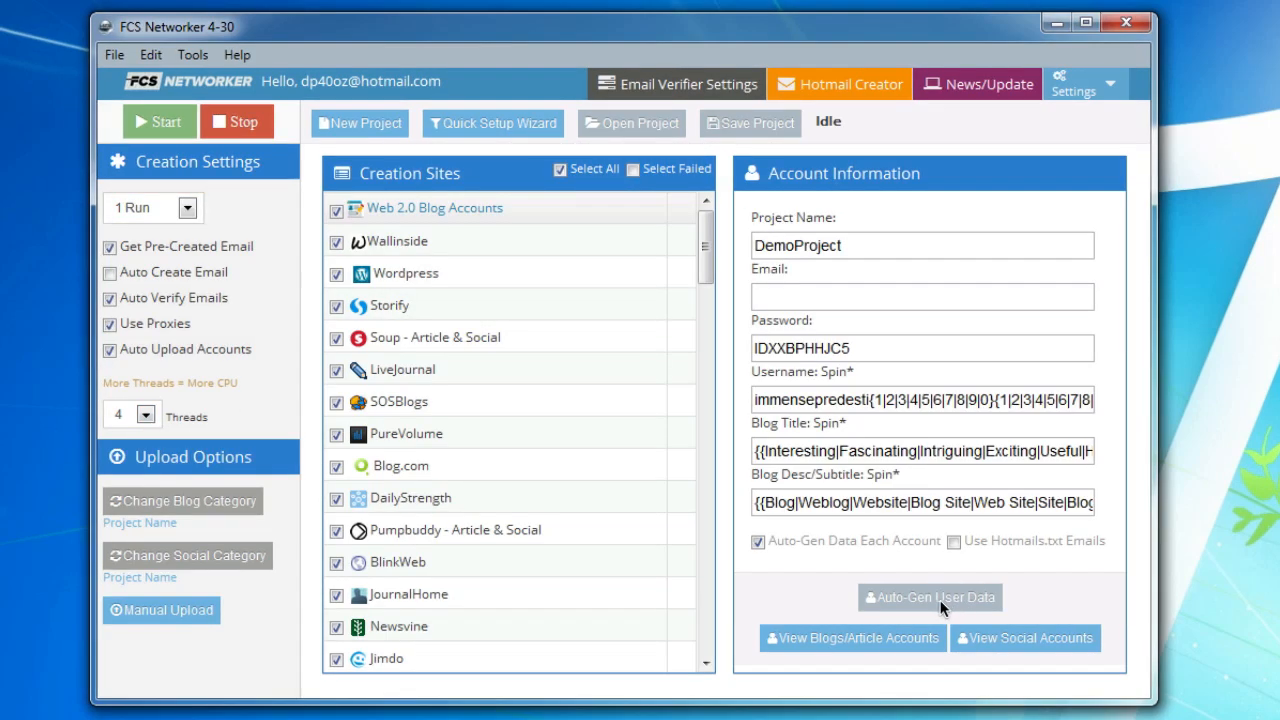
pyautogui.moveTo(1012, 600)
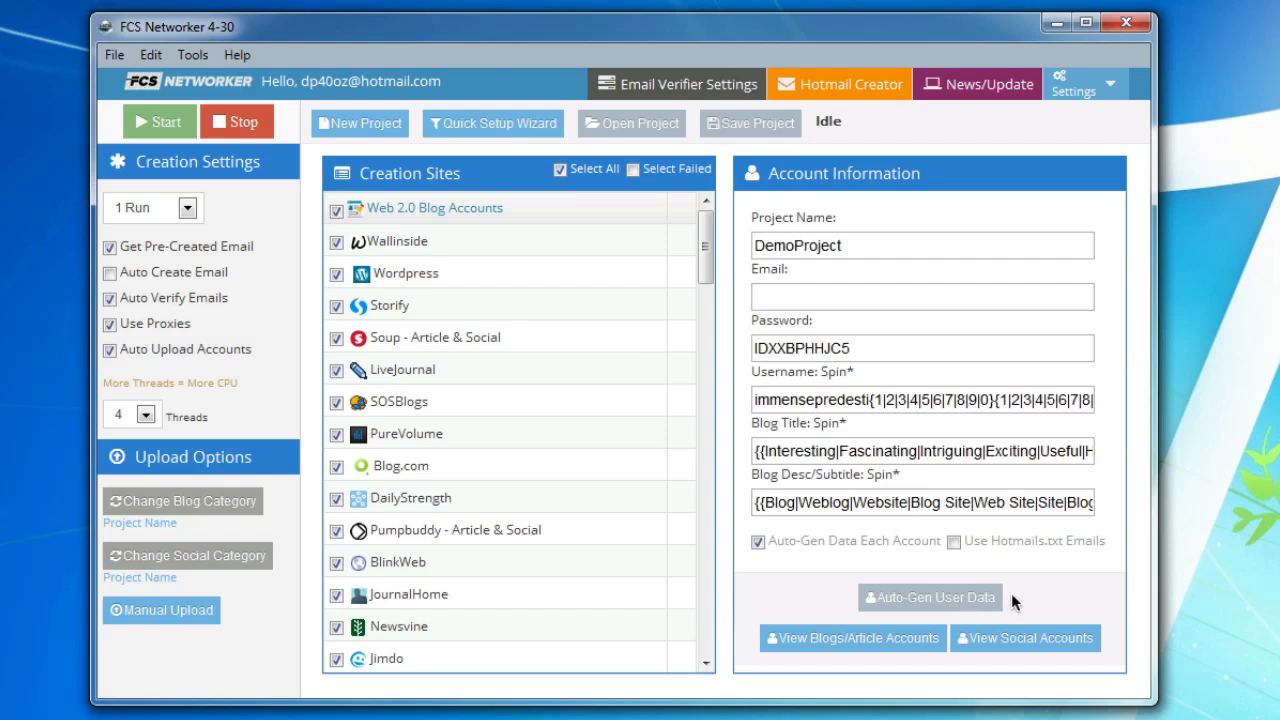
pyautogui.moveTo(938, 596)
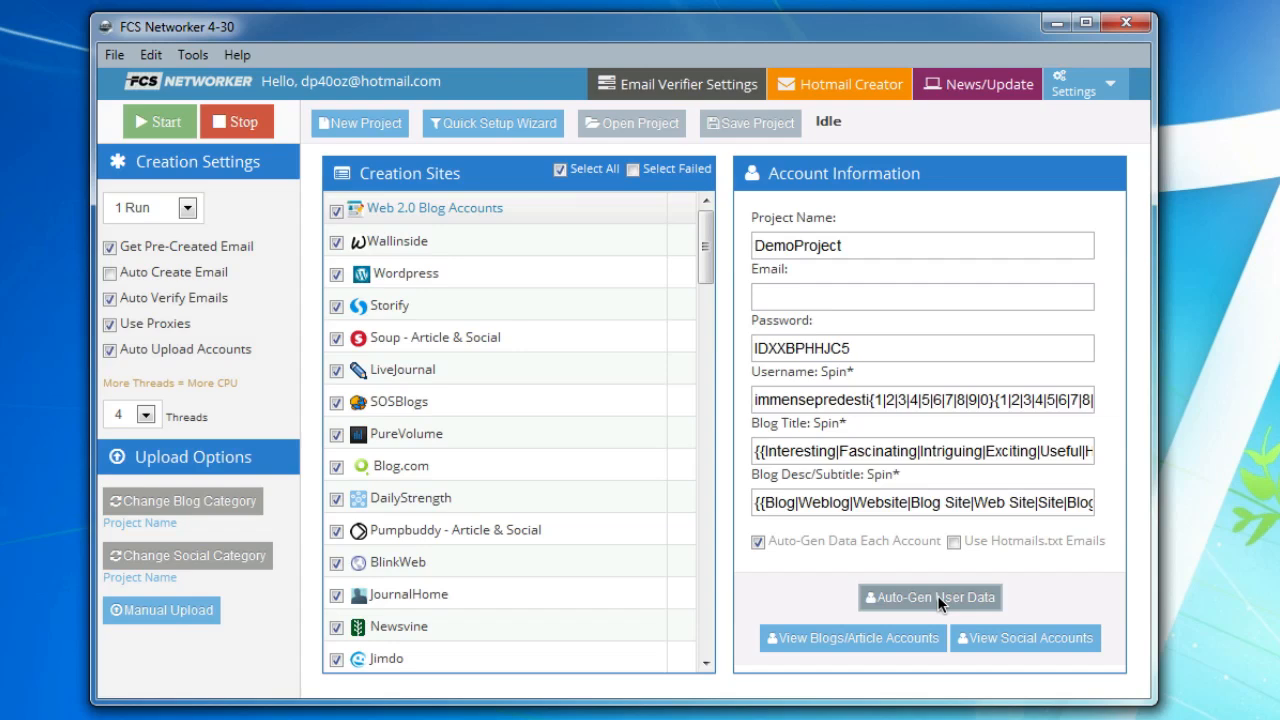
pyautogui.click(928, 596)
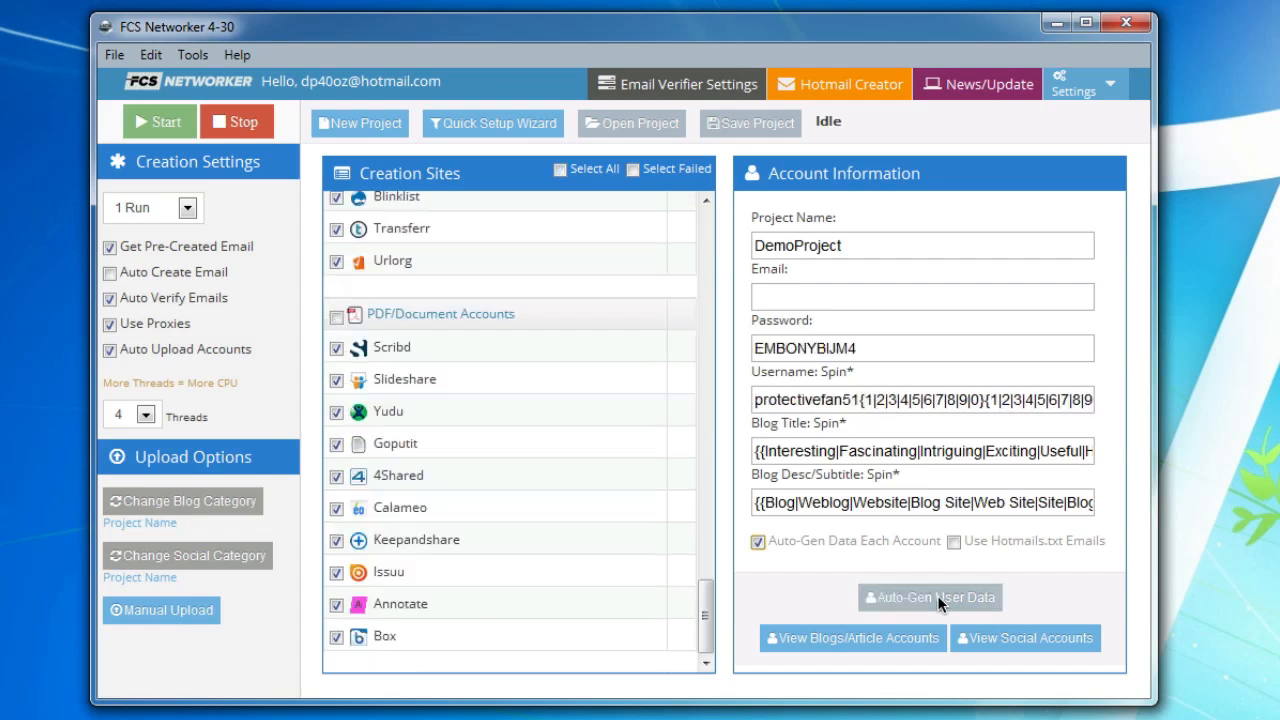
pyautogui.moveTo(840, 412)
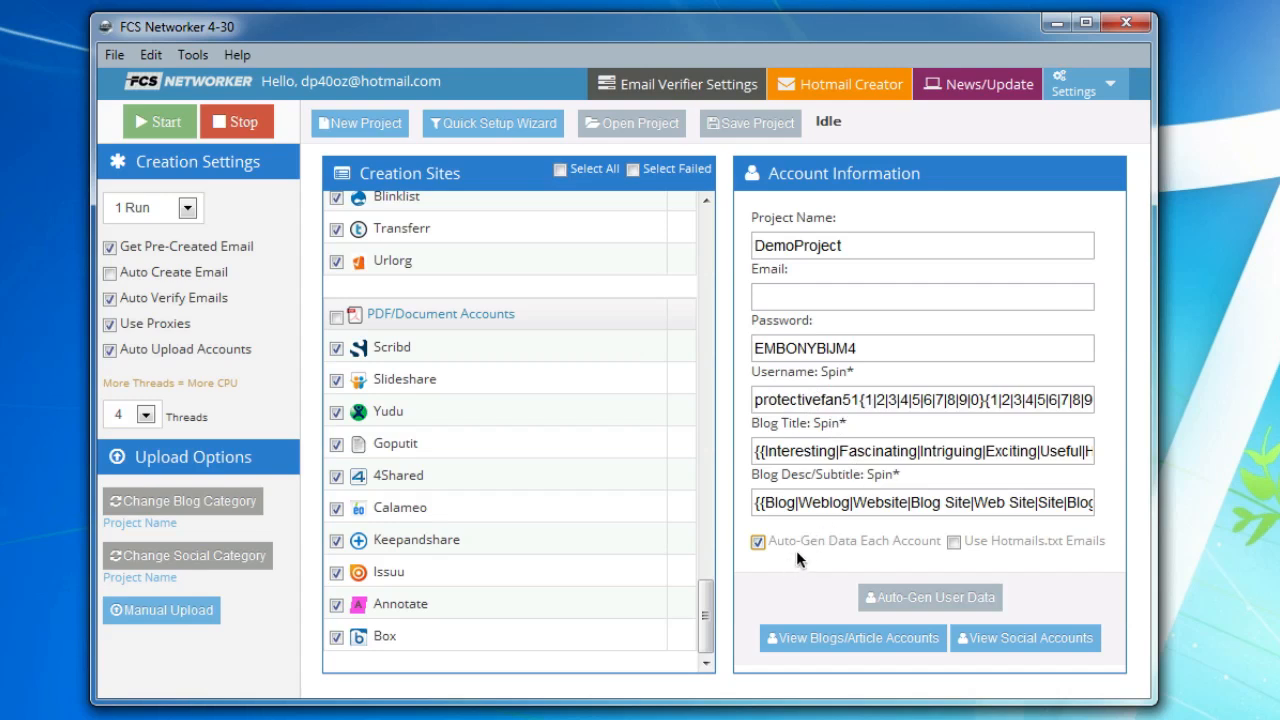
pyautogui.moveTo(810, 552)
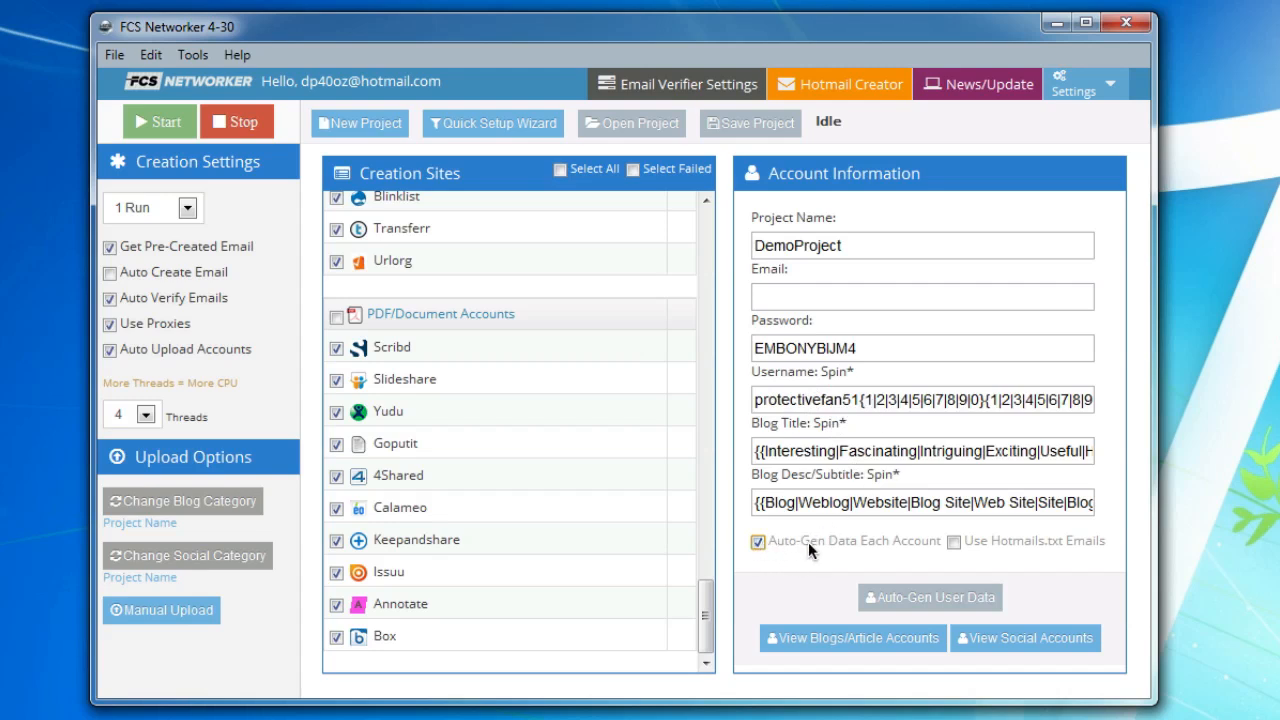
pyautogui.moveTo(812, 552)
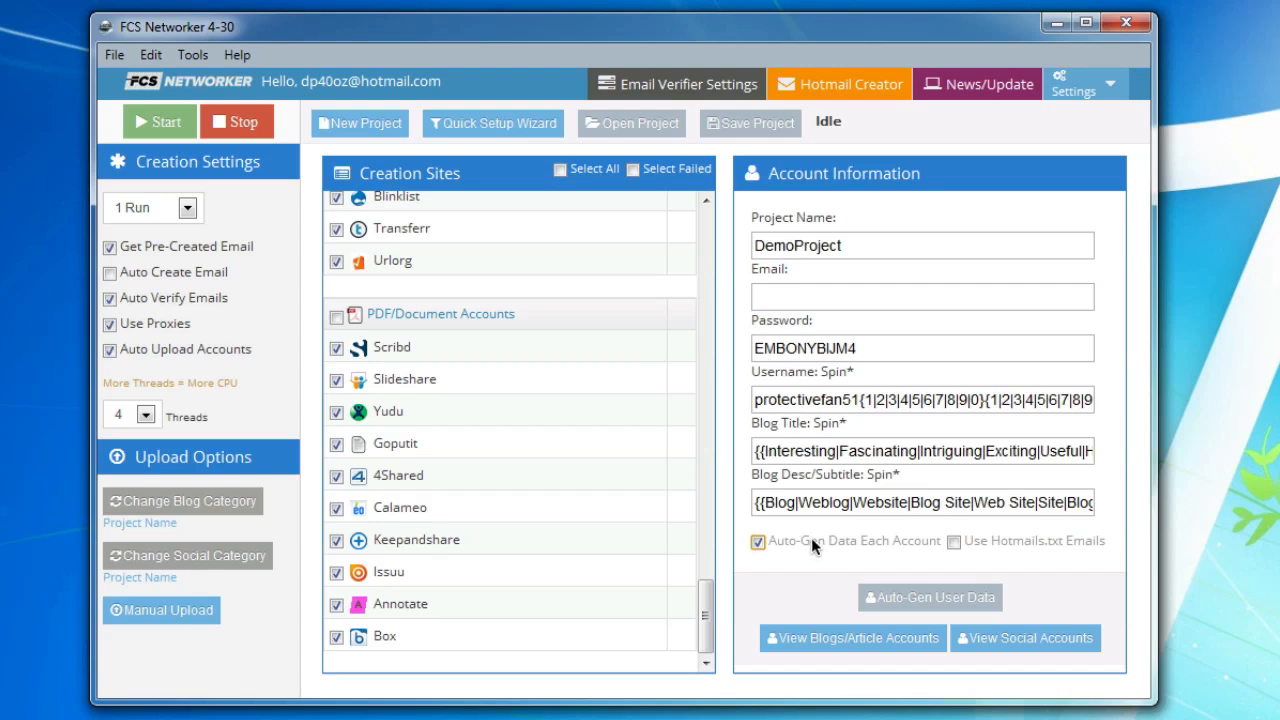
pyautogui.moveTo(860, 416)
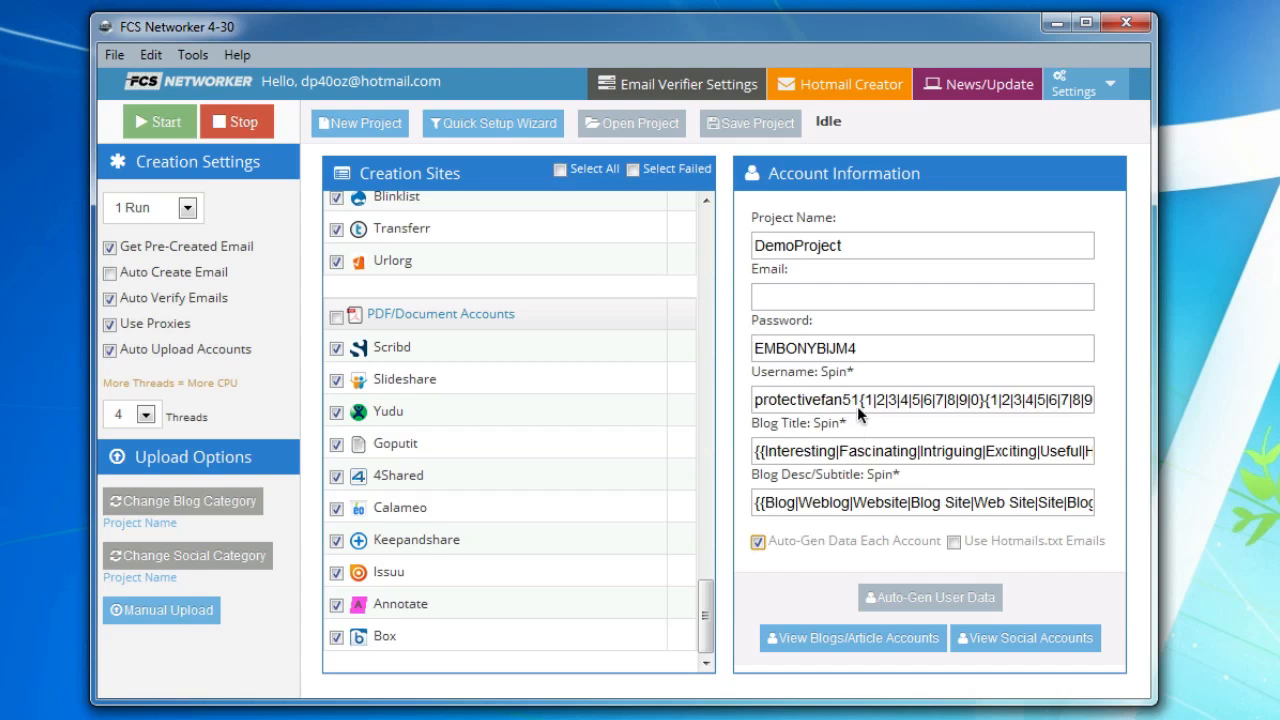
pyautogui.moveTo(824, 404)
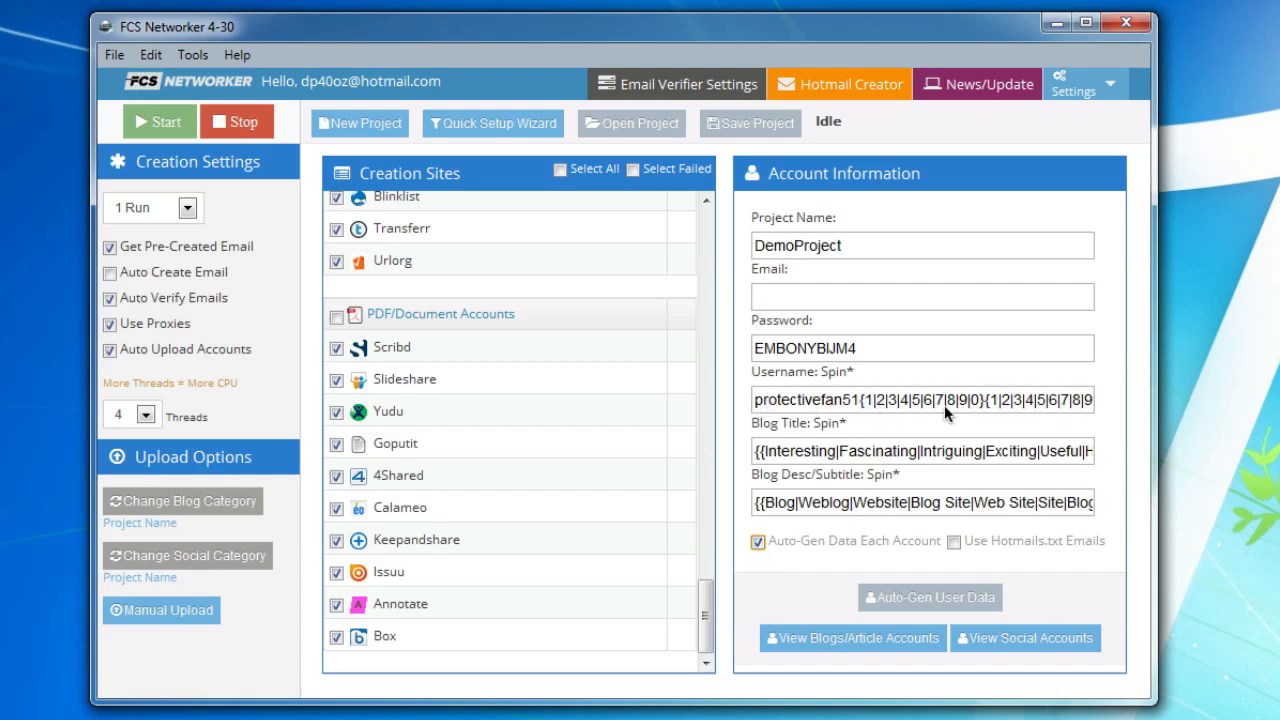
pyautogui.moveTo(884, 450)
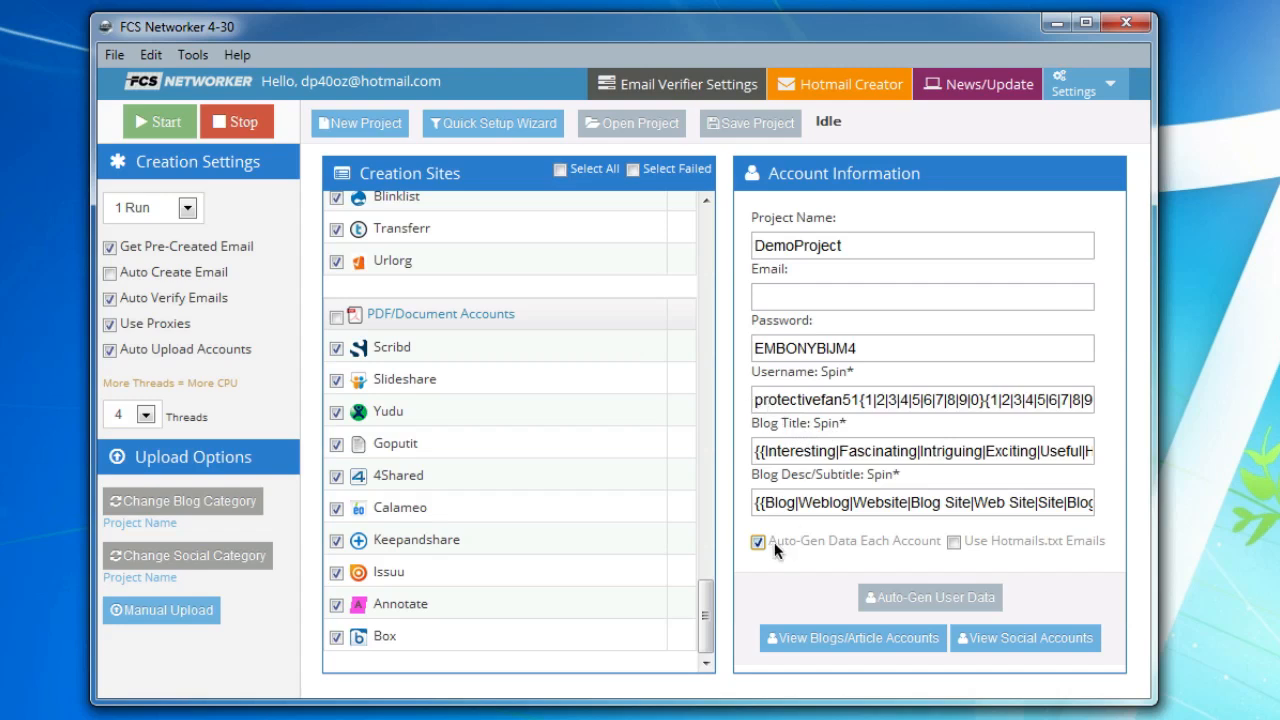
pyautogui.moveTo(904, 552)
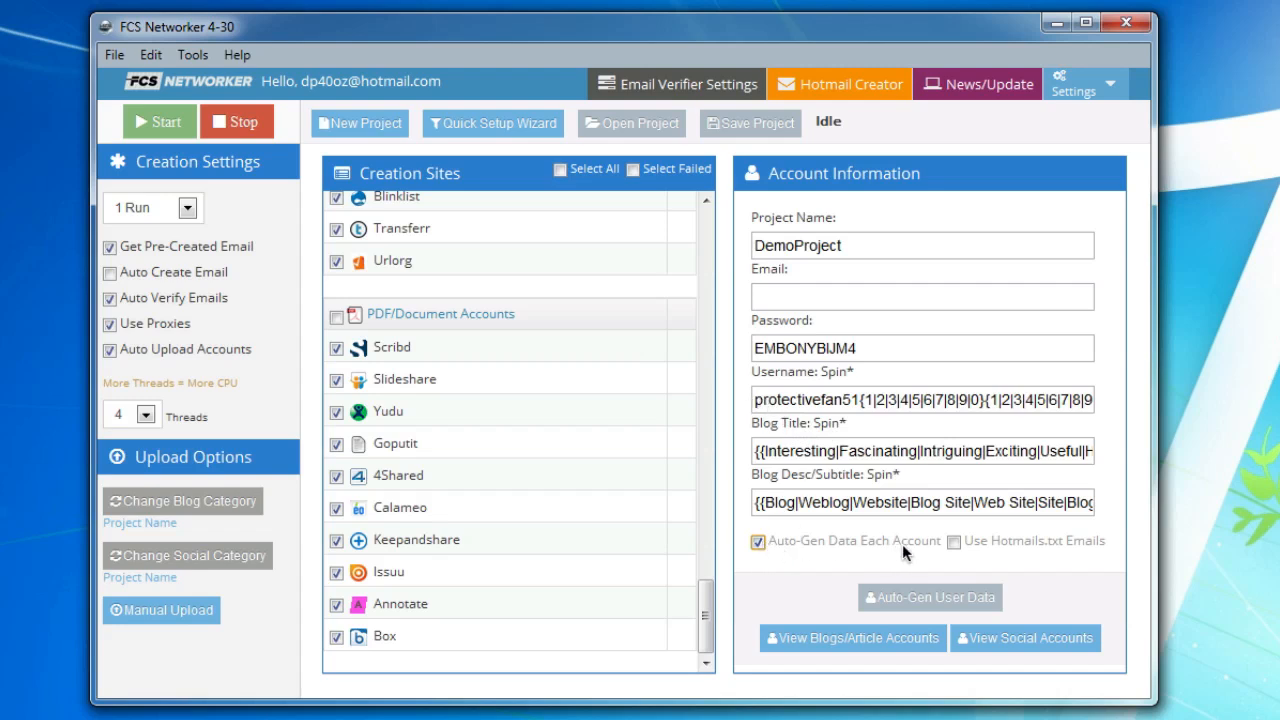
pyautogui.moveTo(964, 564)
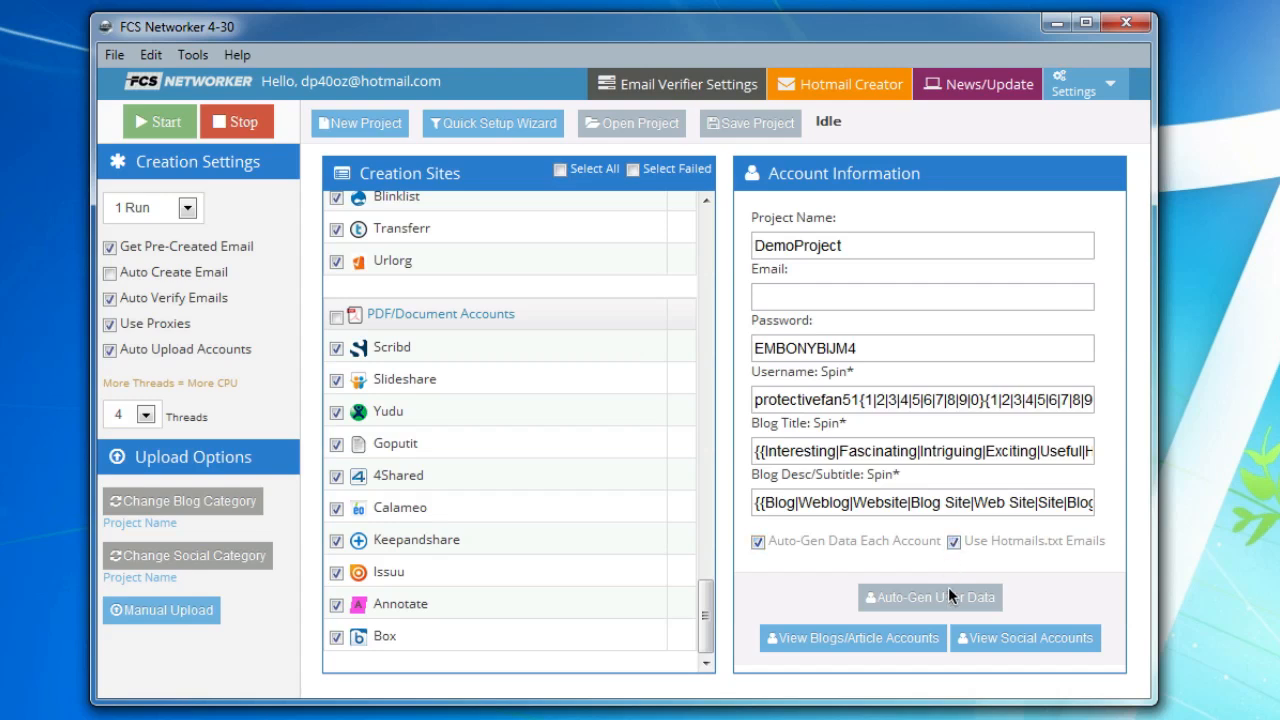
pyautogui.moveTo(1078, 552)
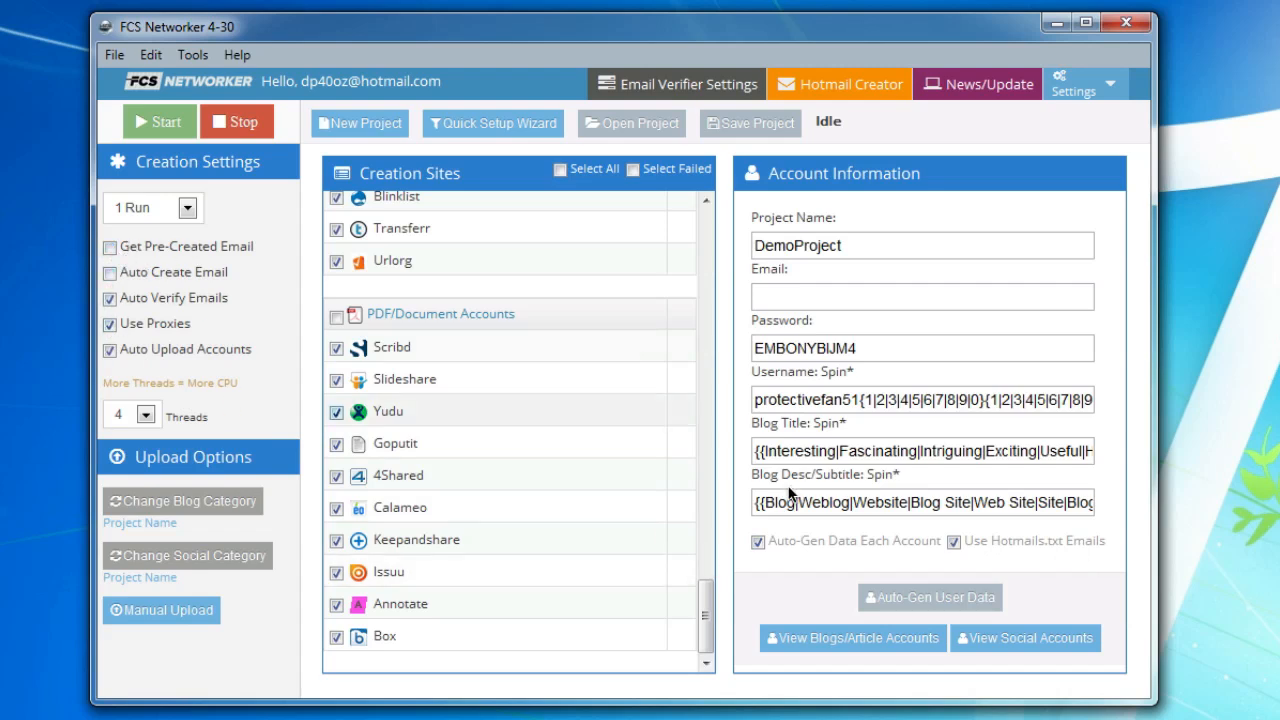
# Step: Re-enable Get Pre-Created Email for the DemoProject creation run
pyautogui.click(956, 540)
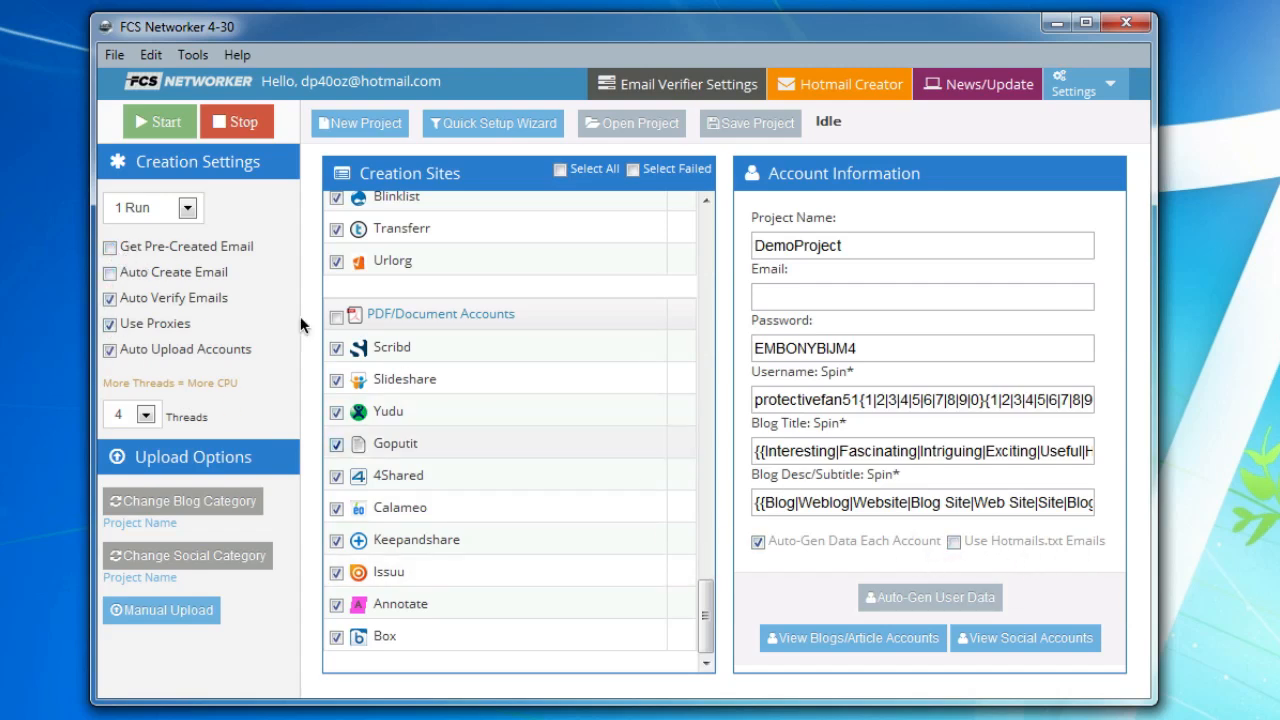
pyautogui.click(108, 246)
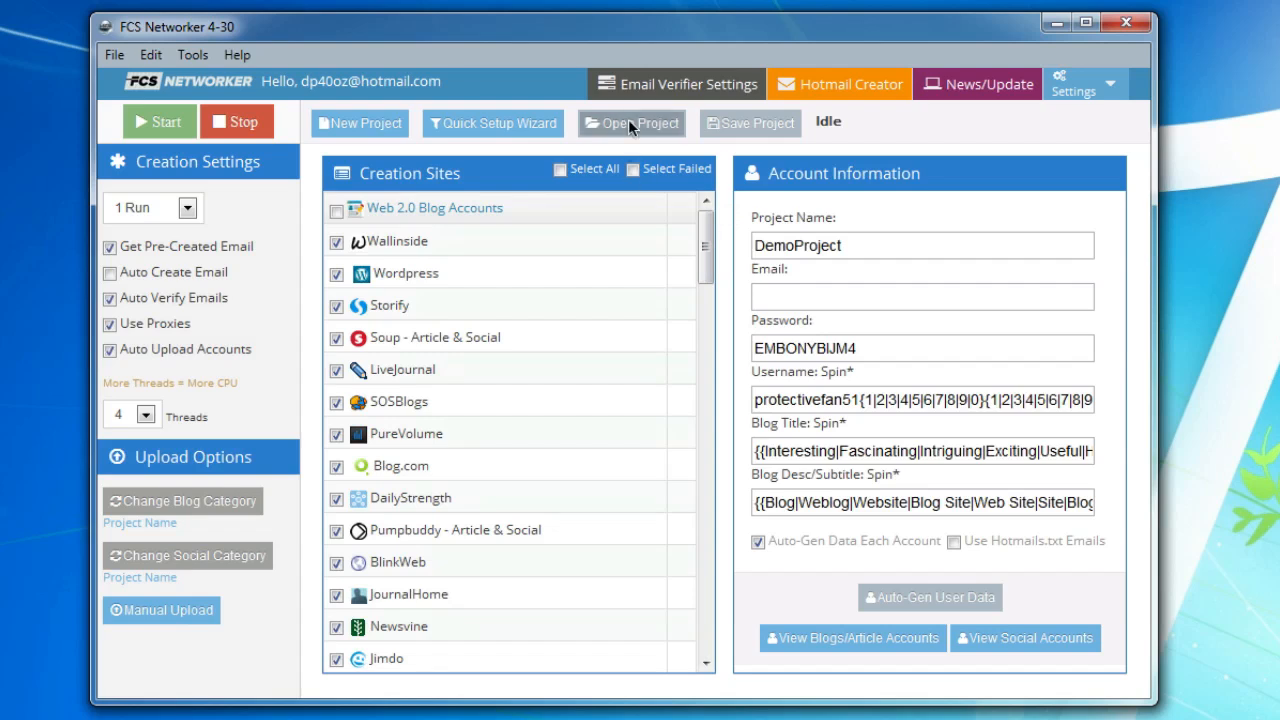
pyautogui.moveTo(740, 128)
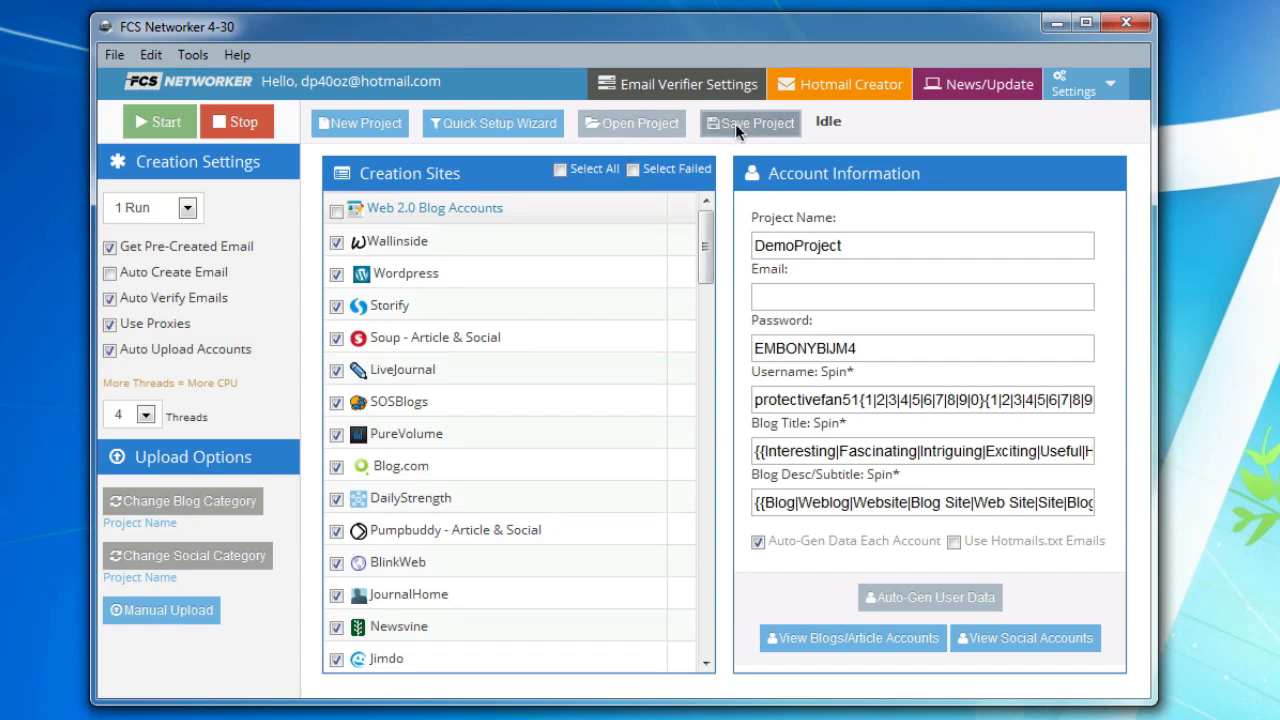
pyautogui.moveTo(608, 156)
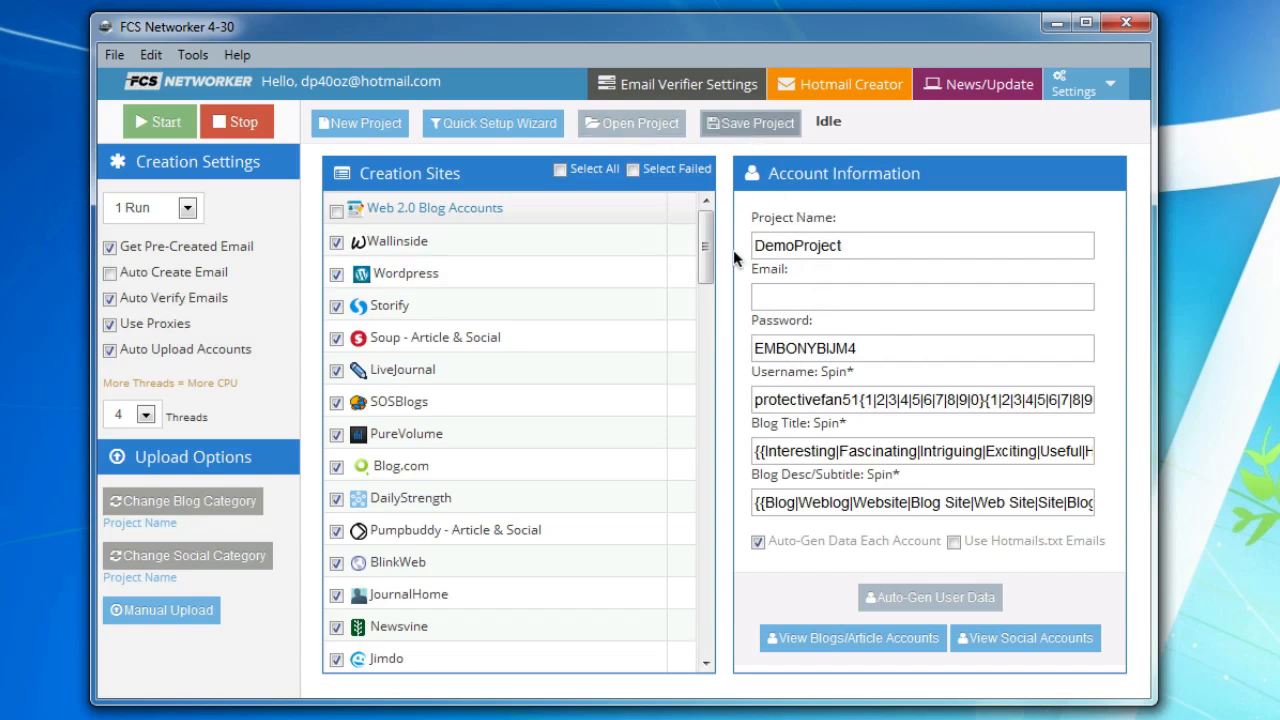
pyautogui.moveTo(856, 316)
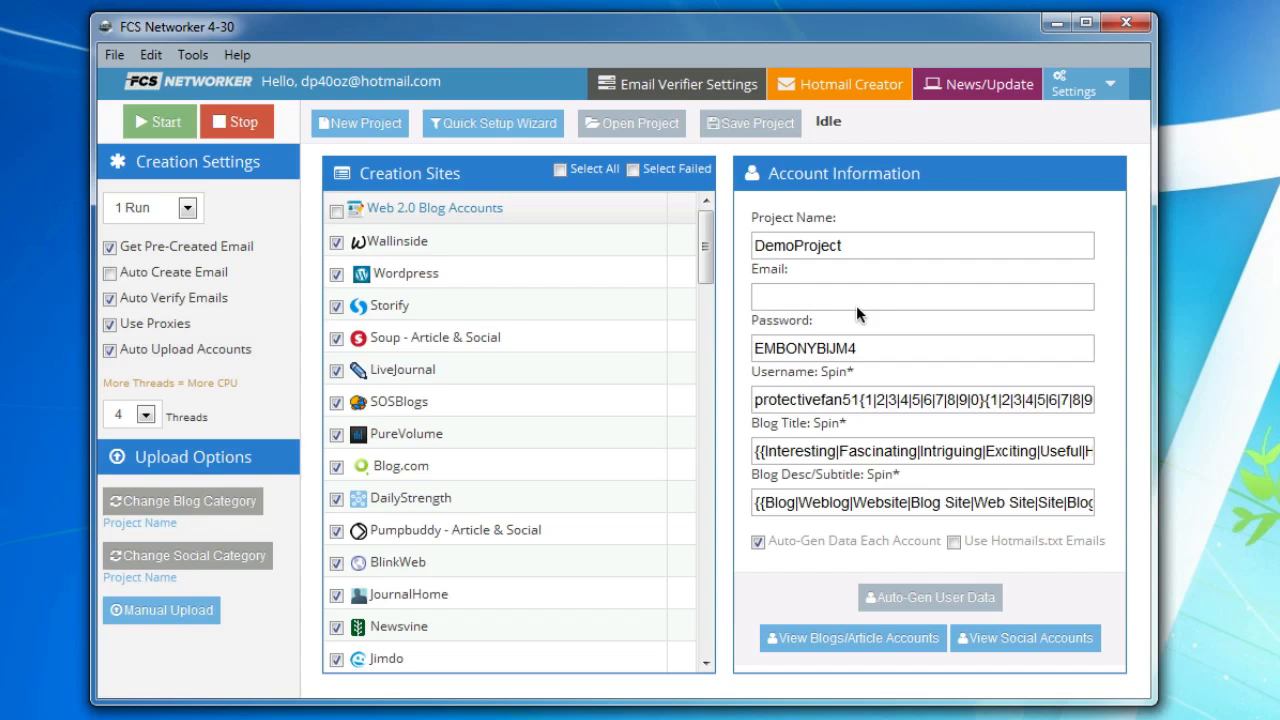
pyautogui.moveTo(788, 284)
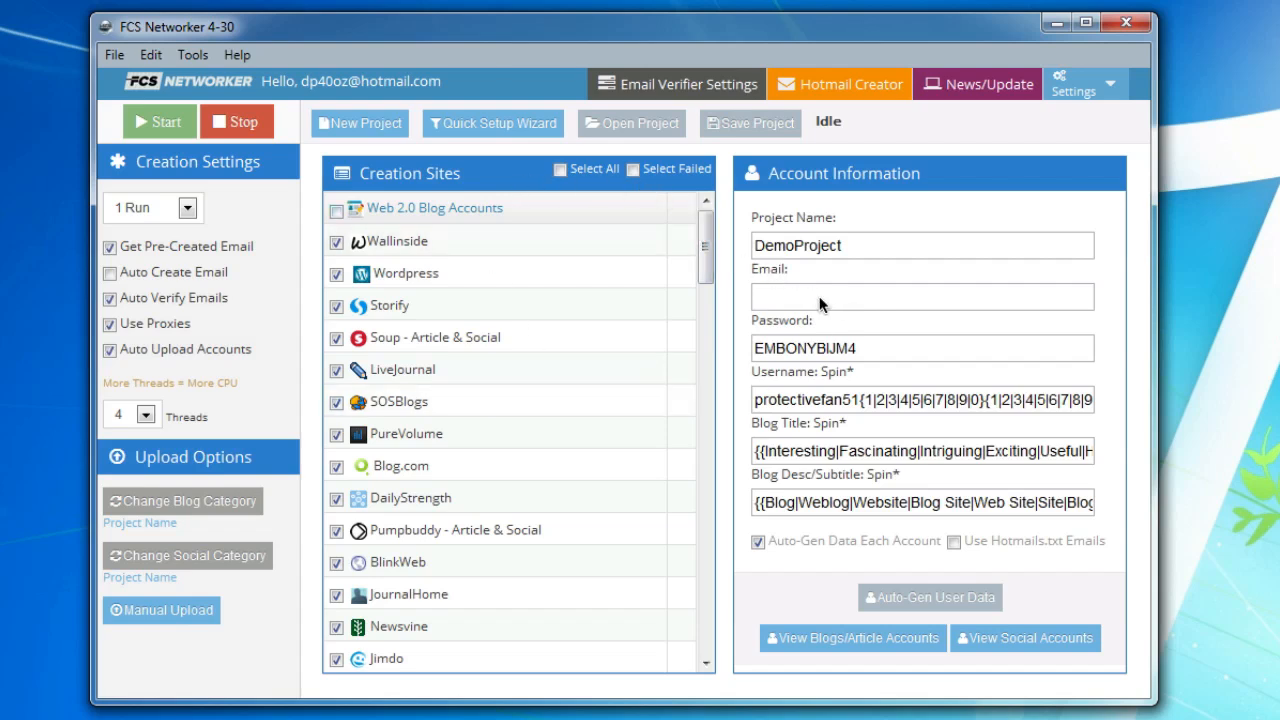
pyautogui.moveTo(704, 296)
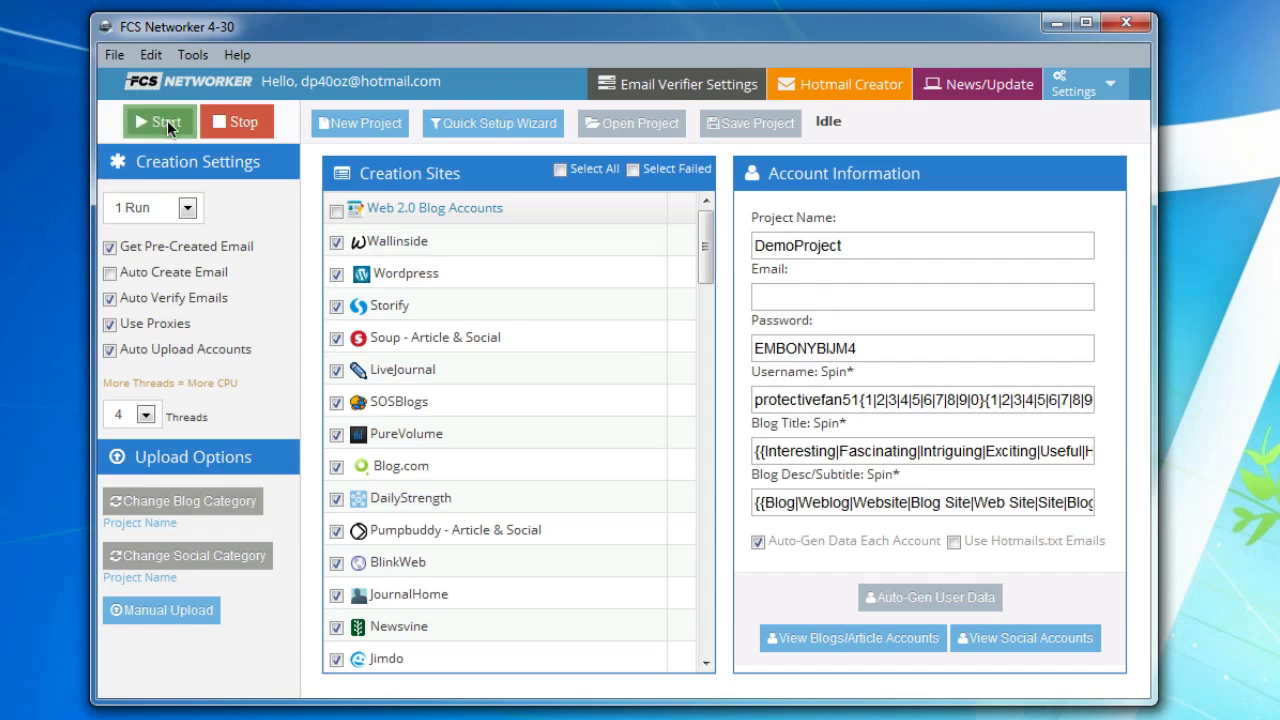
# Step: Start the account creation run for DemoProject's Web 2.0 blog sites
pyautogui.click(160, 122)
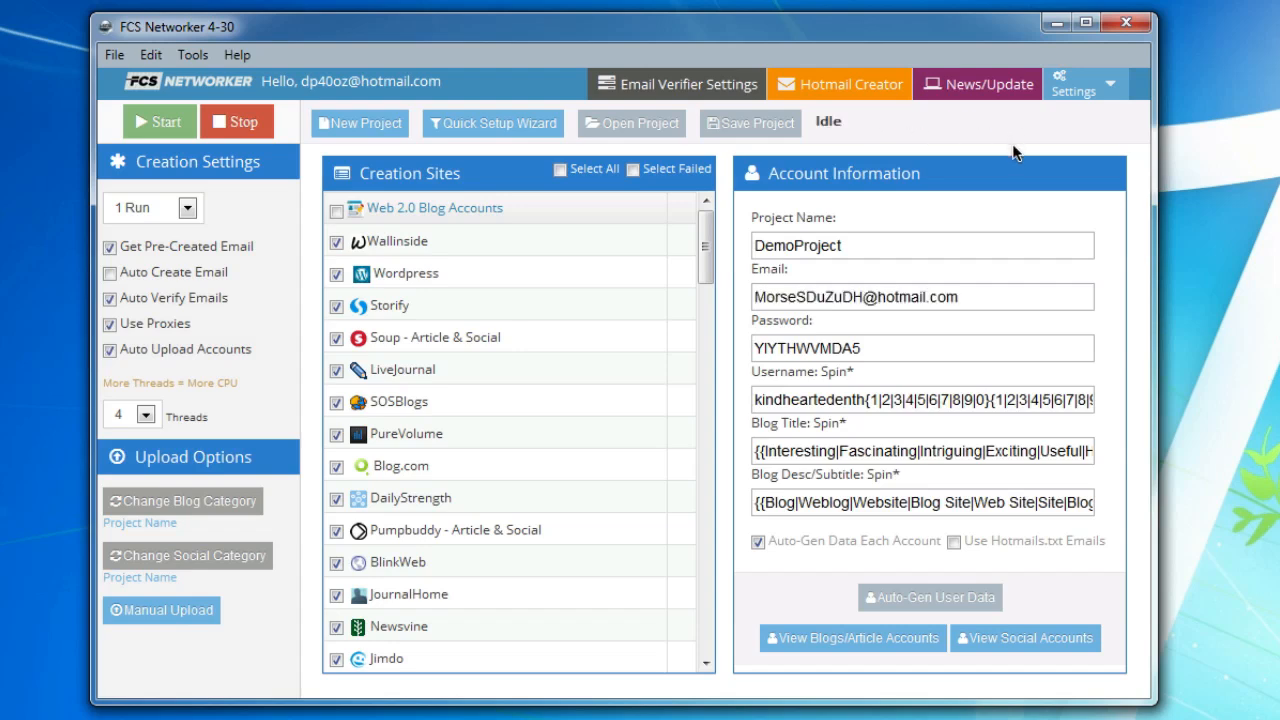
pyautogui.click(158, 122)
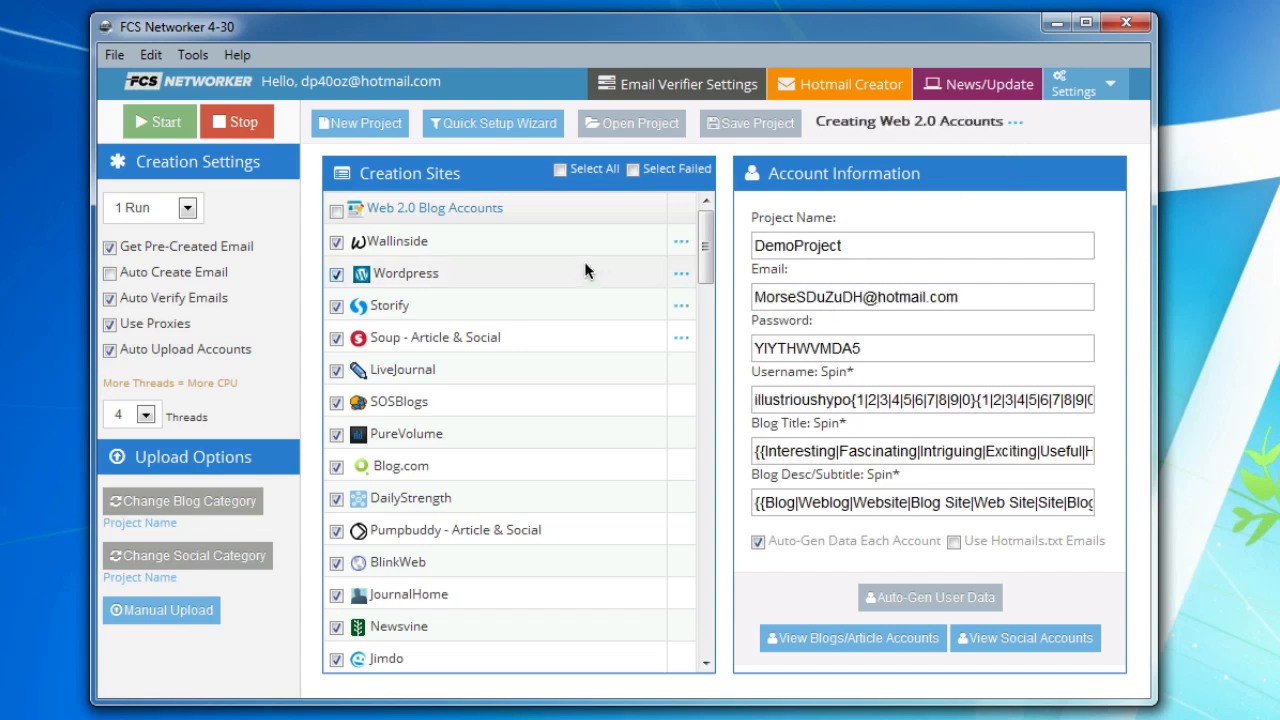